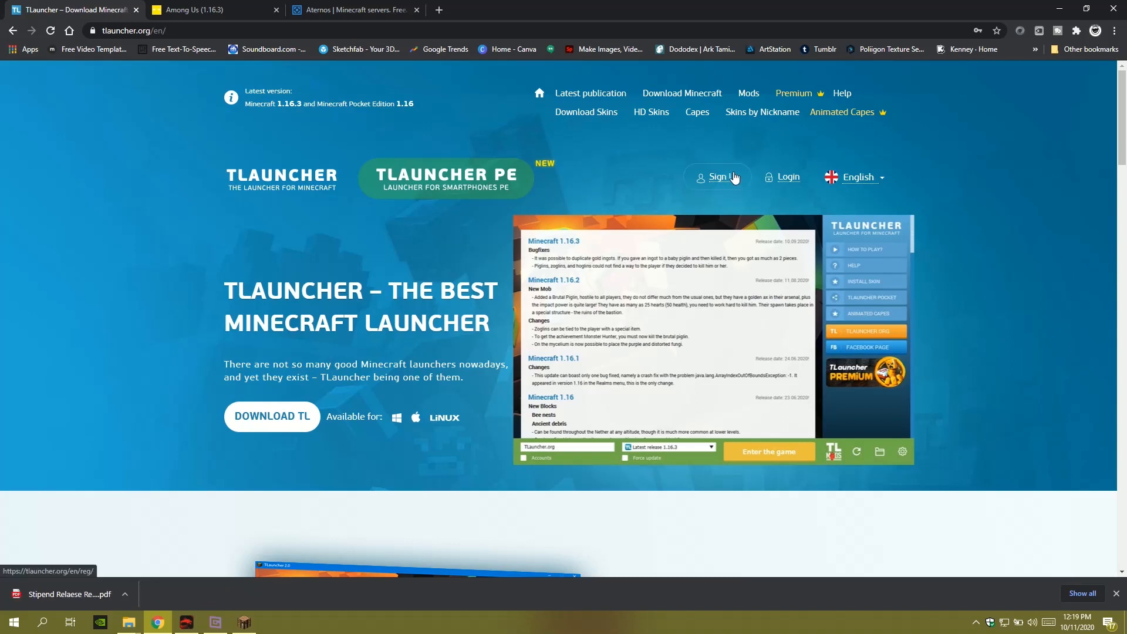
Log in to the TLauncher account and scroll through the user area.
left_click(718, 177)
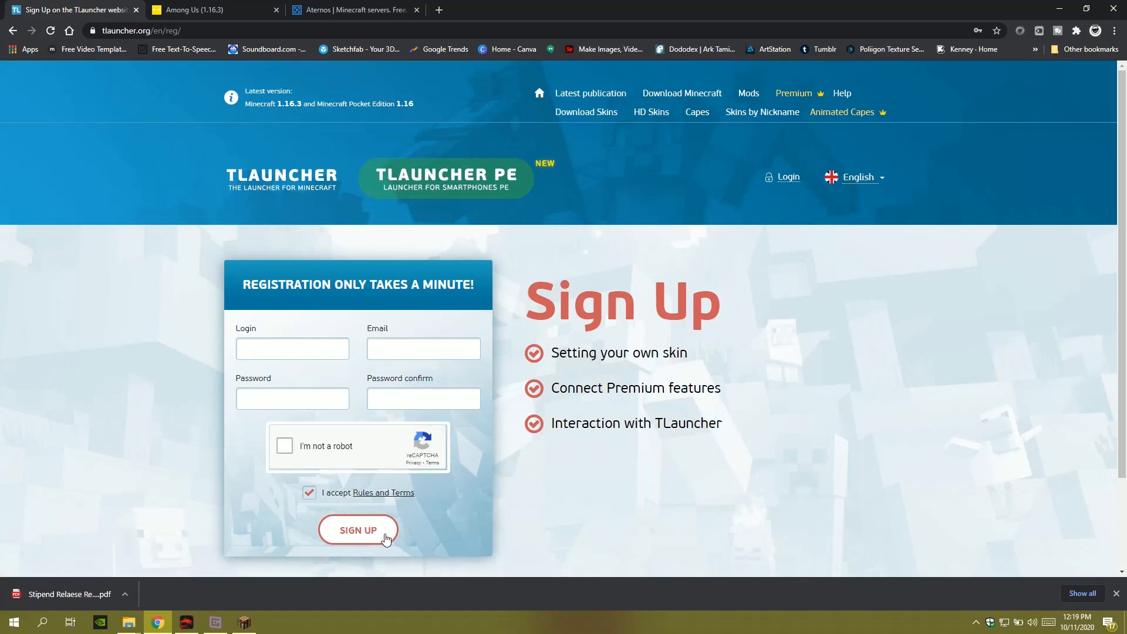
mouse_move(779, 192)
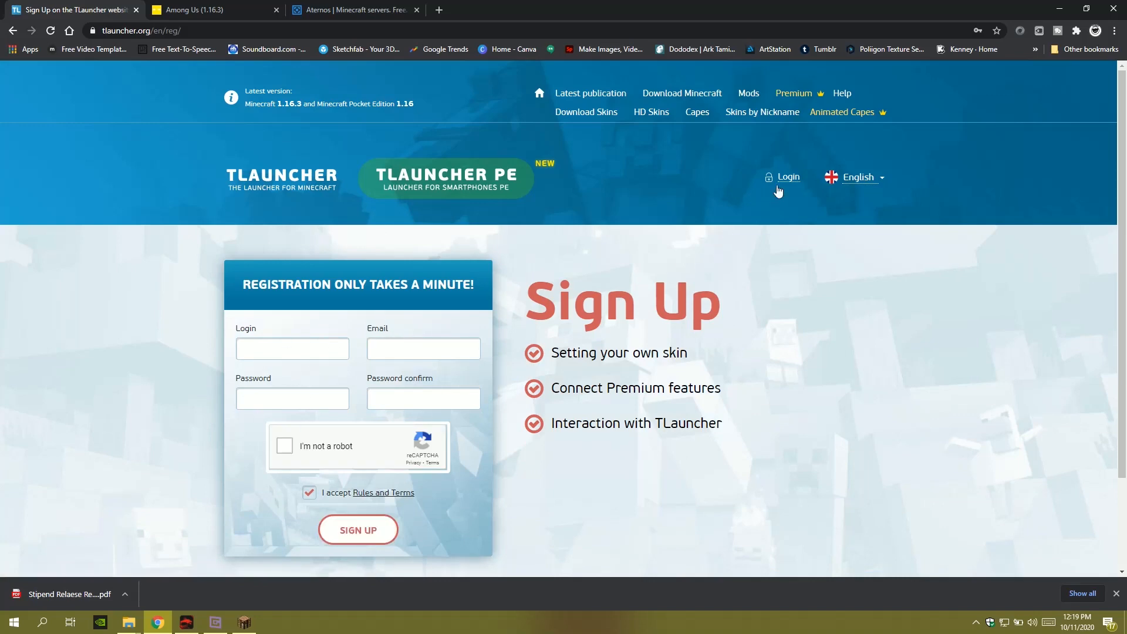
left_click(782, 177)
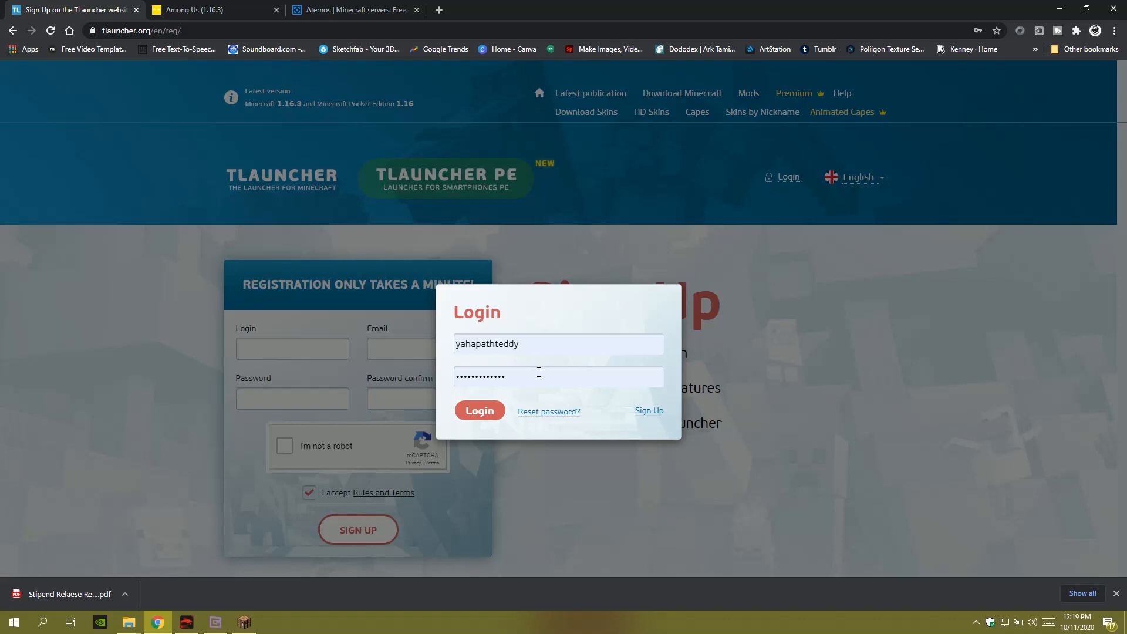
left_click(479, 410)
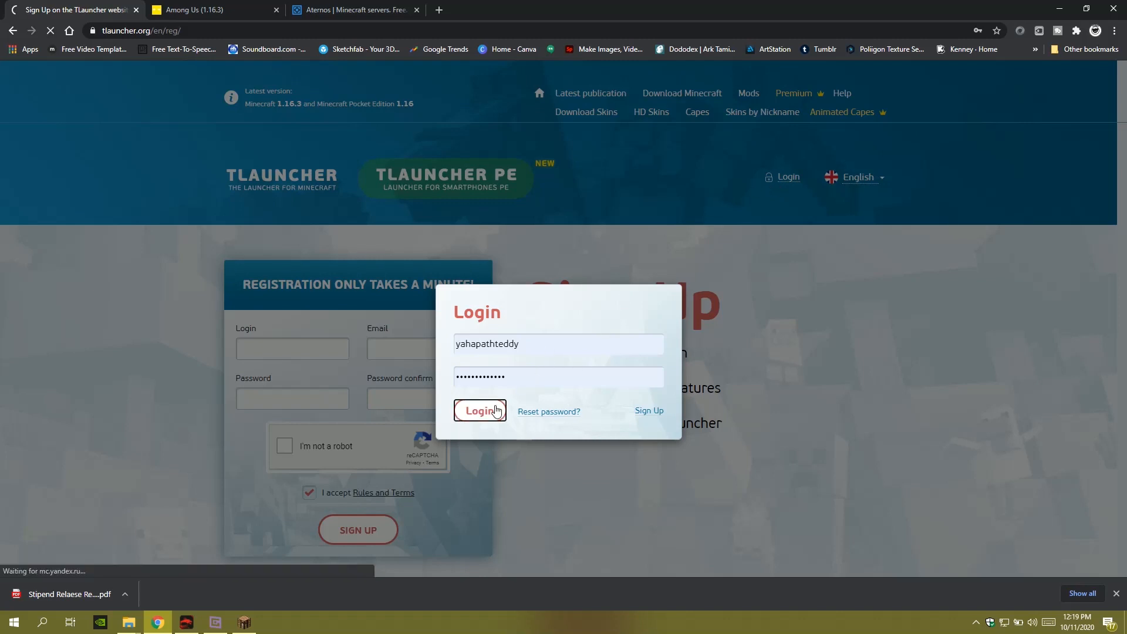
left_click(479, 411)
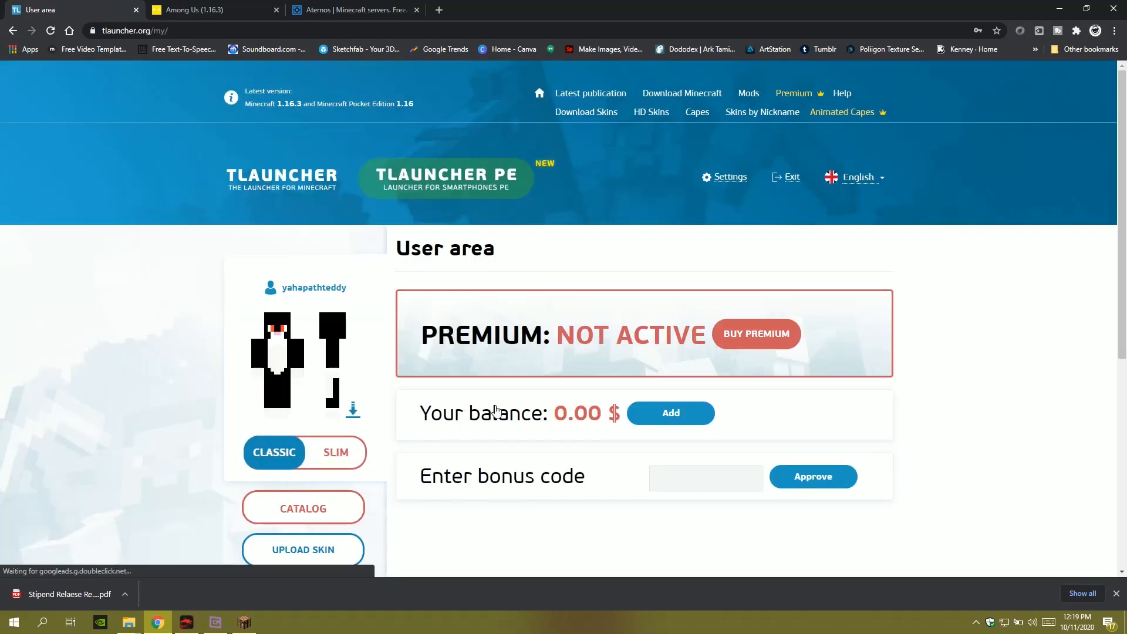
scroll("down", 3)
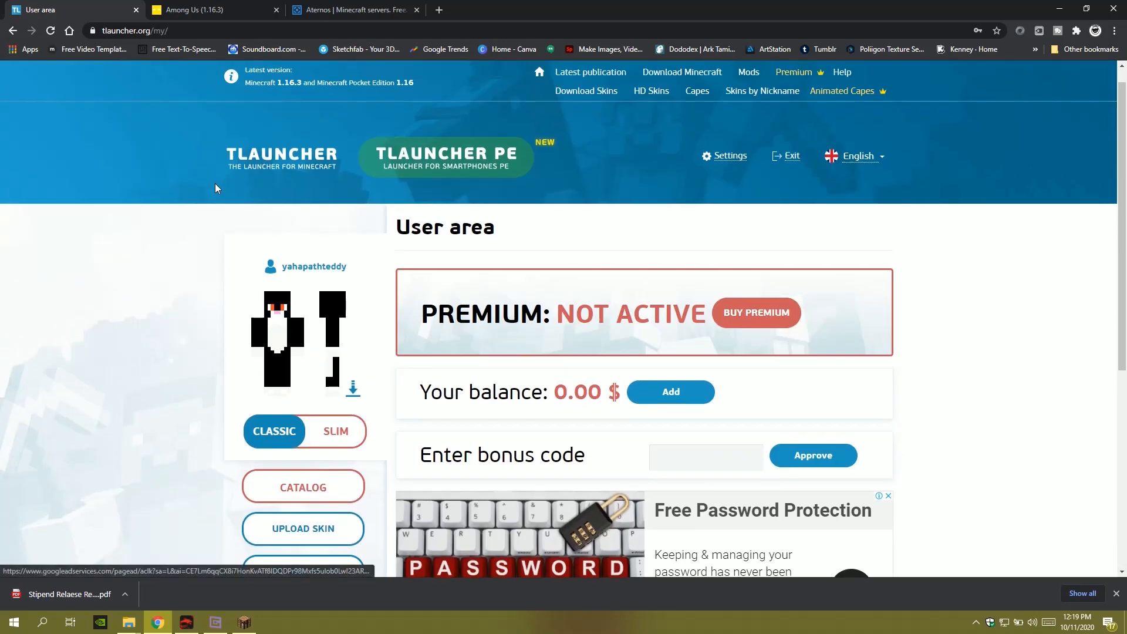
scroll("down", 3)
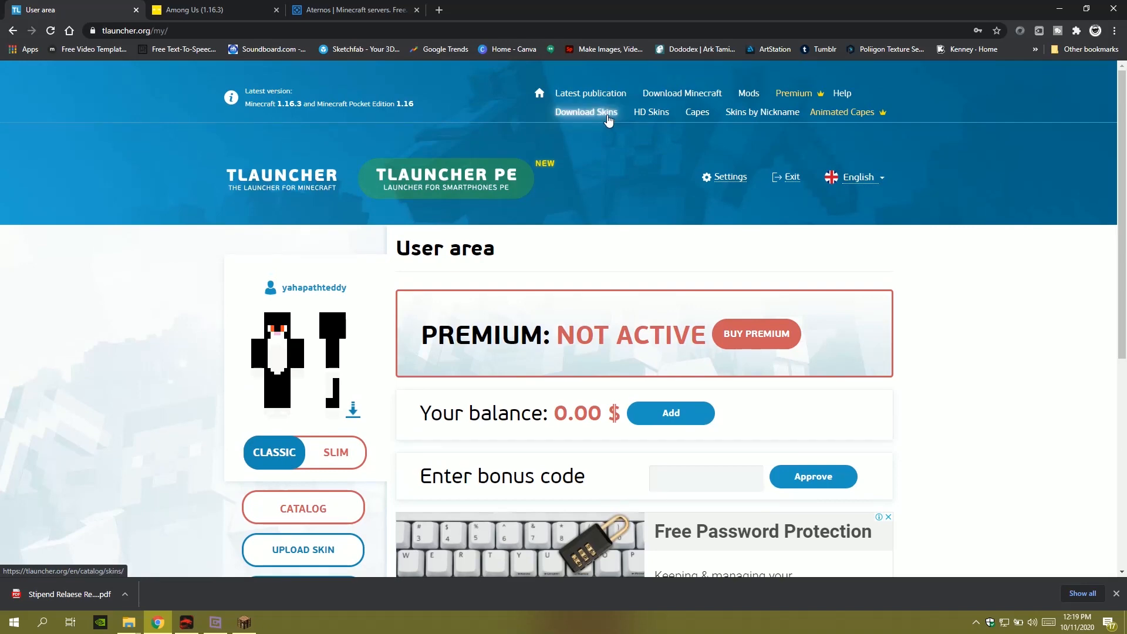
Download the black-and-white skin from the Minecraft skins catalog and save the PNG.
left_click(586, 112)
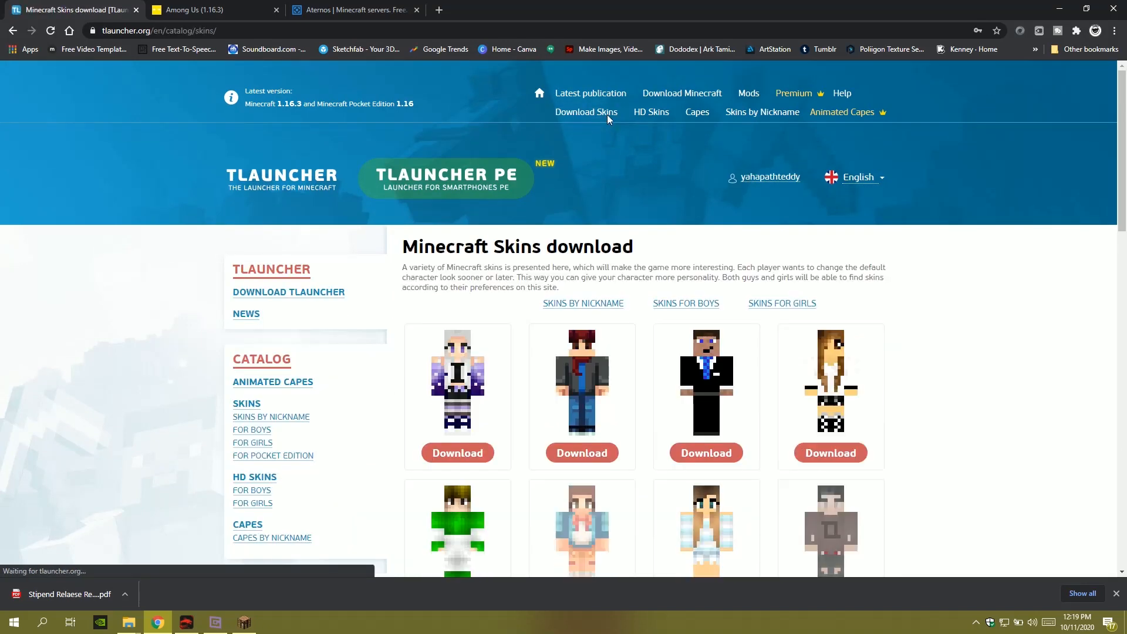
scroll("down", 3)
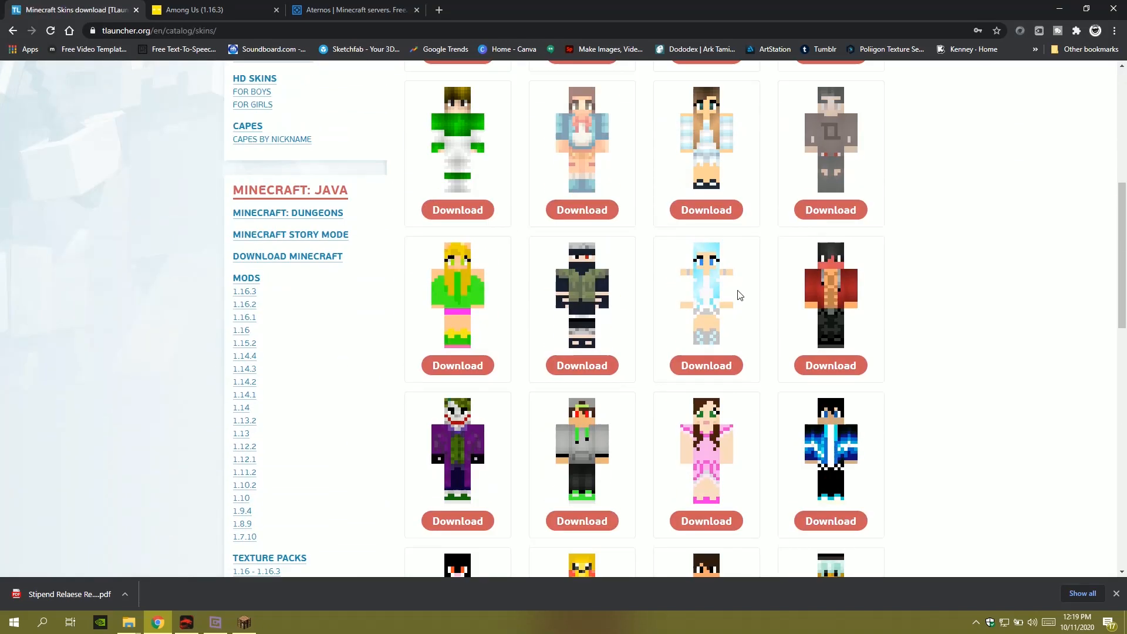
scroll("down", 3)
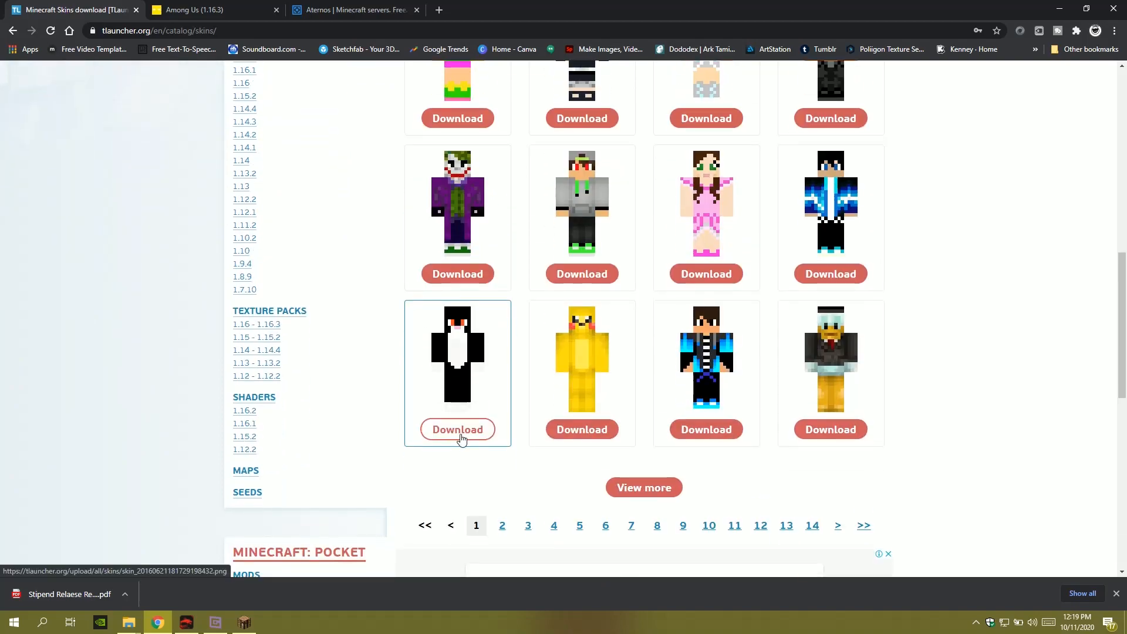
left_click(457, 429)
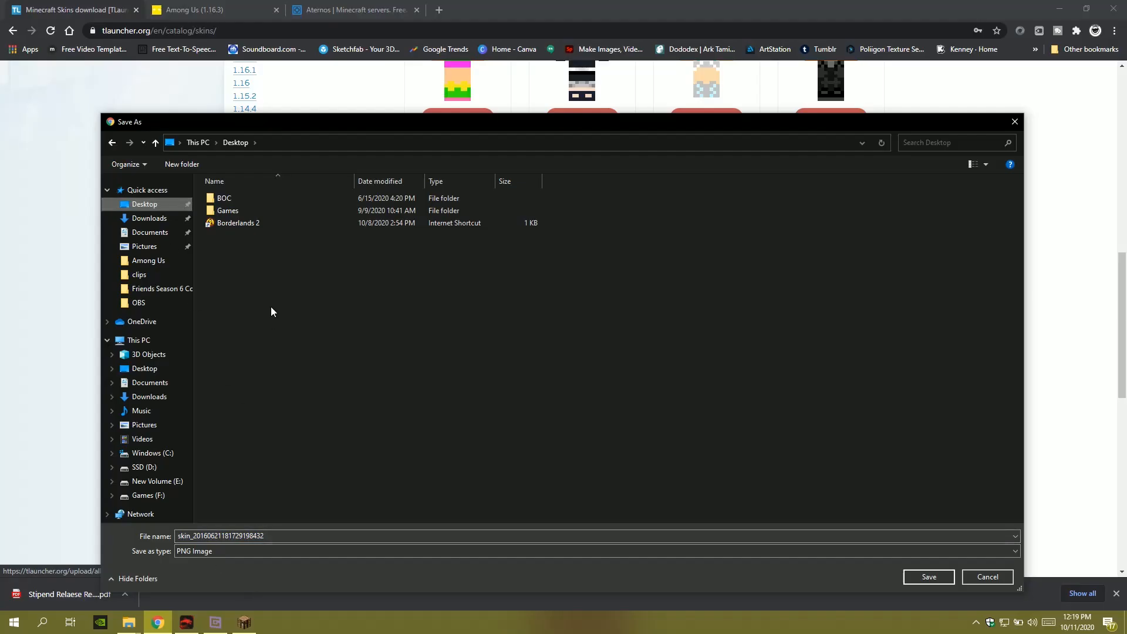
left_click(929, 577)
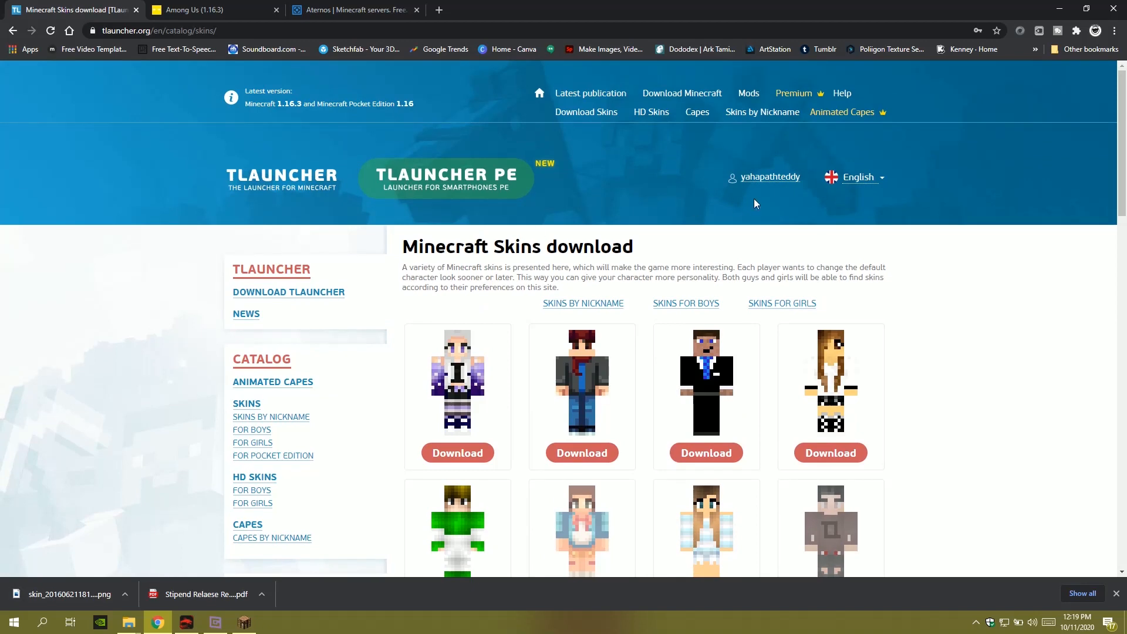
Upload the downloaded skin PNG from Downloads in the account's user area.
left_click(769, 177)
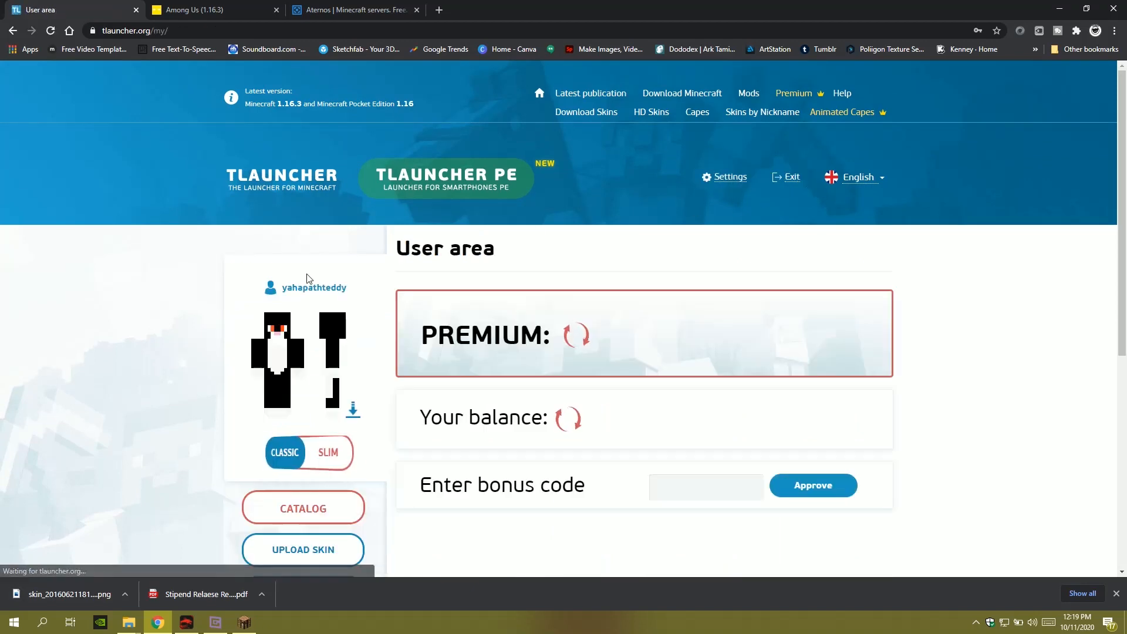
scroll("down", 3)
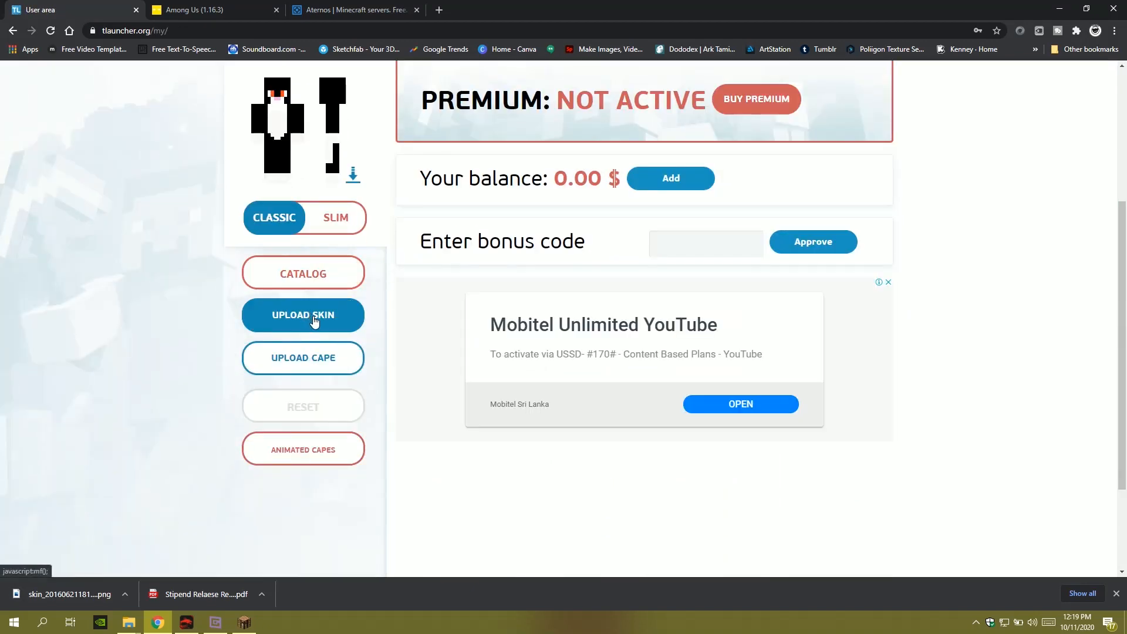
left_click(303, 315)
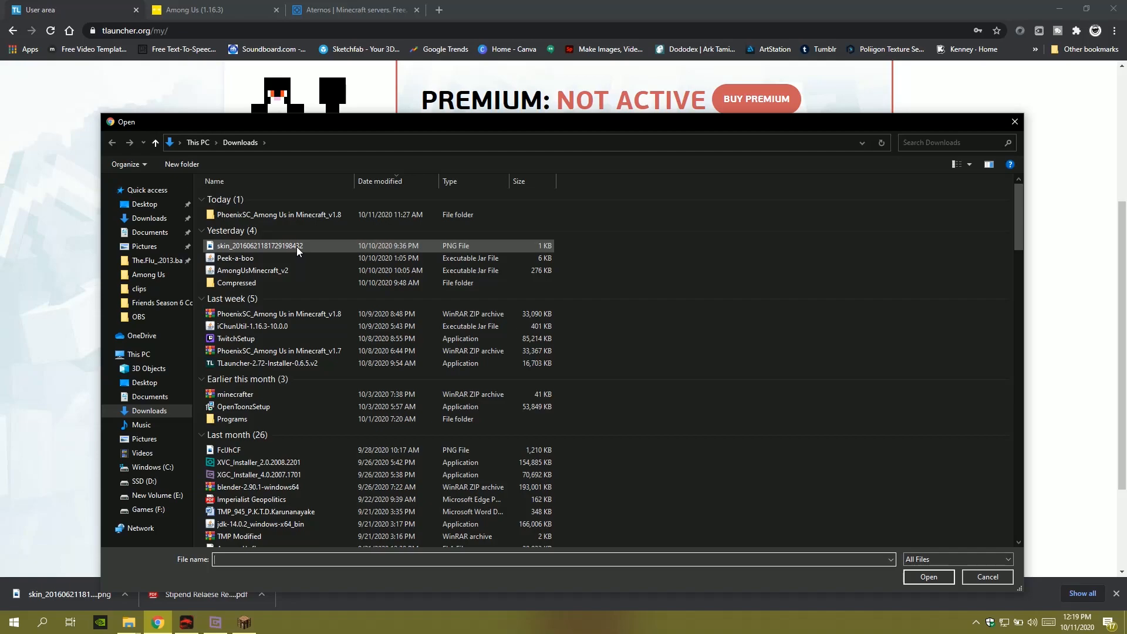
left_click(986, 577)
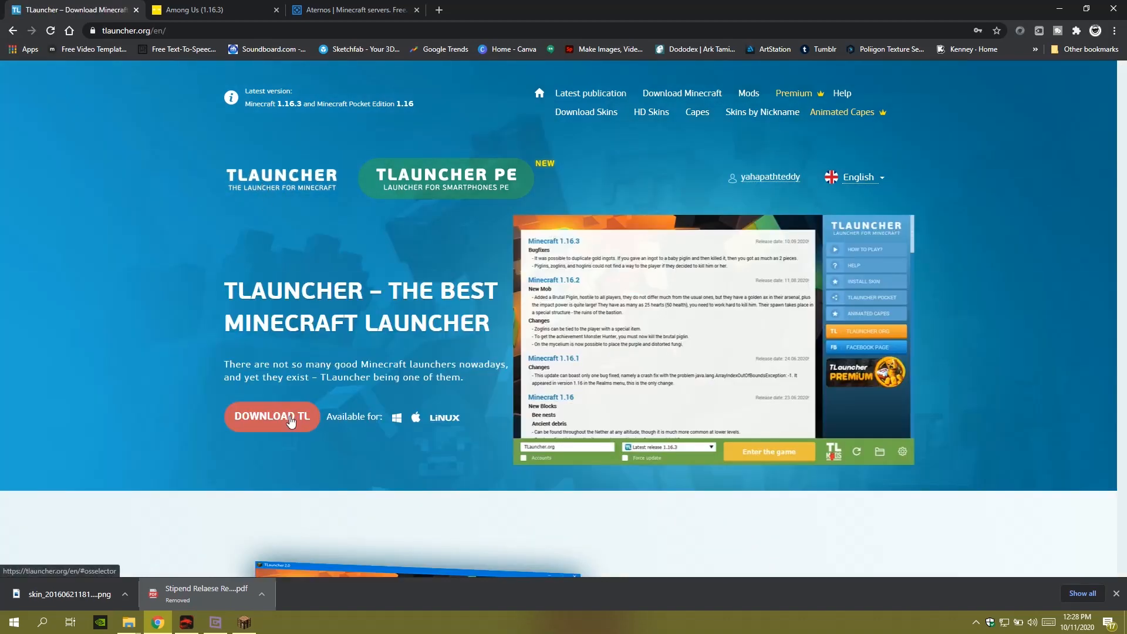
Save the TLauncher Windows installer, then close the platform chooser.
left_click(272, 417)
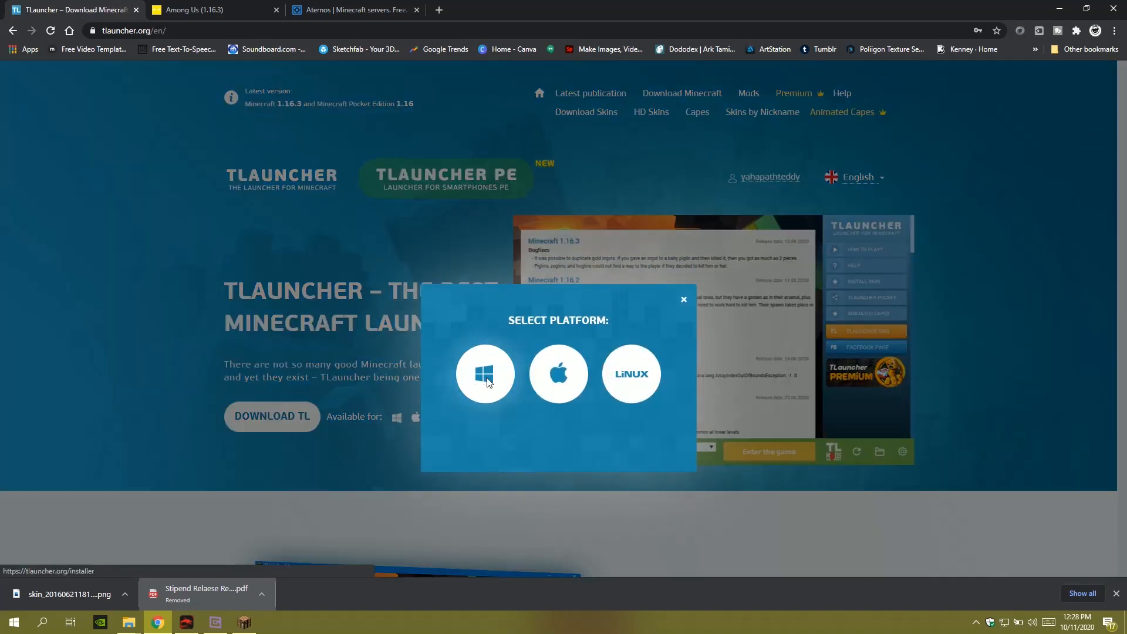
left_click(485, 374)
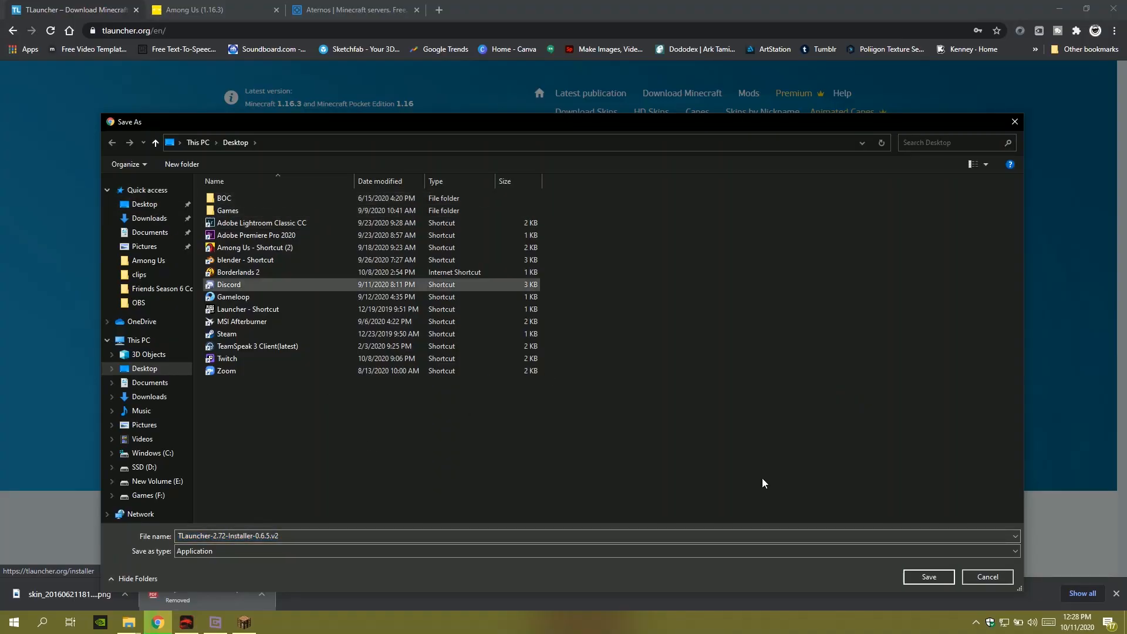
left_click(928, 577)
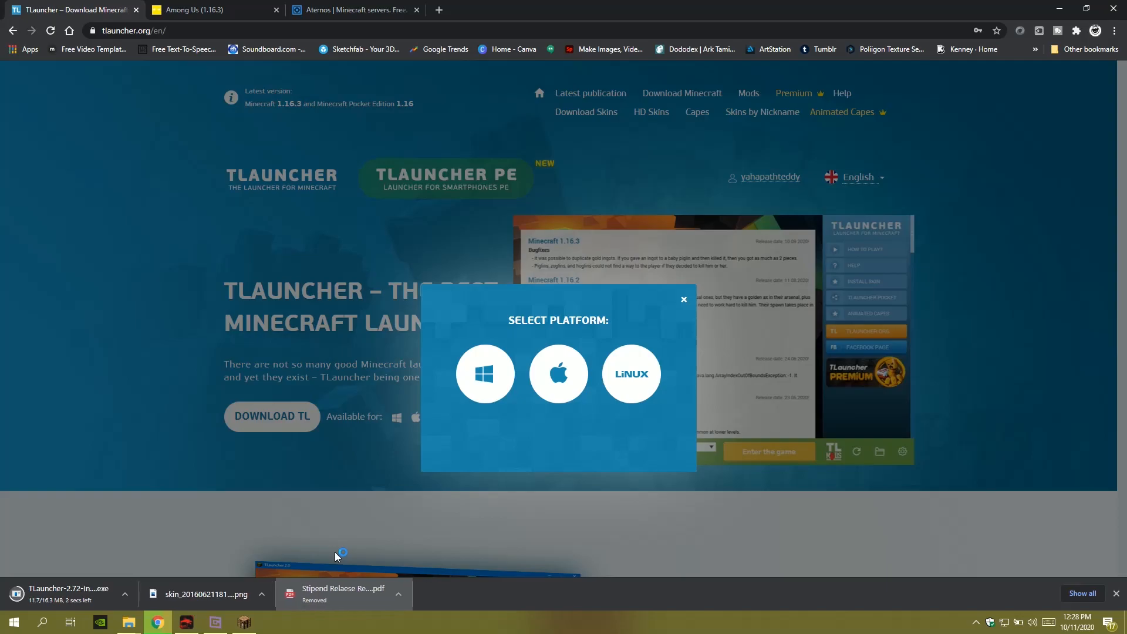
left_click(683, 299)
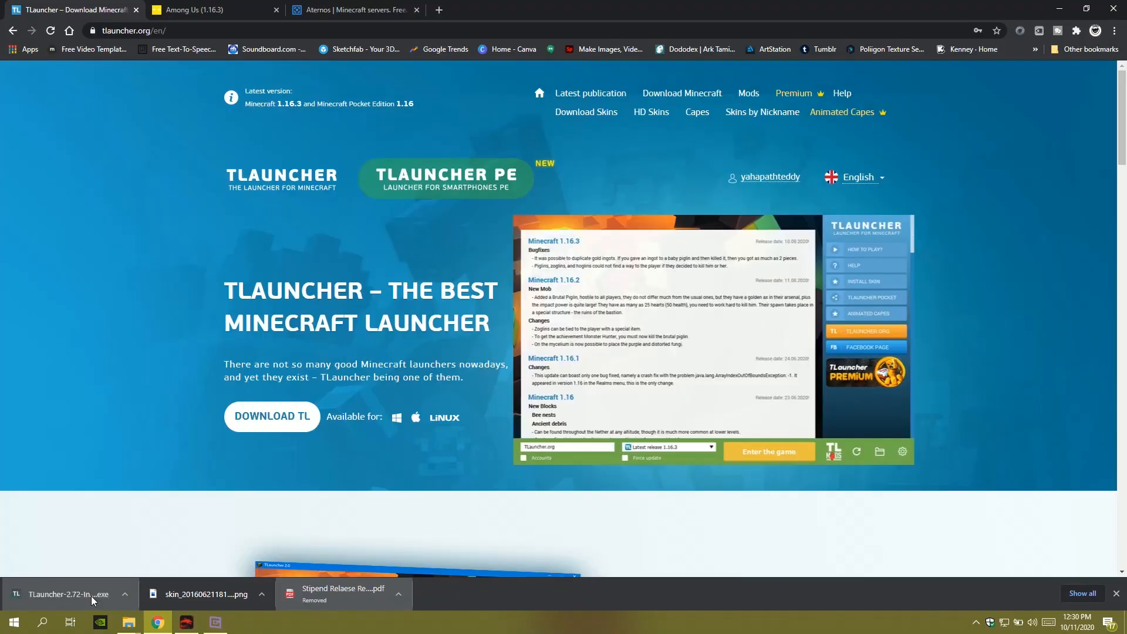
mouse_move(94, 598)
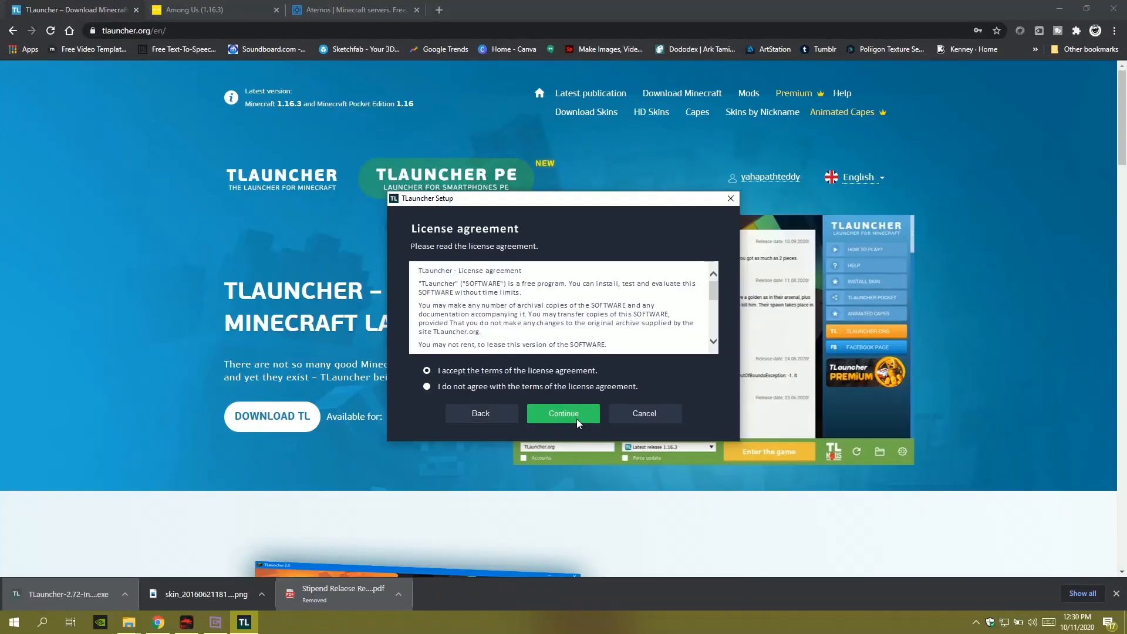
Accept the license and finish setup with Run TLauncher and desktop shortcut kept on.
left_click(563, 413)
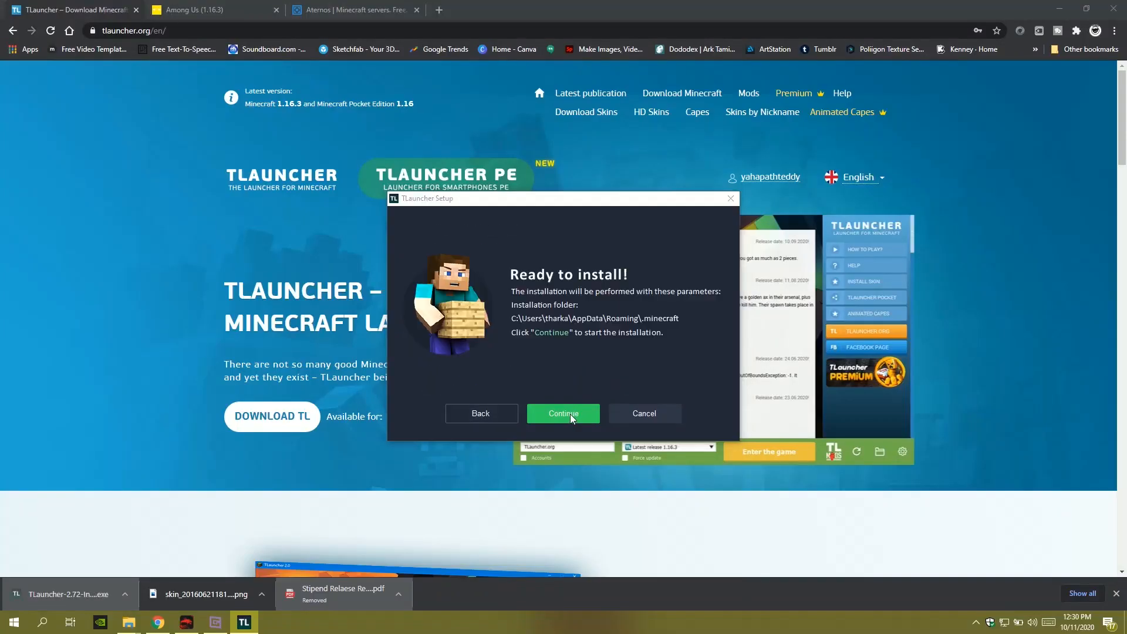
left_click(563, 413)
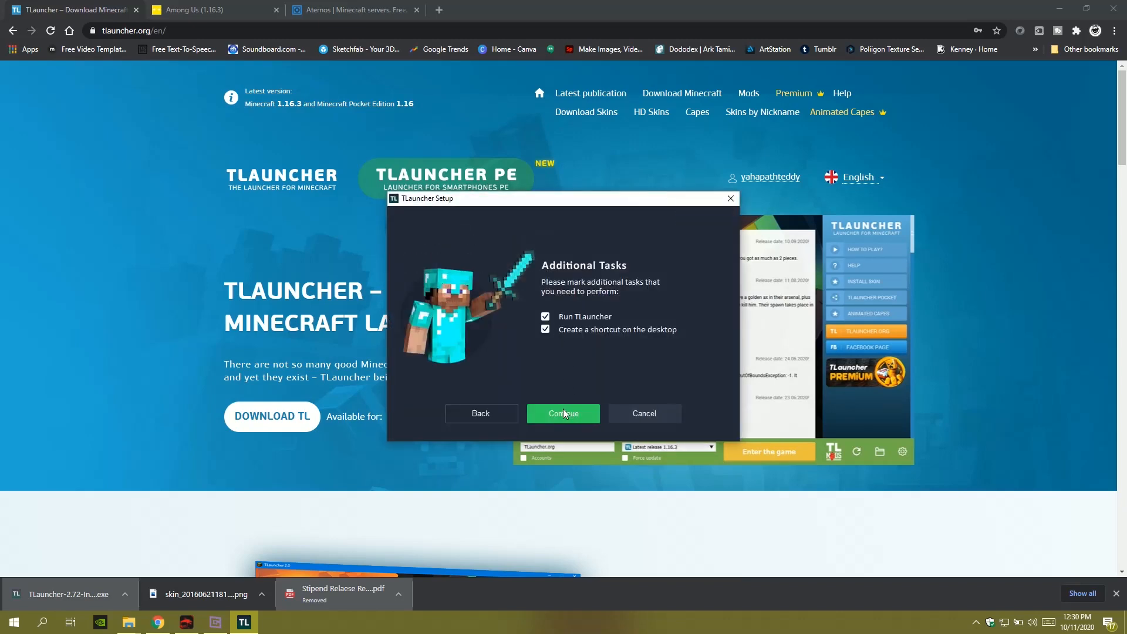
left_click(563, 413)
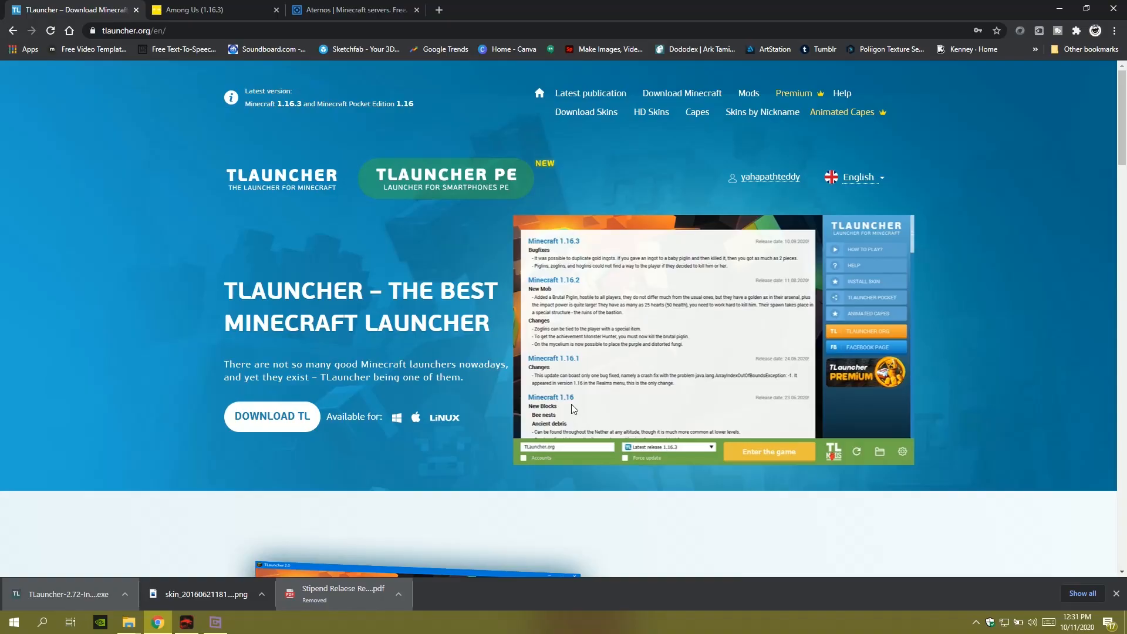
mouse_move(582, 395)
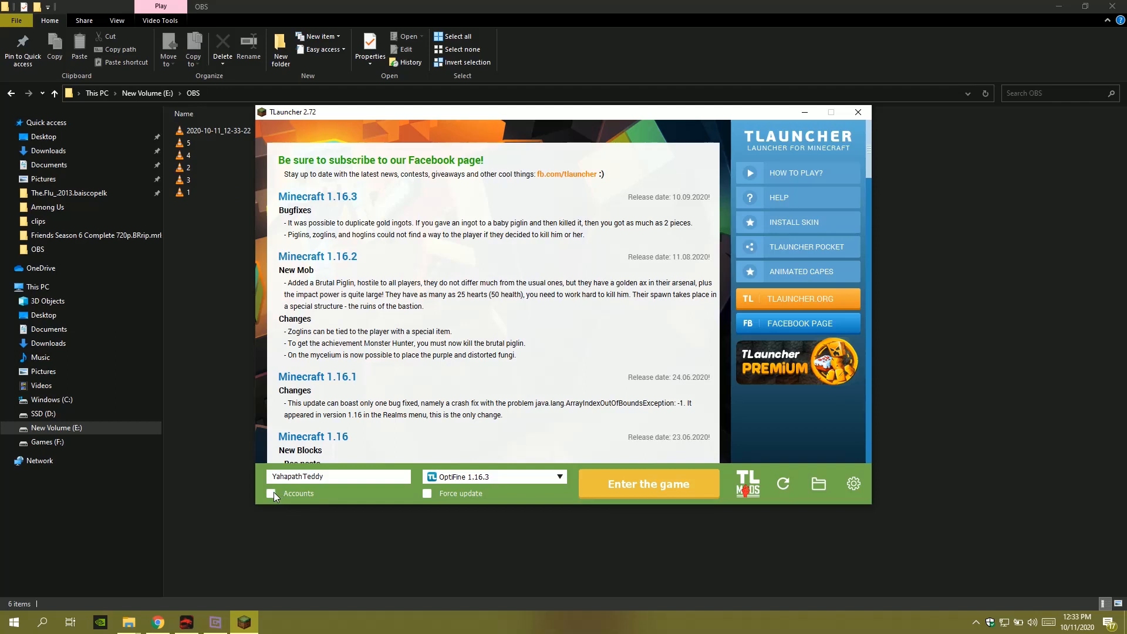
Enable Accounts, save and add the TLauncher.org account, then return to the launcher.
left_click(271, 493)
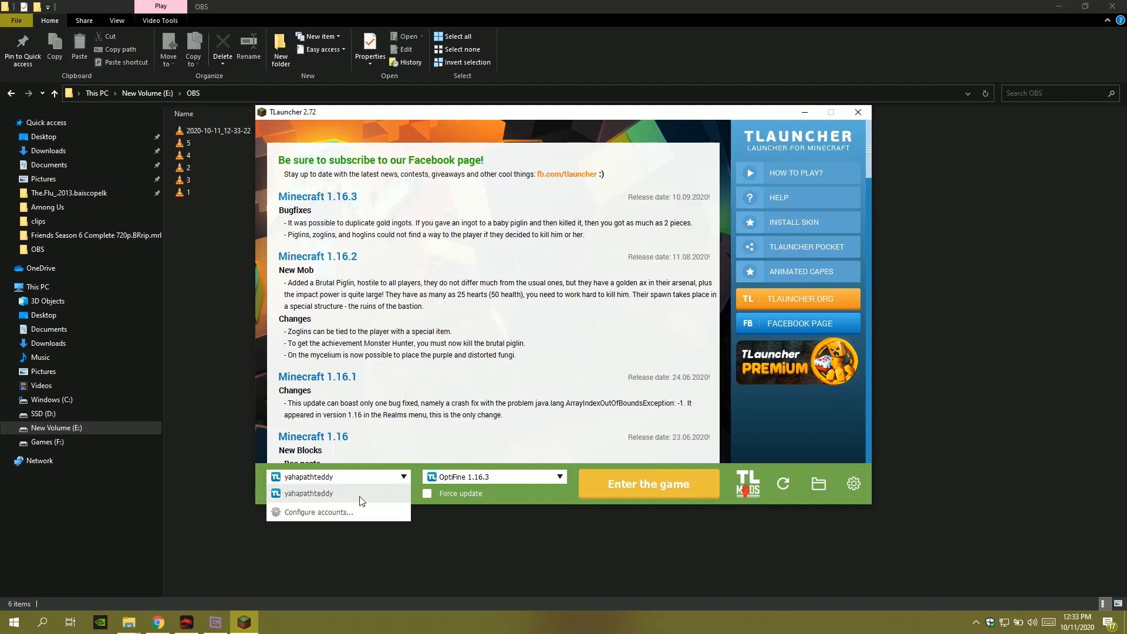
left_click(321, 512)
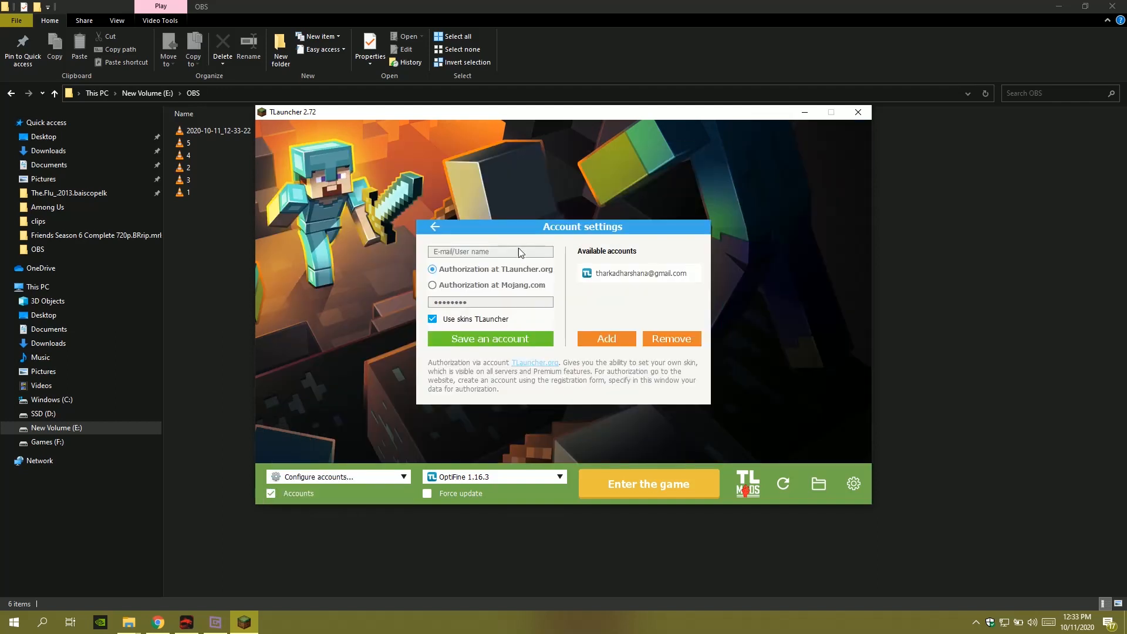
mouse_move(493, 315)
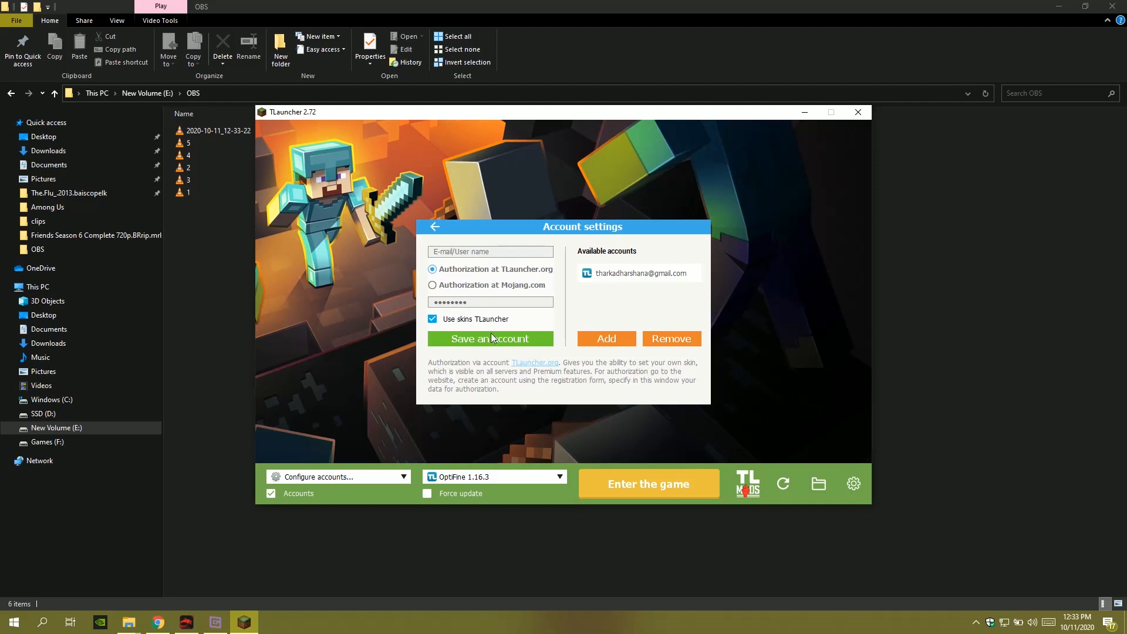
left_click(638, 273)
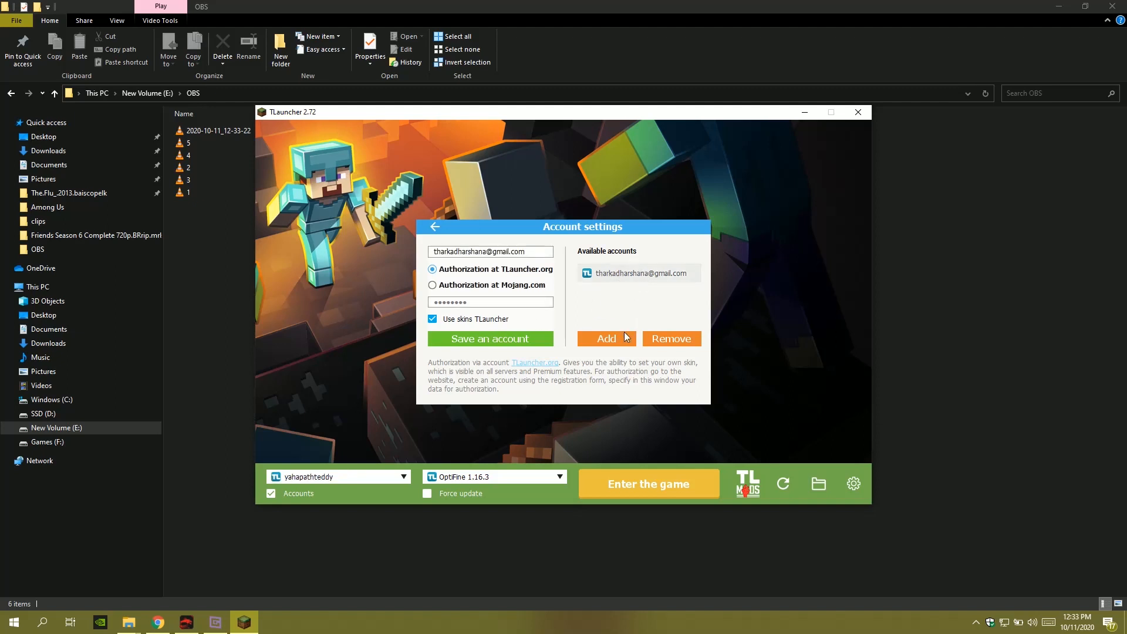
left_click(605, 338)
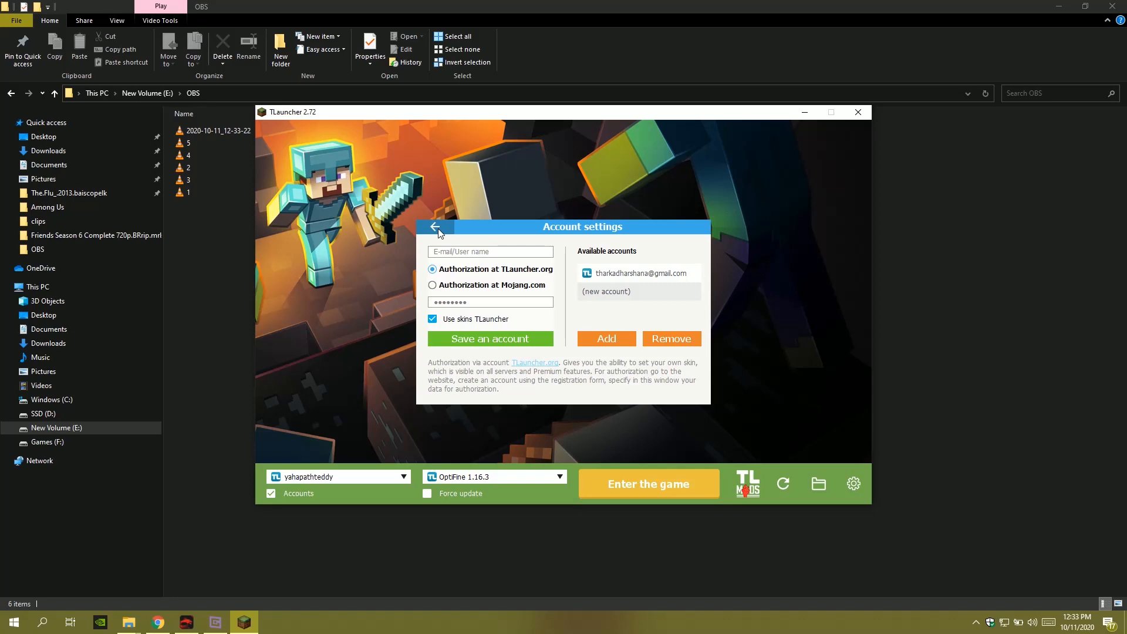
left_click(438, 227)
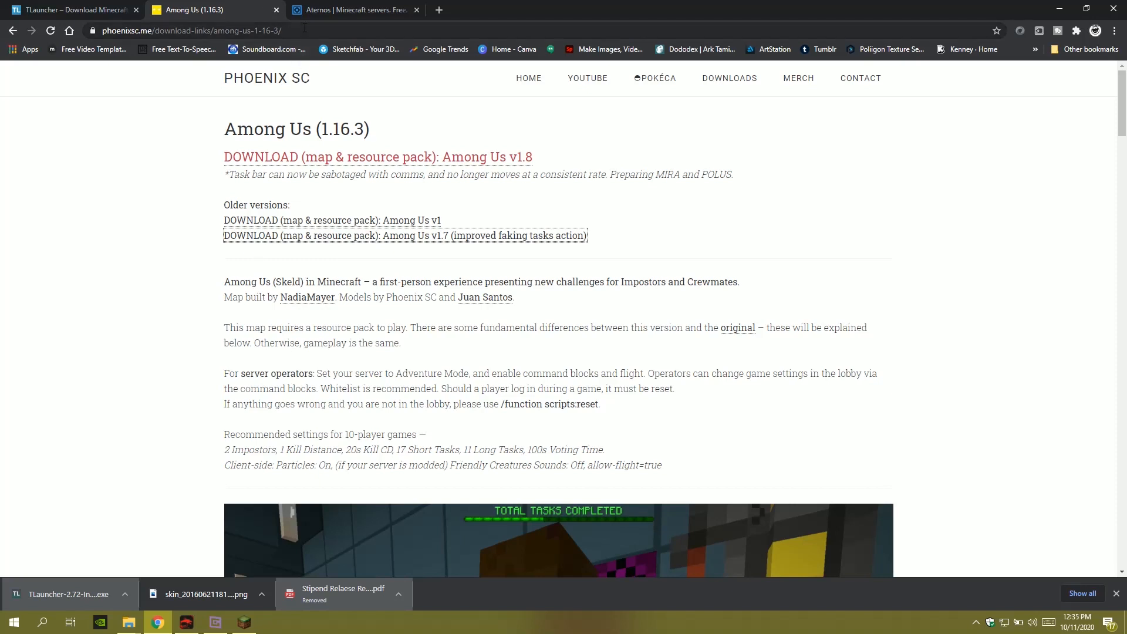
mouse_move(288, 241)
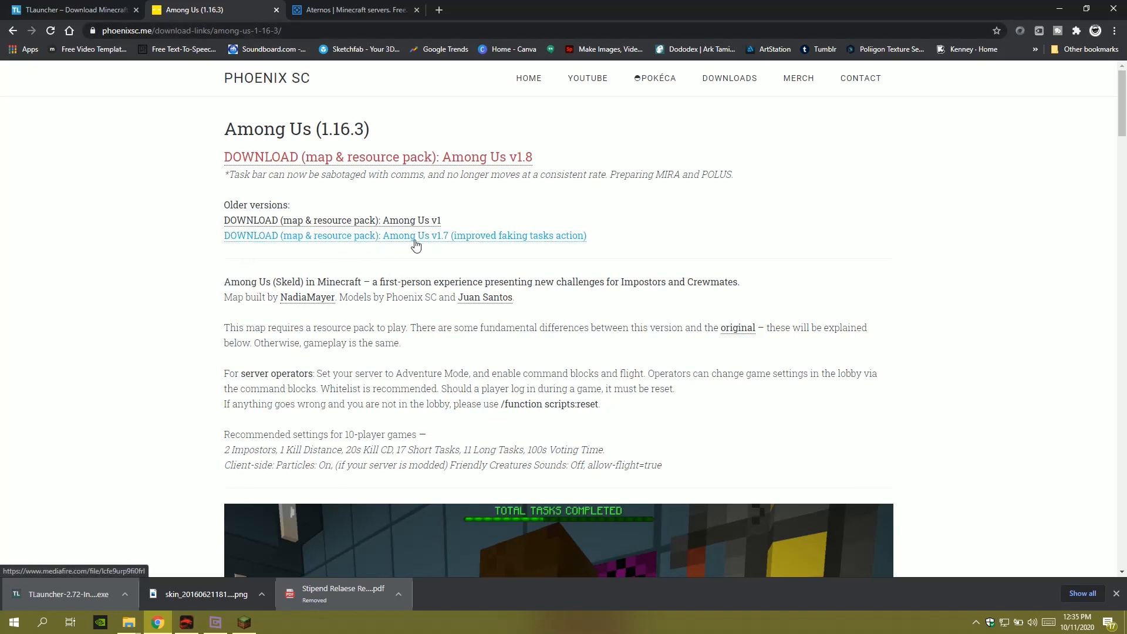
mouse_move(448, 243)
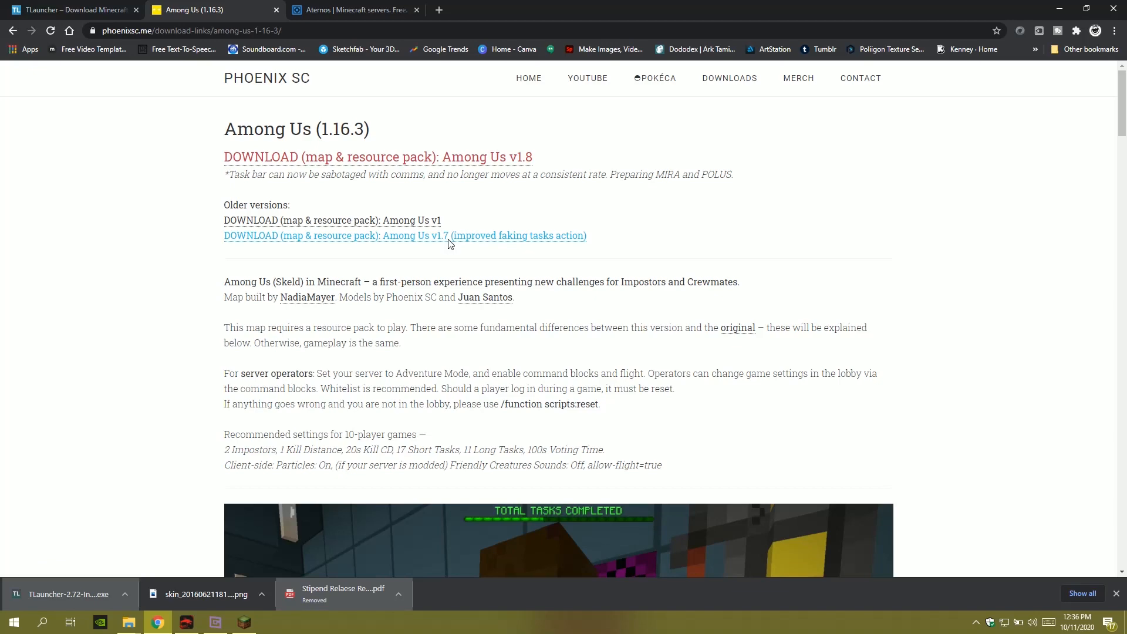
Open the Among Us map download link on the Phoenix SC site.
left_click(404, 234)
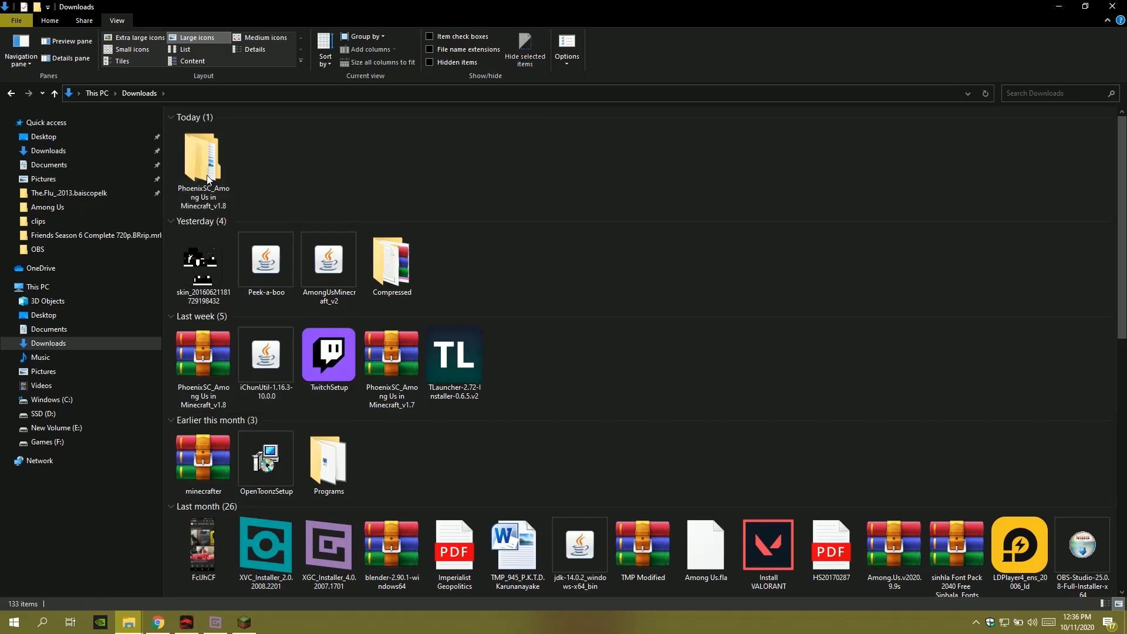
Copy PhoenixSC_Among Us_RP from the v1.8 folder into .minecraft\resourcepacks.
double_click(202, 157)
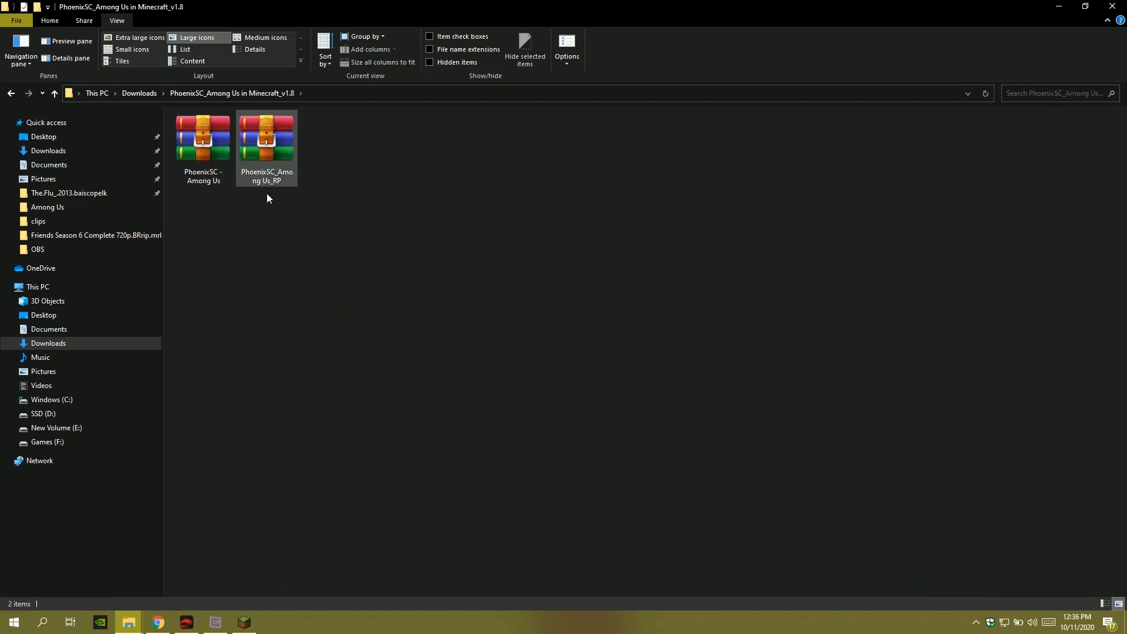
left_click(203, 136)
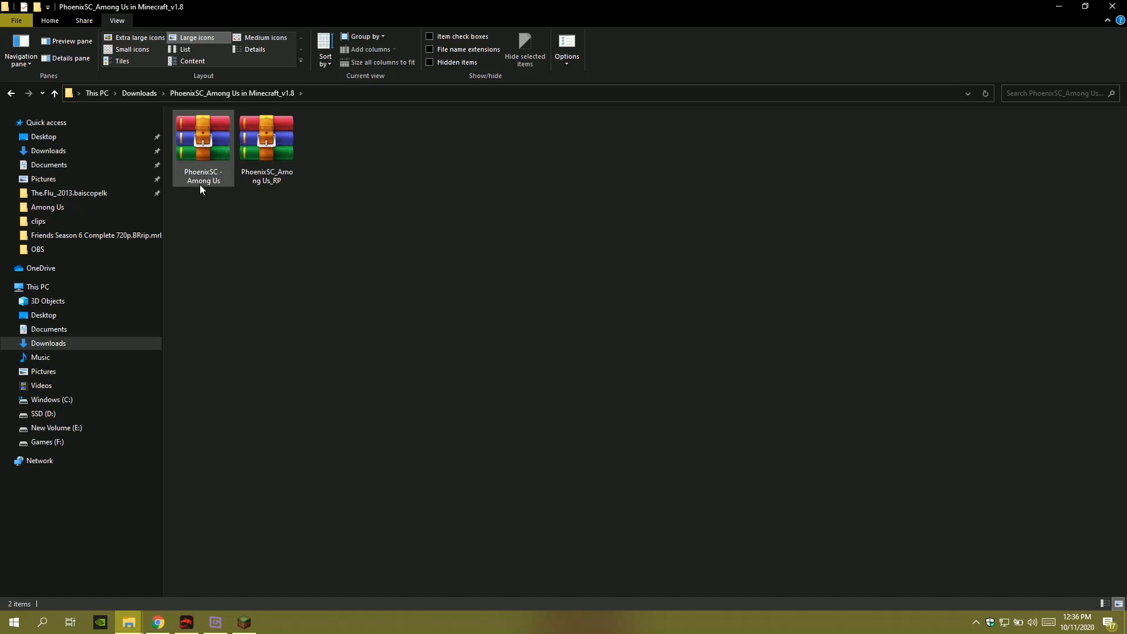
left_click(266, 140)
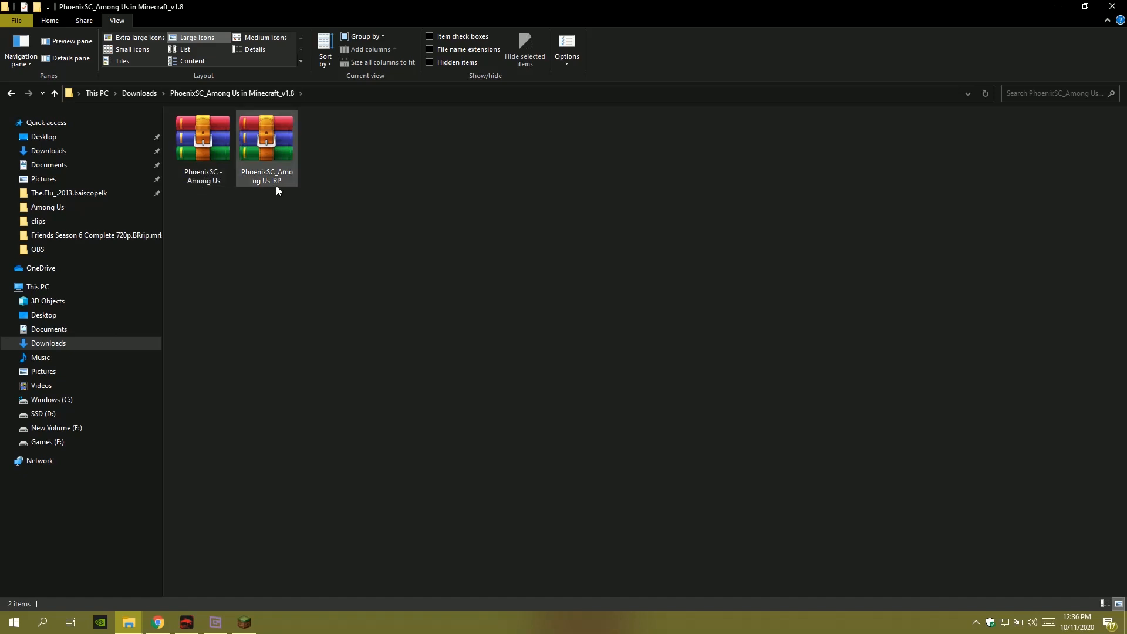
mouse_move(276, 185)
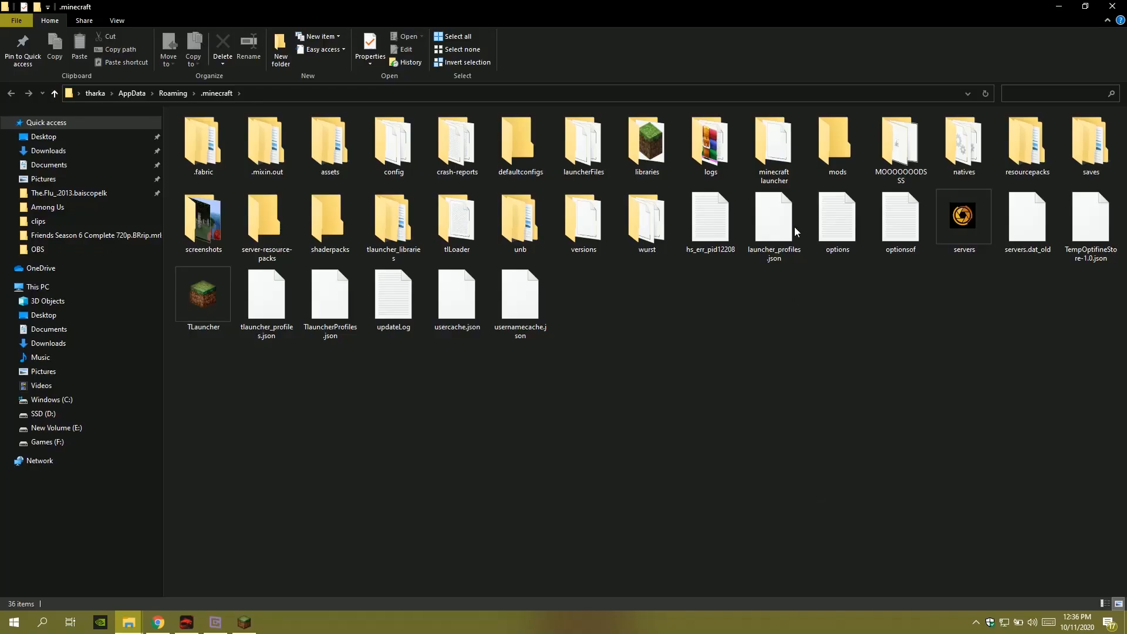
double_click(1027, 143)
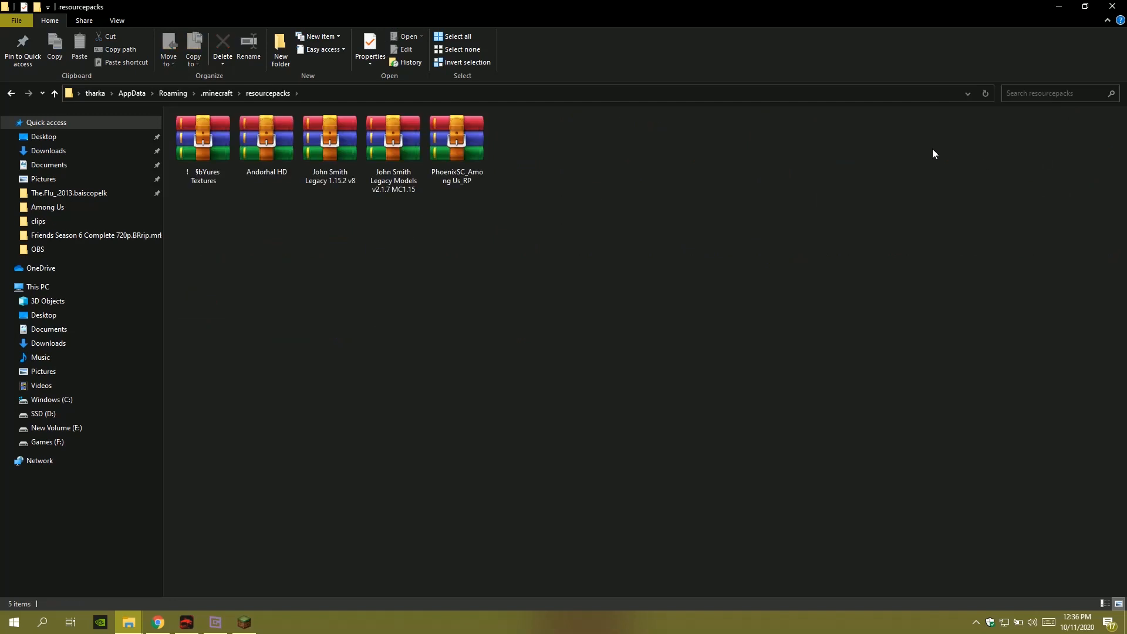
mouse_move(347, 350)
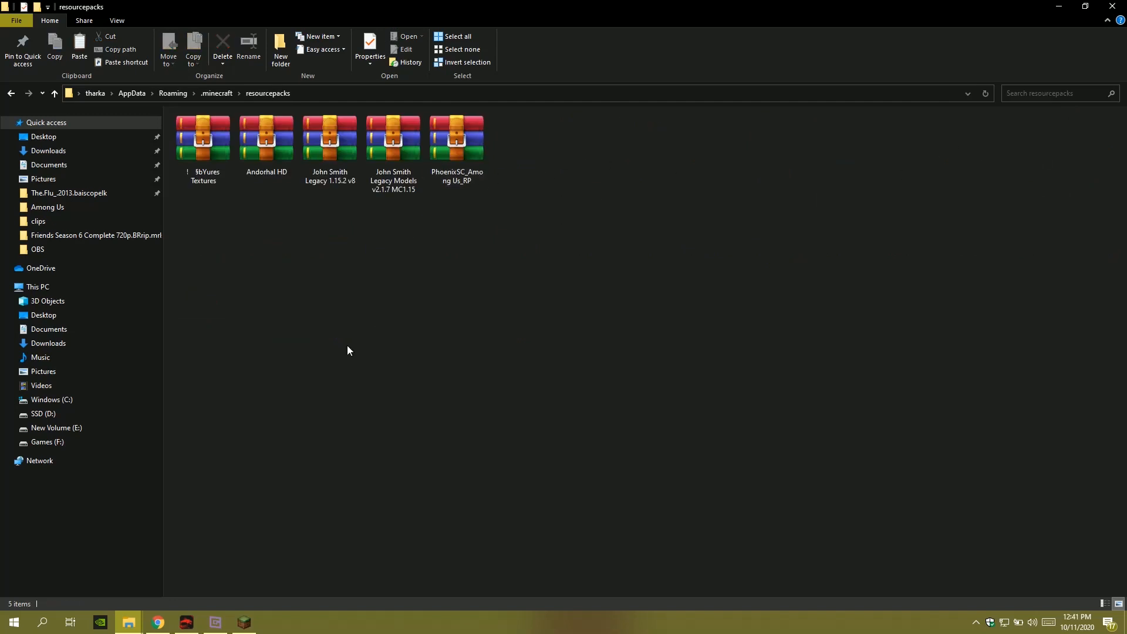
left_click(455, 138)
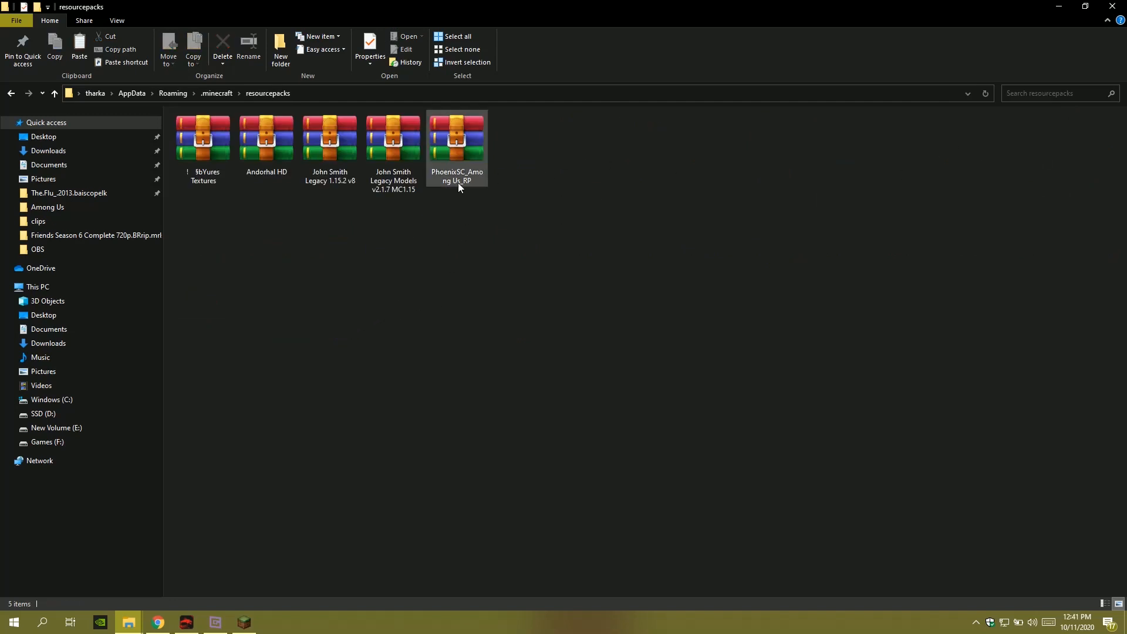
mouse_move(458, 147)
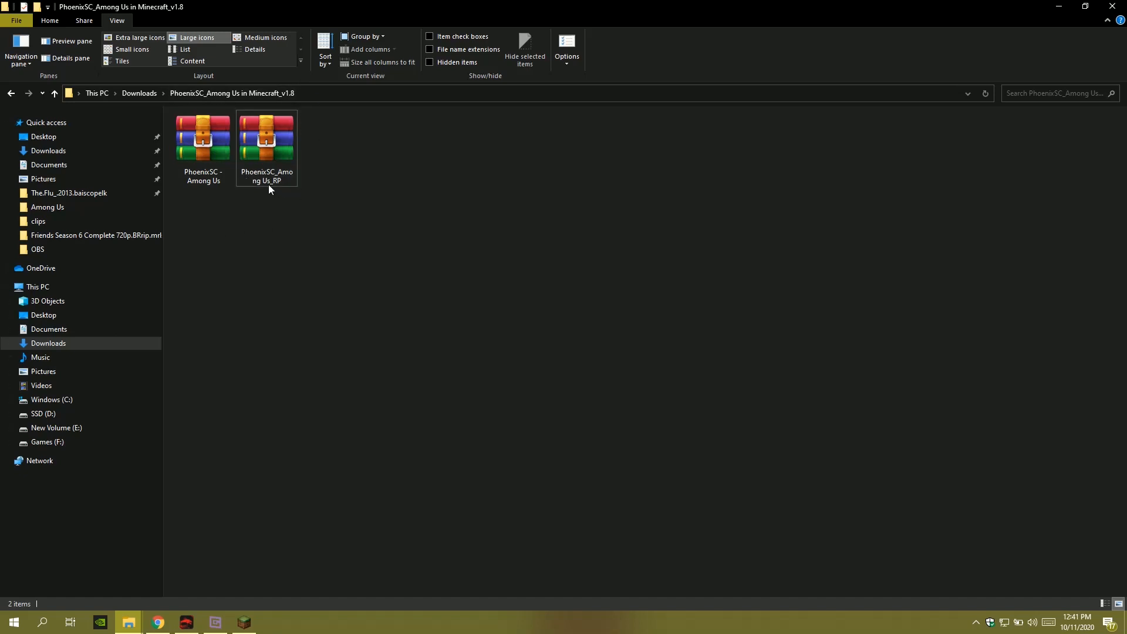
mouse_move(267, 140)
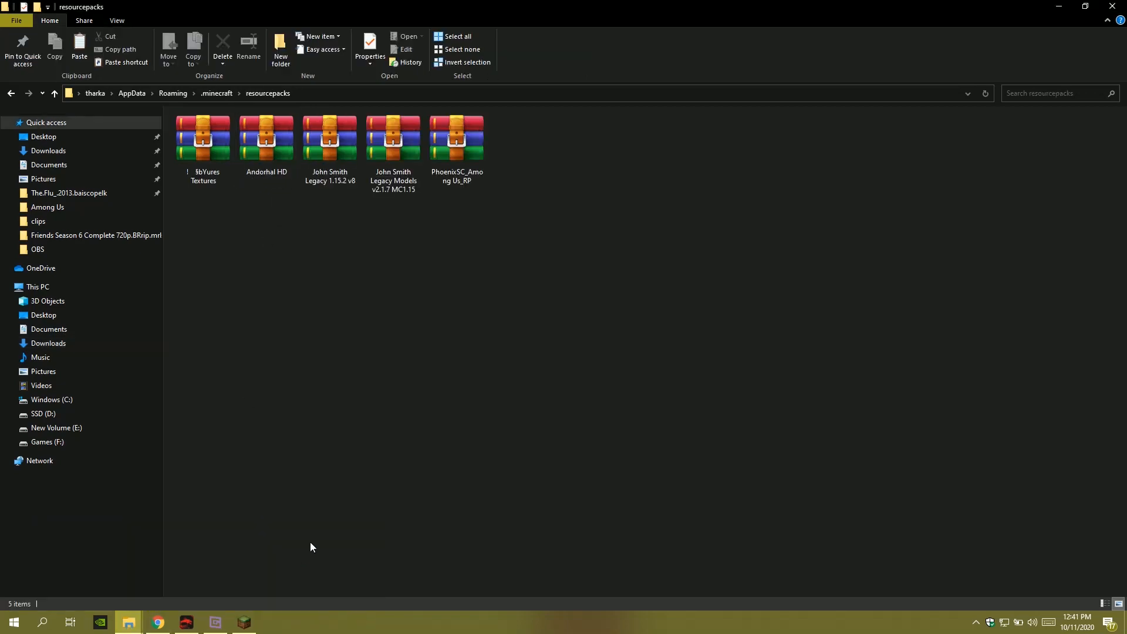
mouse_move(272, 409)
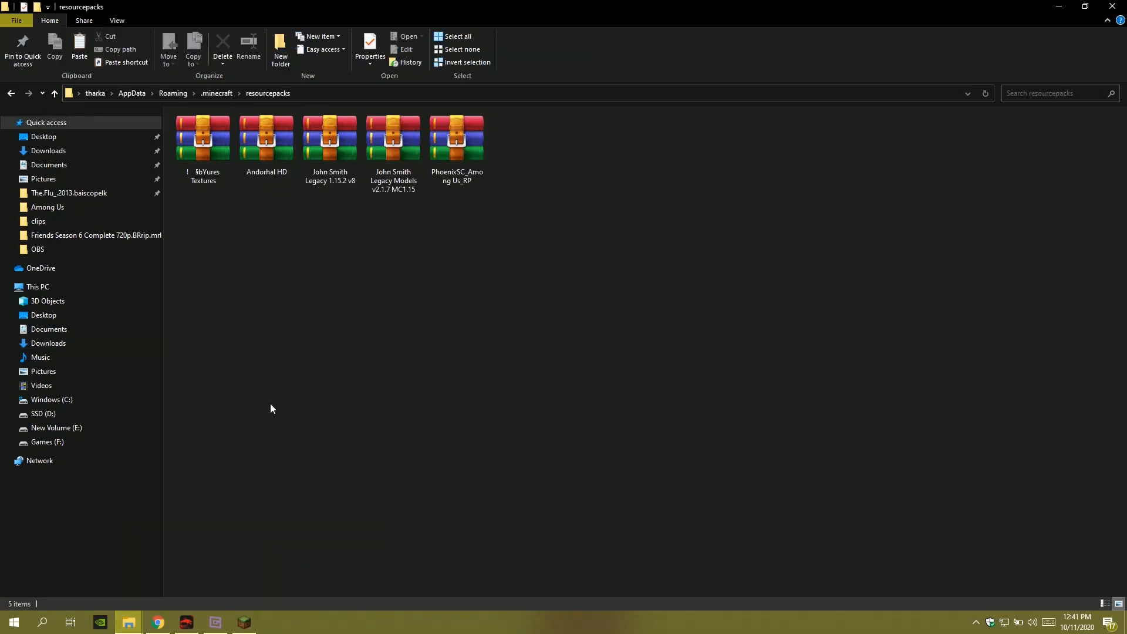
Select OptiFine 1.16.3 in the launcher's version list and start the game.
left_click(243, 622)
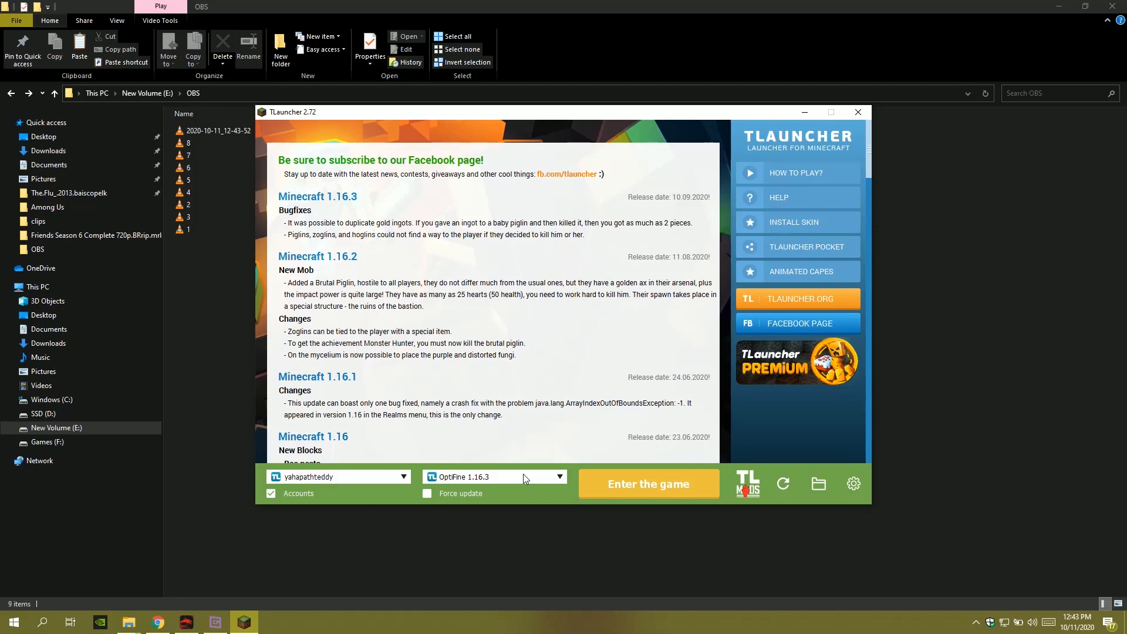
left_click(560, 476)
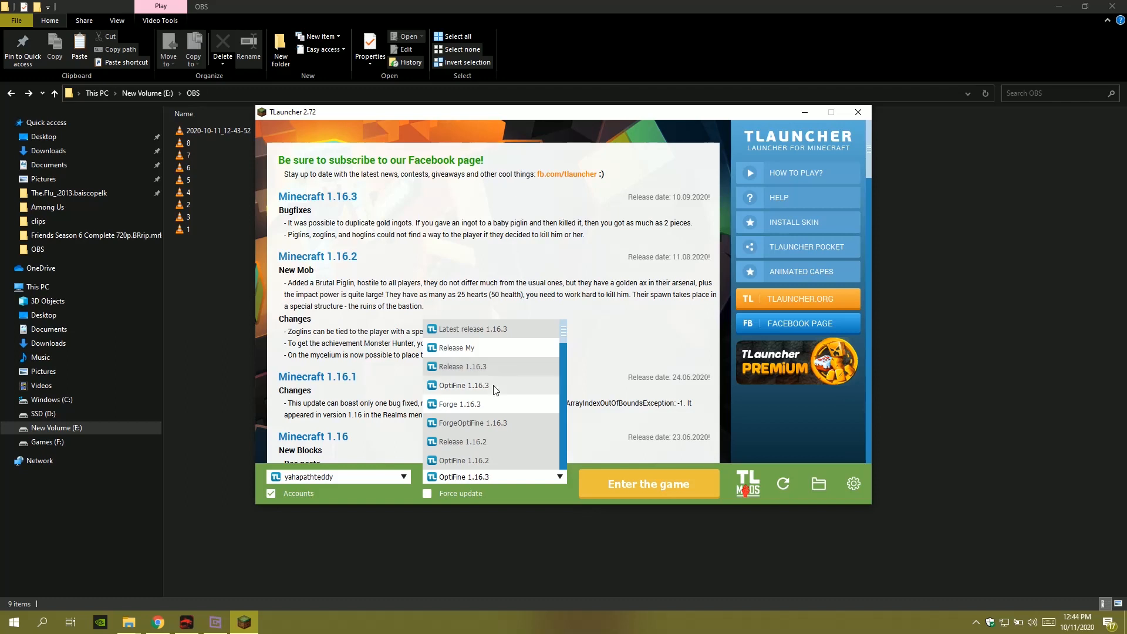
left_click(462, 385)
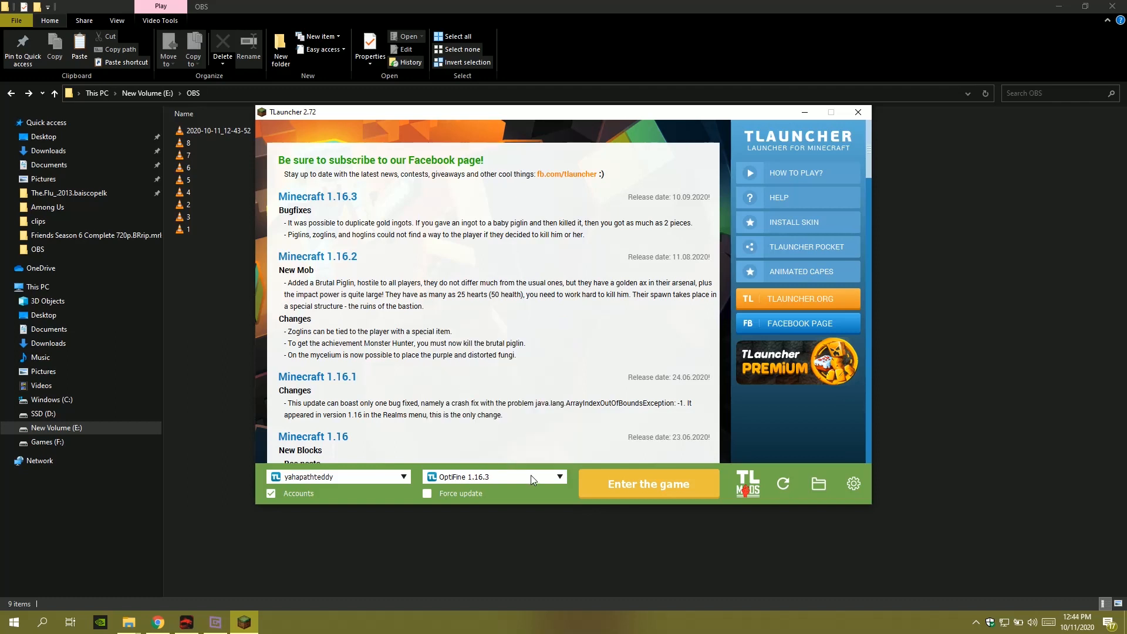
left_click(494, 477)
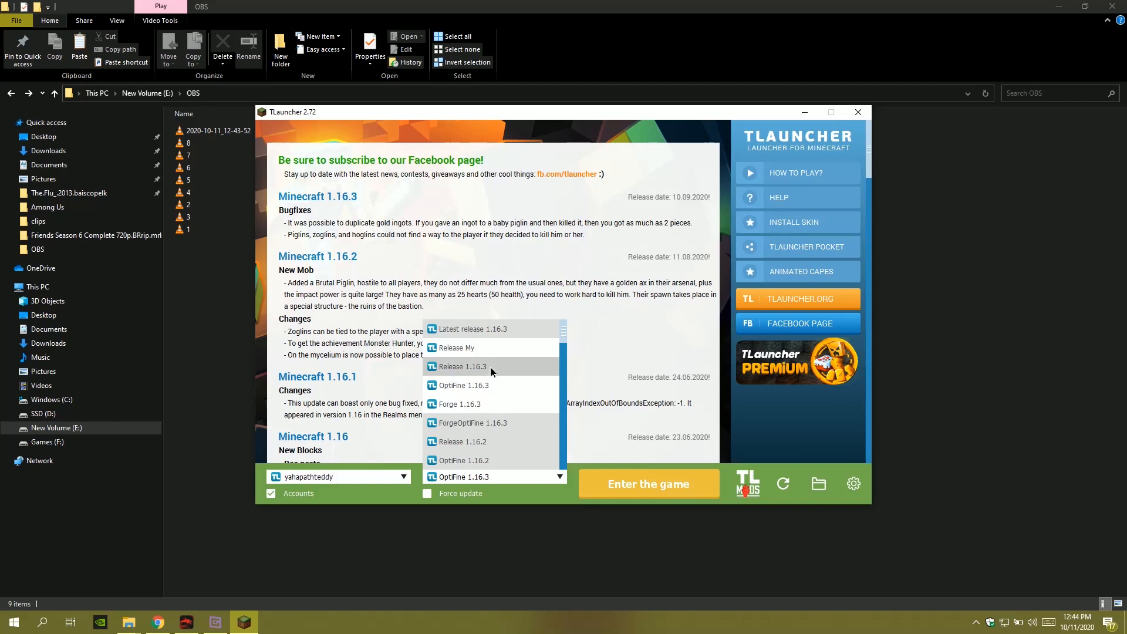
left_click(462, 366)
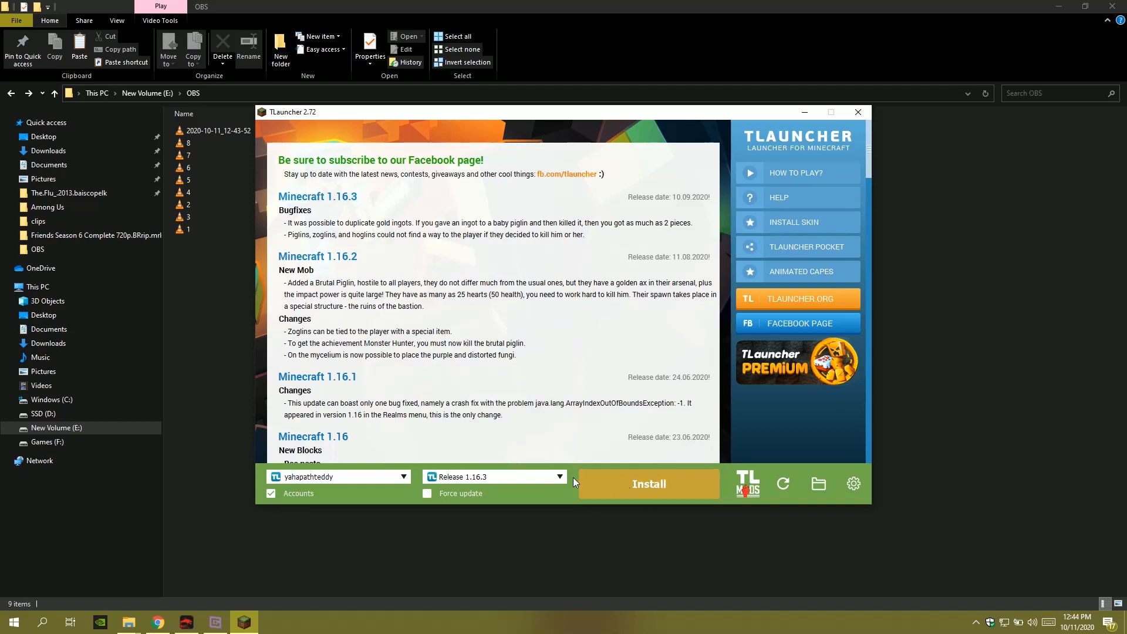
left_click(493, 476)
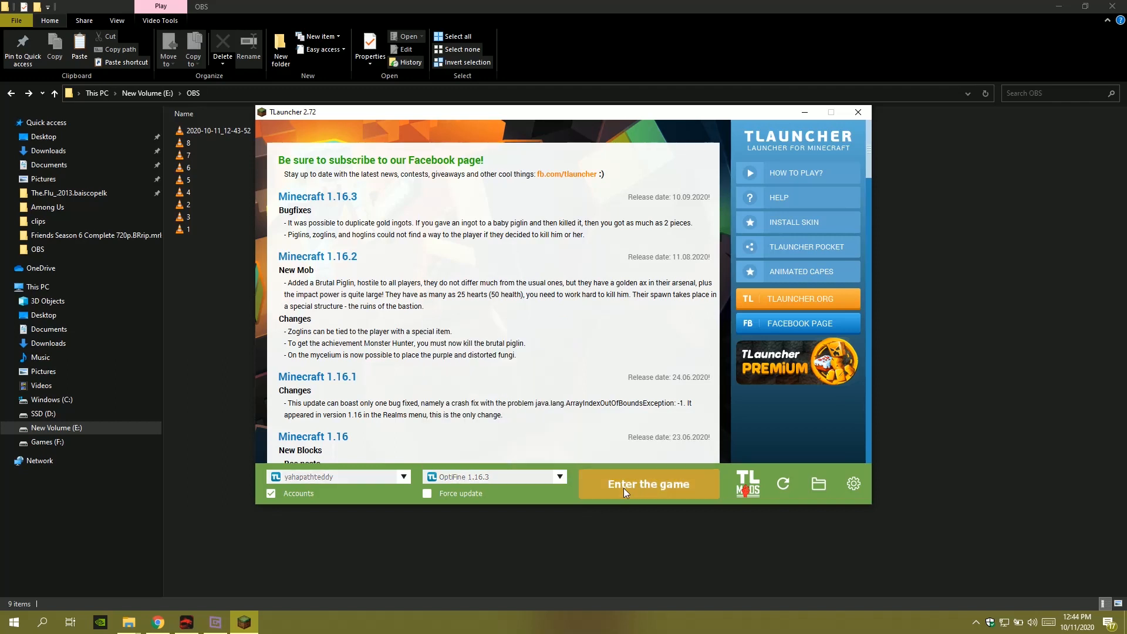
left_click(648, 484)
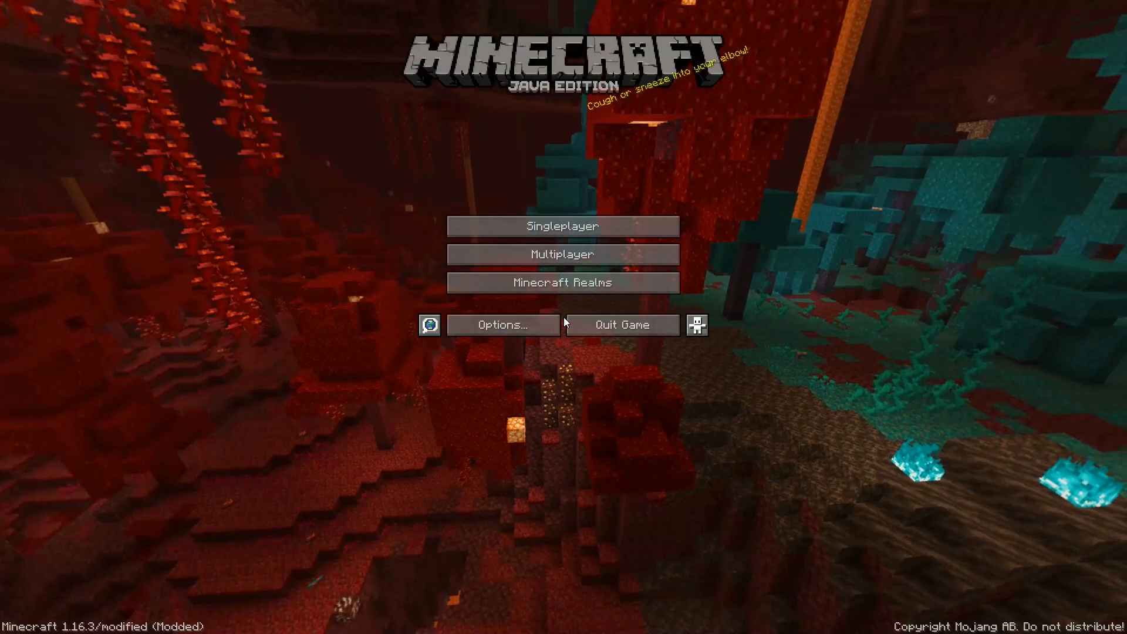
Move PhoenixSC_Among Us_RP.zip to Selected under Options > Resource Packs and confirm.
left_click(502, 324)
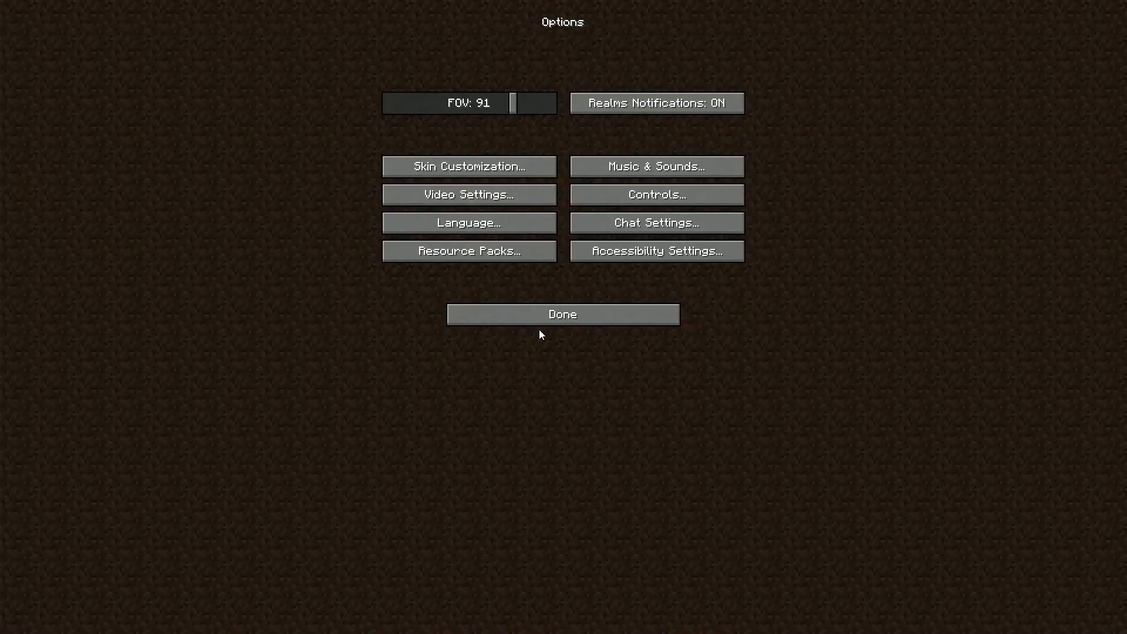
left_click(468, 250)
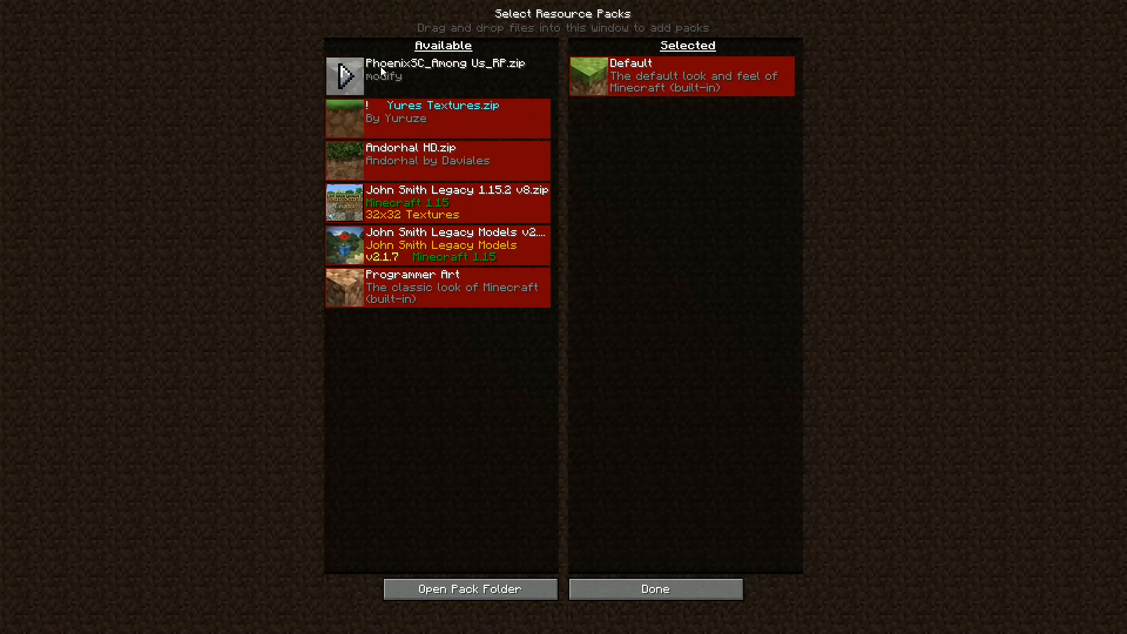
mouse_move(403, 68)
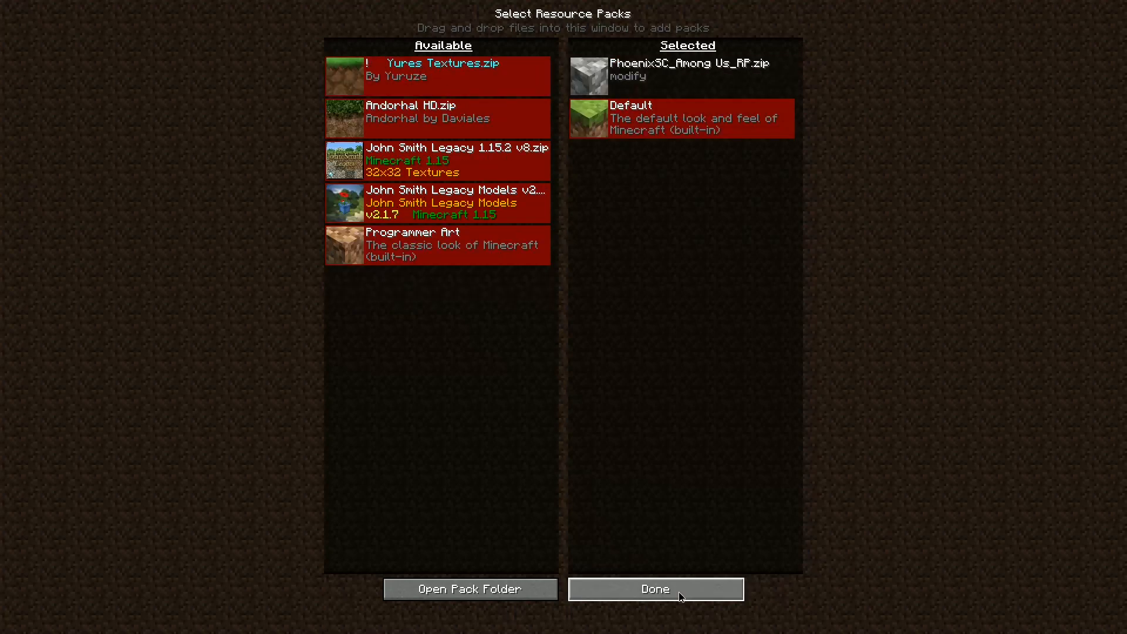
left_click(654, 589)
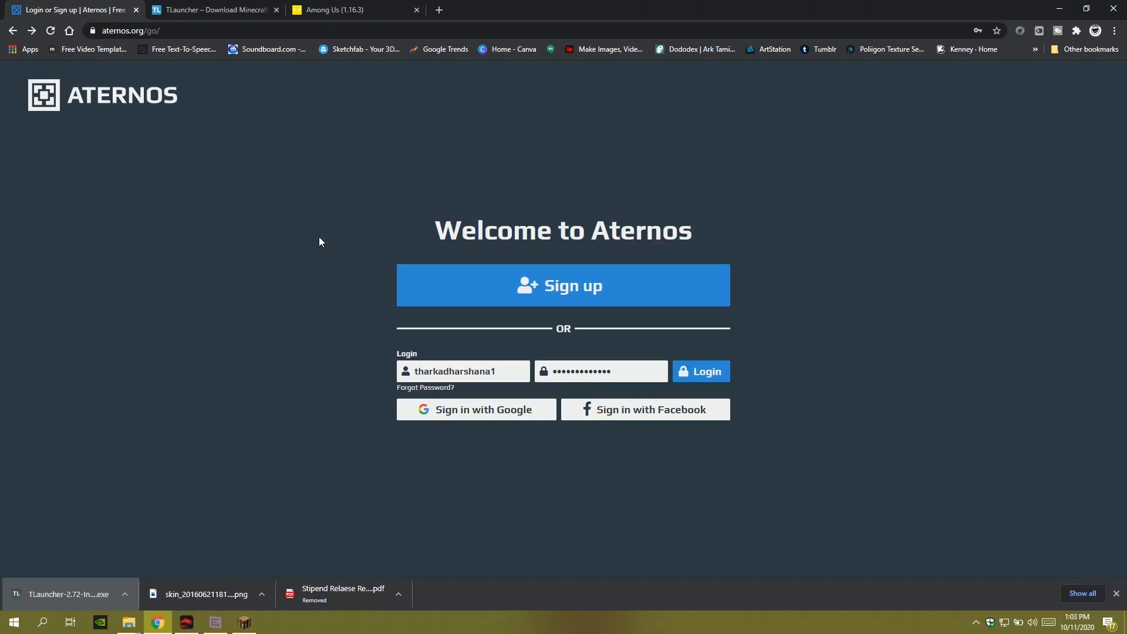
mouse_move(235, 162)
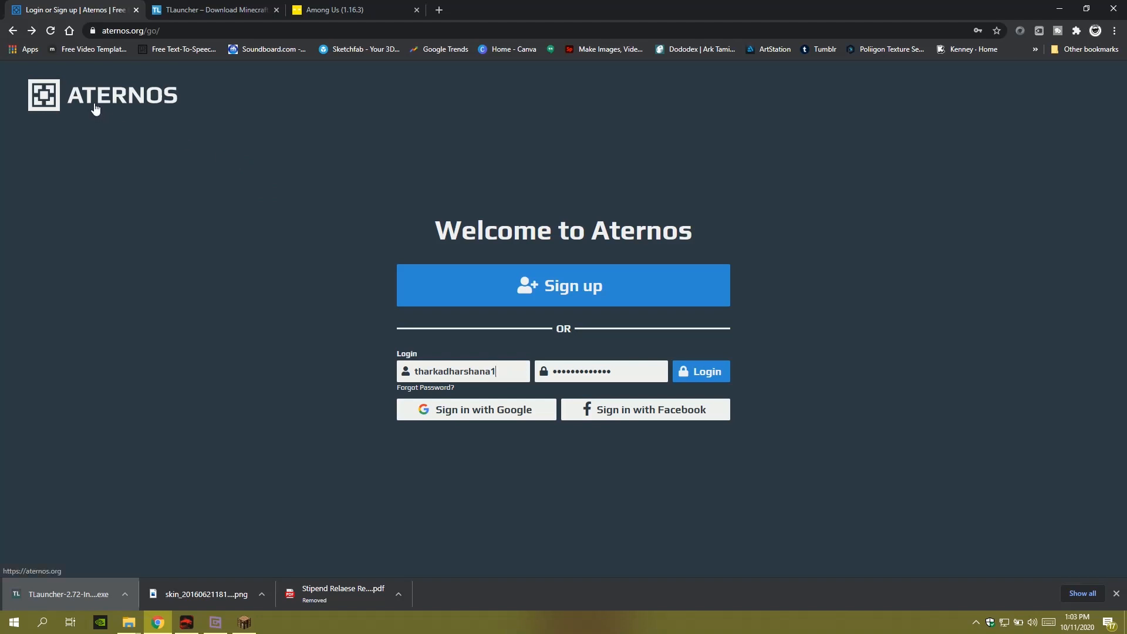
mouse_move(533, 218)
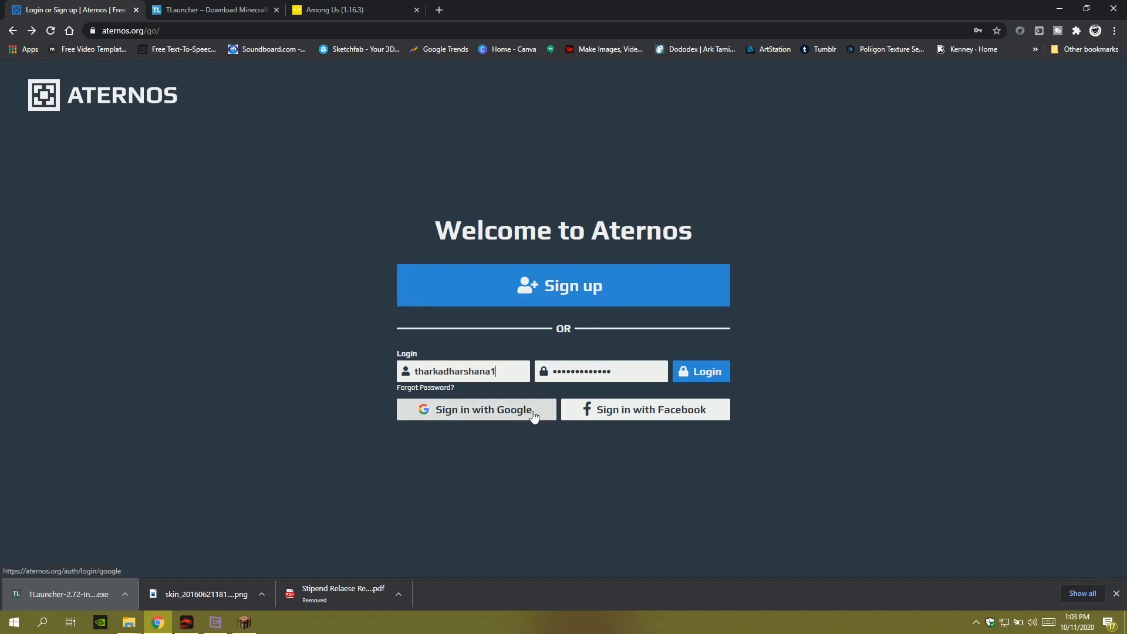
Sign in to Aternos with the Google account and reach the YahapathTeddy servers list.
left_click(475, 409)
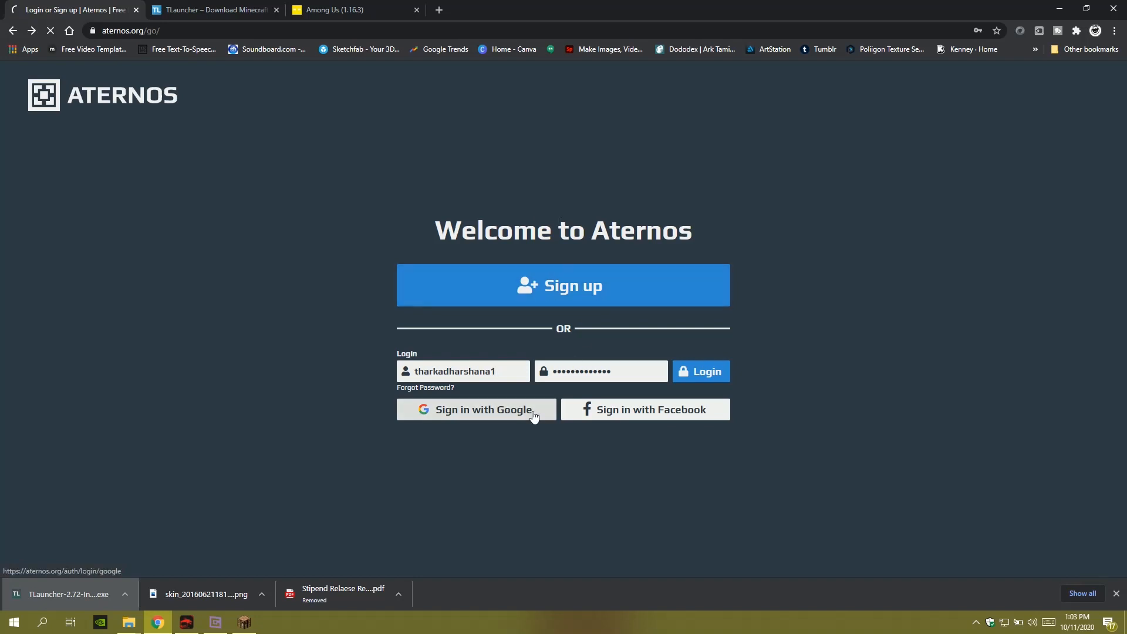
left_click(475, 409)
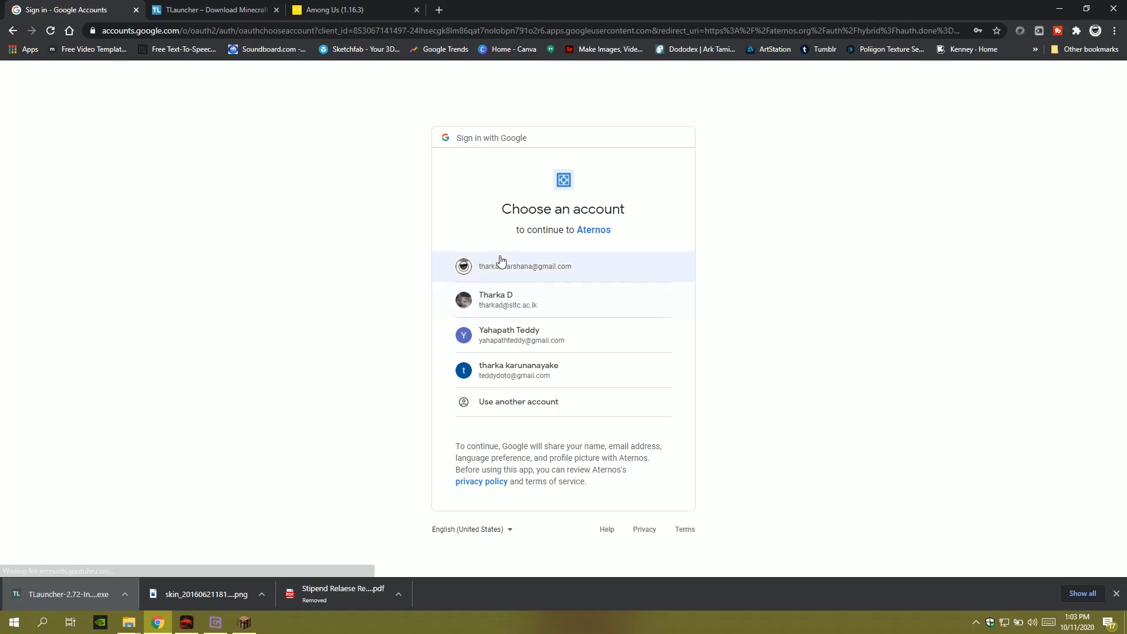
left_click(525, 266)
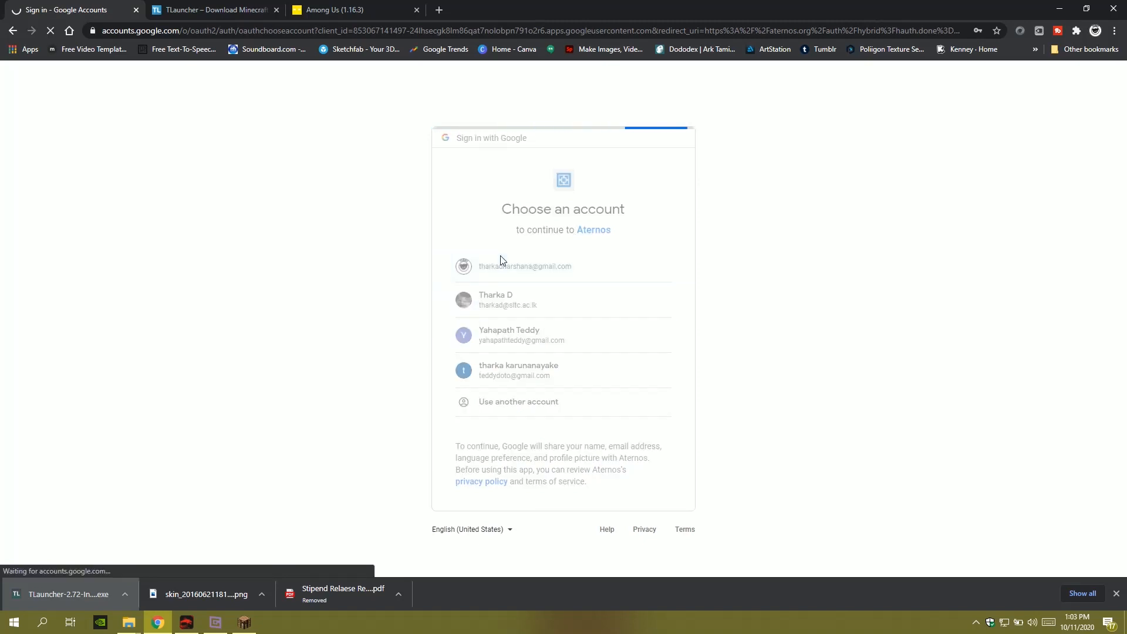
left_click(525, 266)
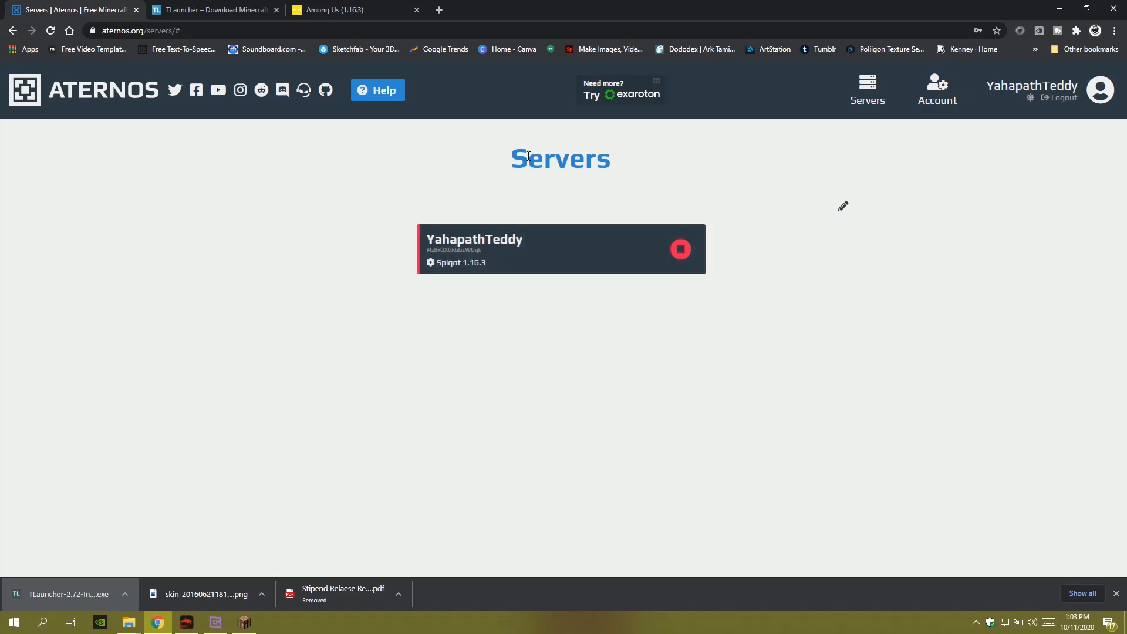
mouse_move(474, 247)
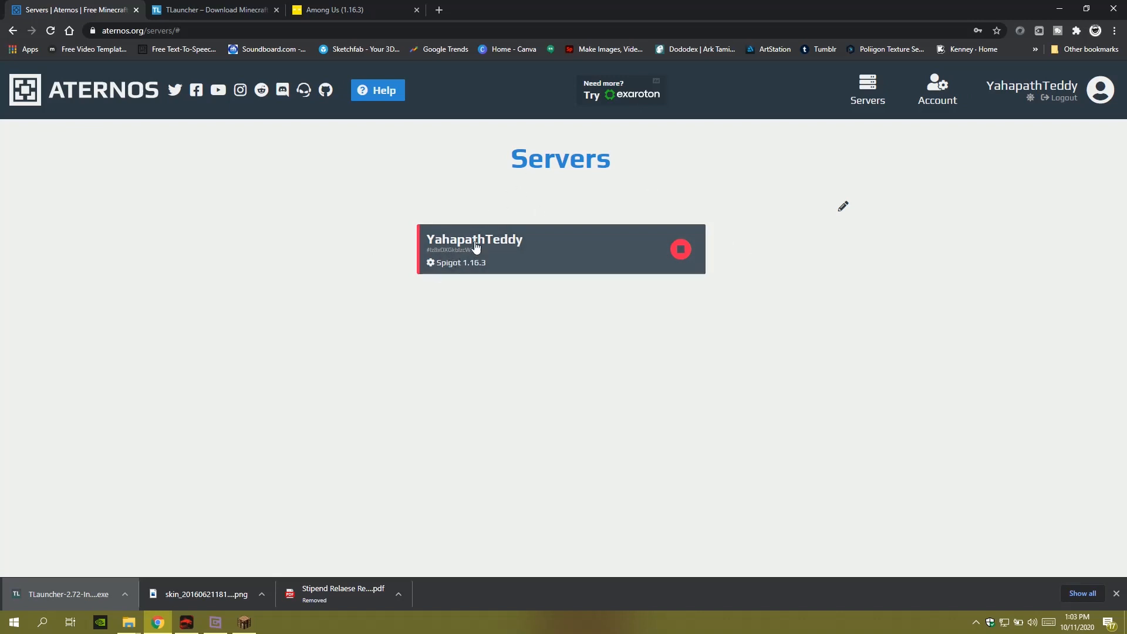
Open the offline YahapathTeddy.aternos.me Spigot 1.16.3 server dashboard.
left_click(503, 247)
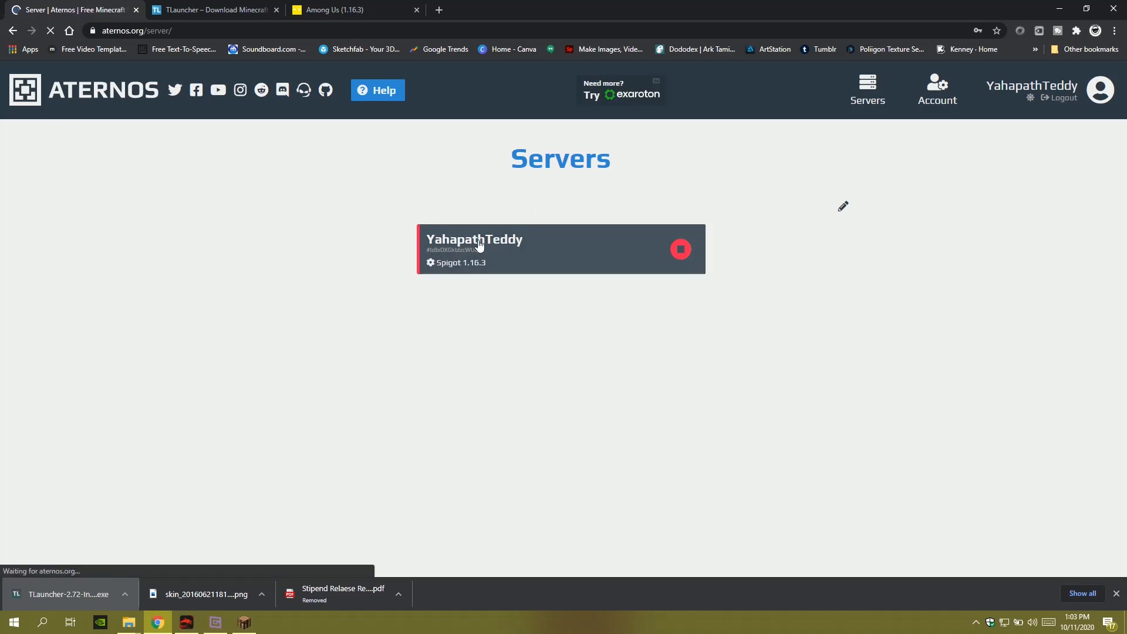
left_click(474, 248)
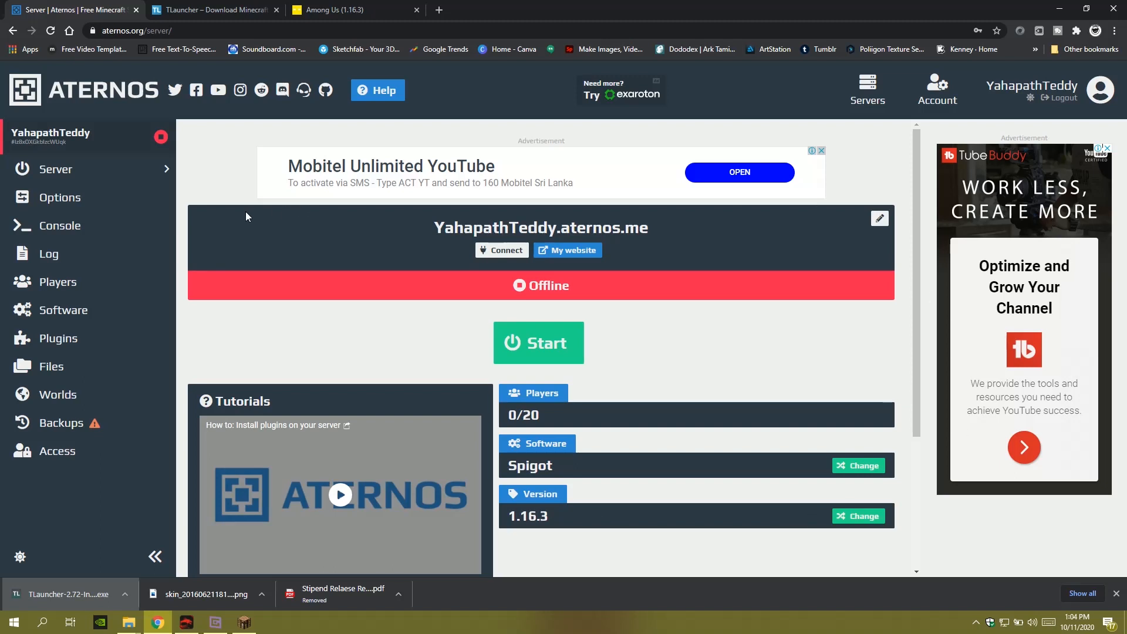
left_click(61, 197)
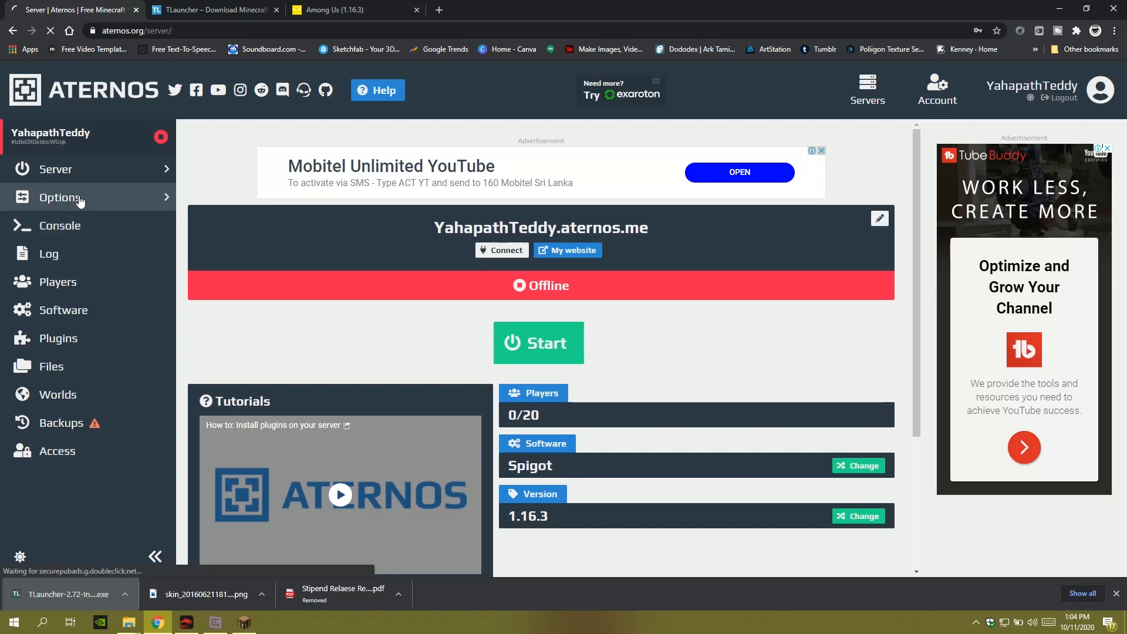
Go to the server's Options page and scroll to the server.properties settings.
left_click(61, 198)
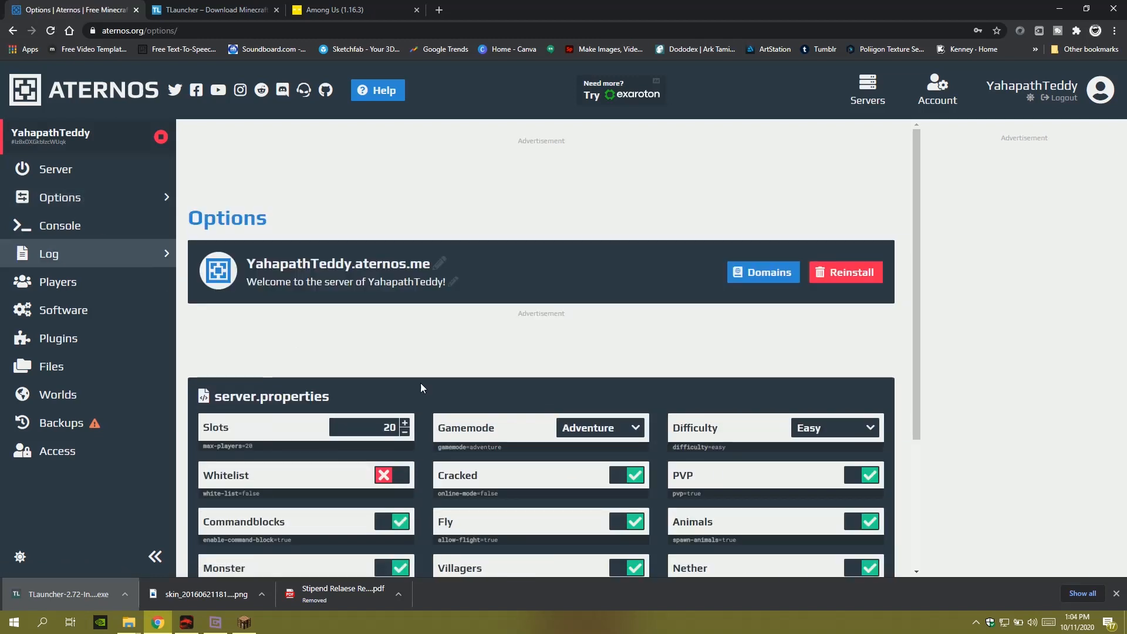
scroll("down", 3)
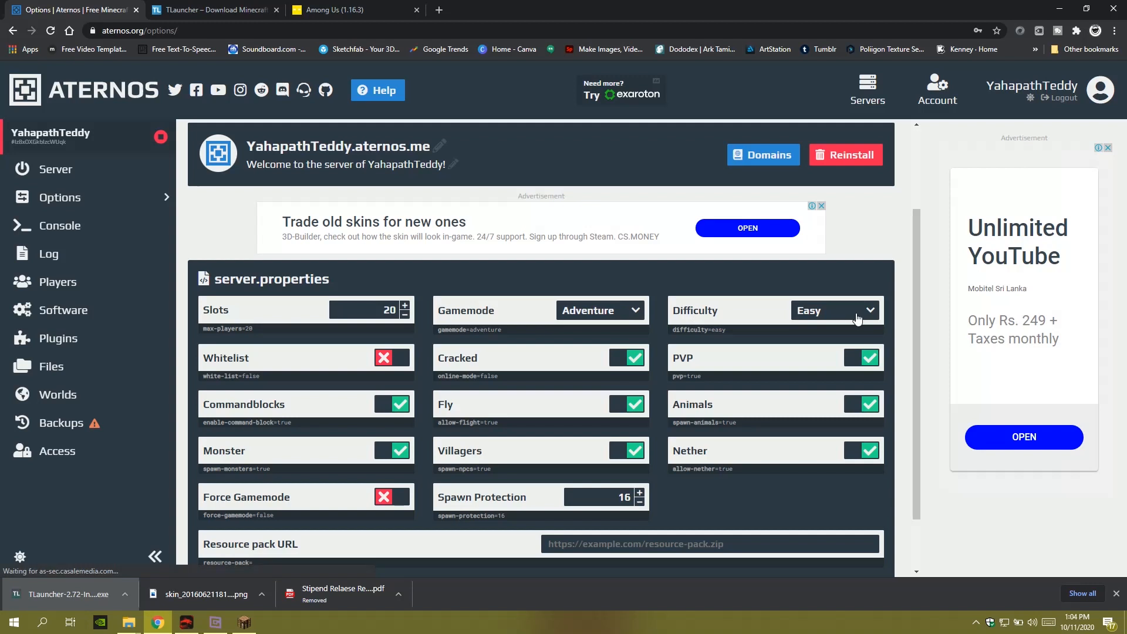
mouse_move(623, 366)
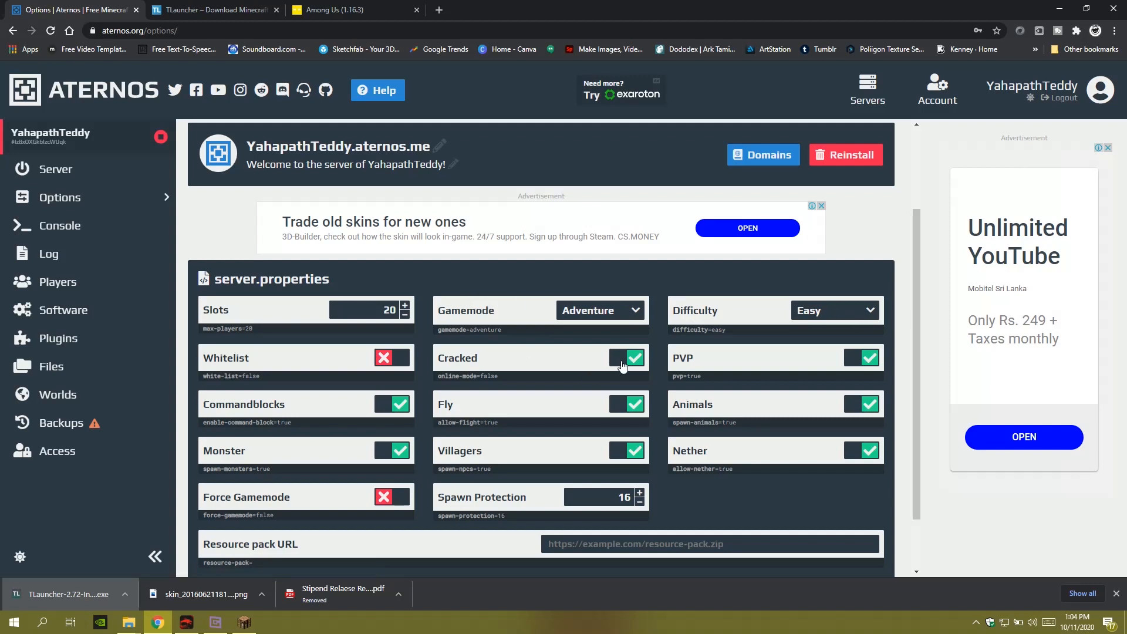
mouse_move(368, 409)
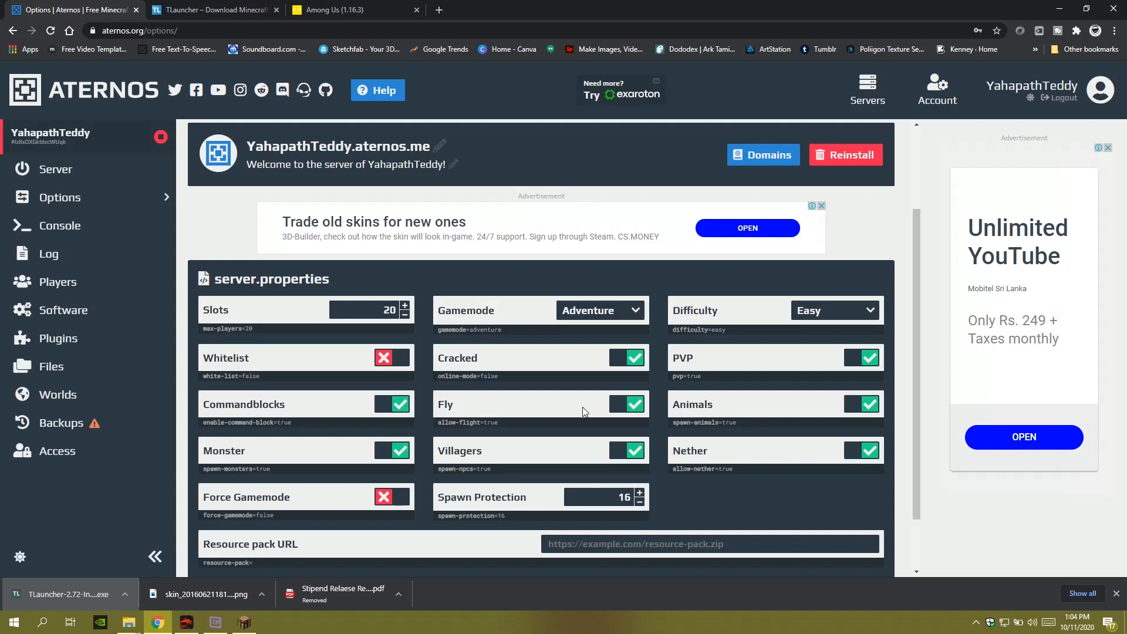
mouse_move(629, 404)
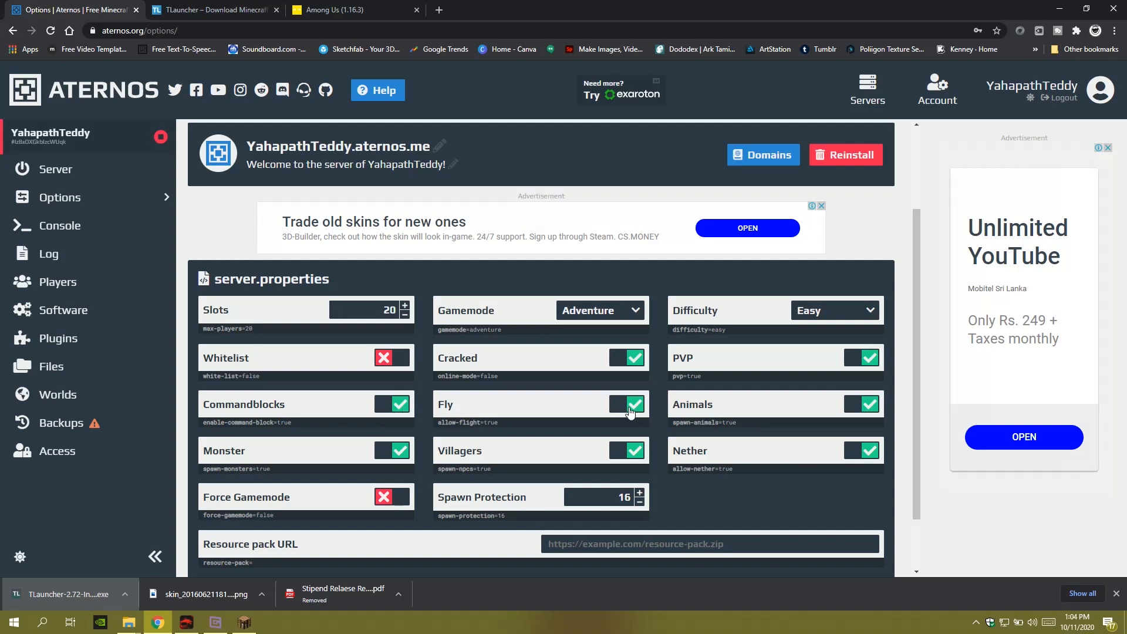
mouse_move(755, 395)
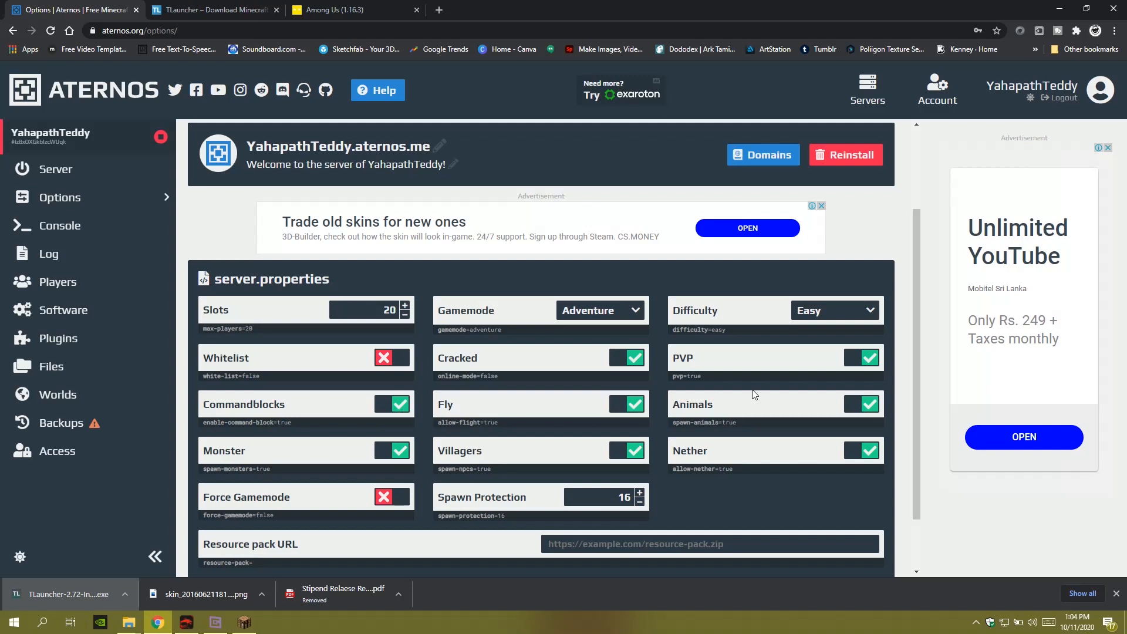
mouse_move(97, 260)
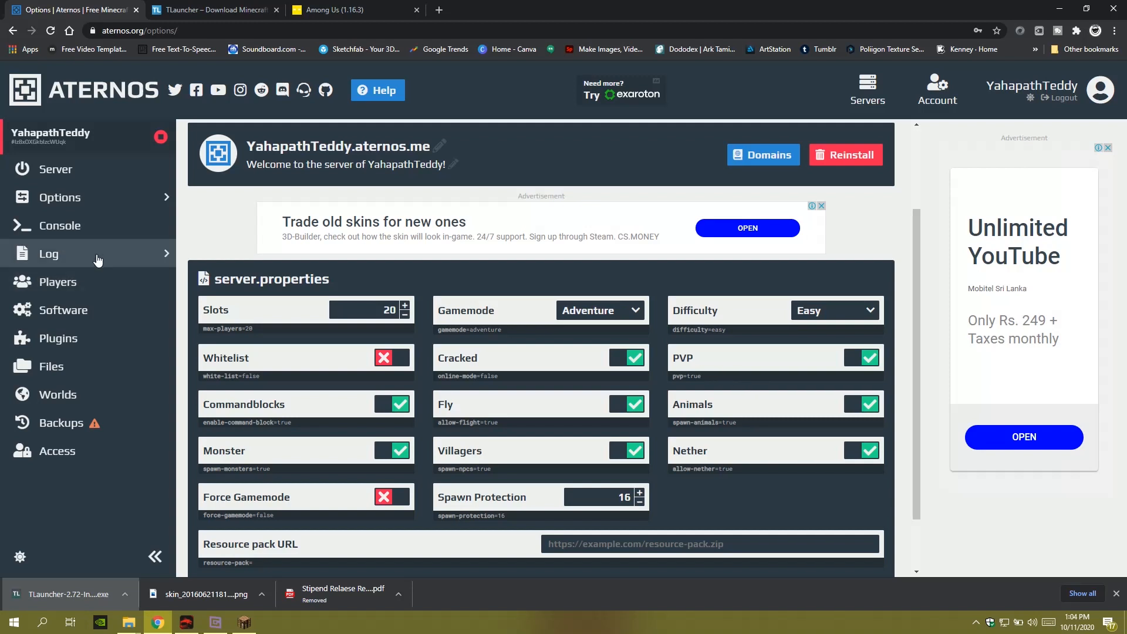
mouse_move(98, 221)
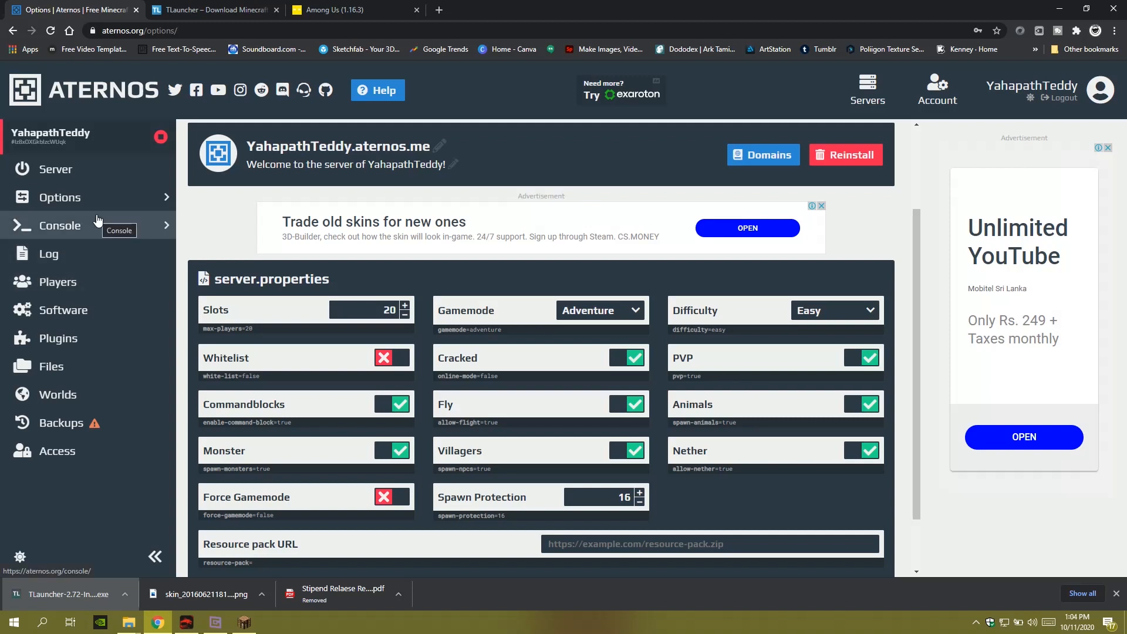
Show the Software page with Spigot/Bukkit installed under Java Edition.
left_click(63, 310)
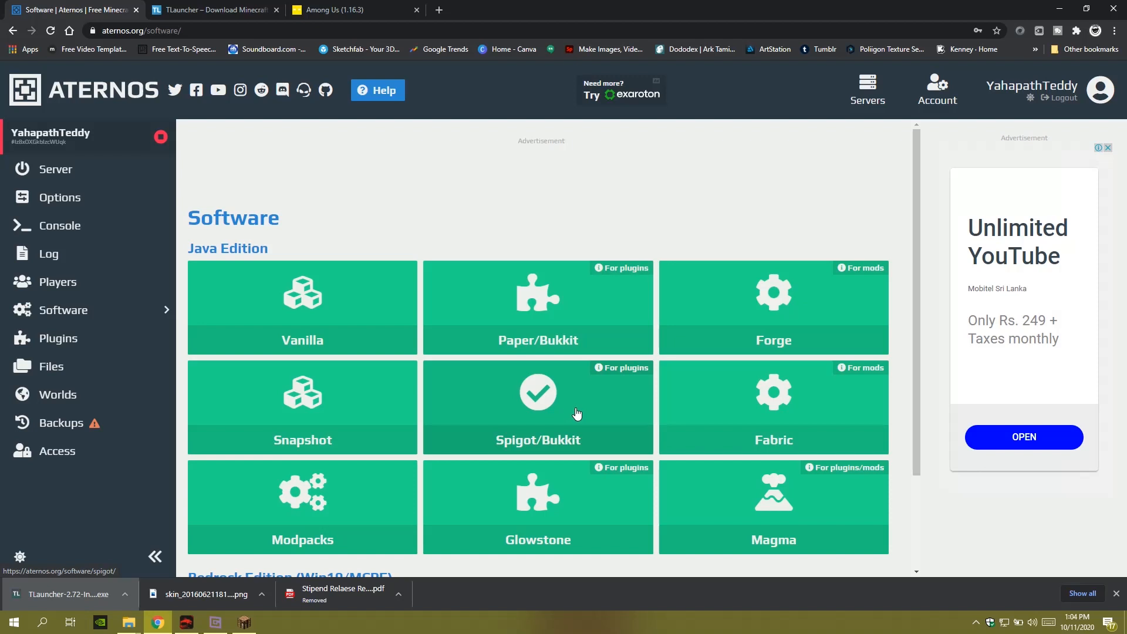
mouse_move(568, 385)
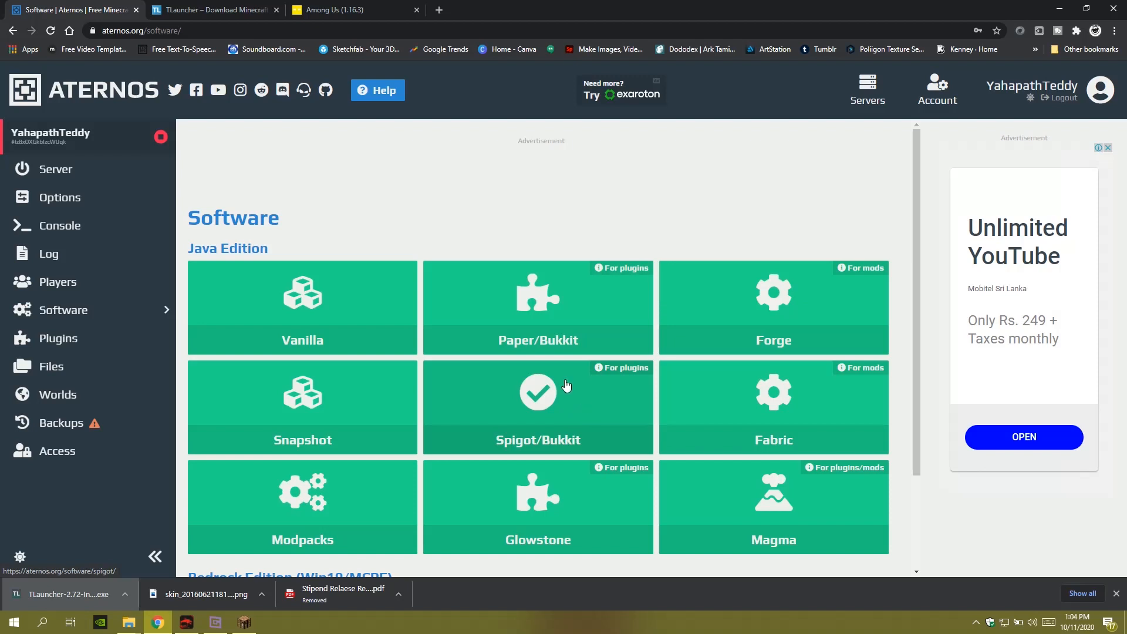
mouse_move(67, 344)
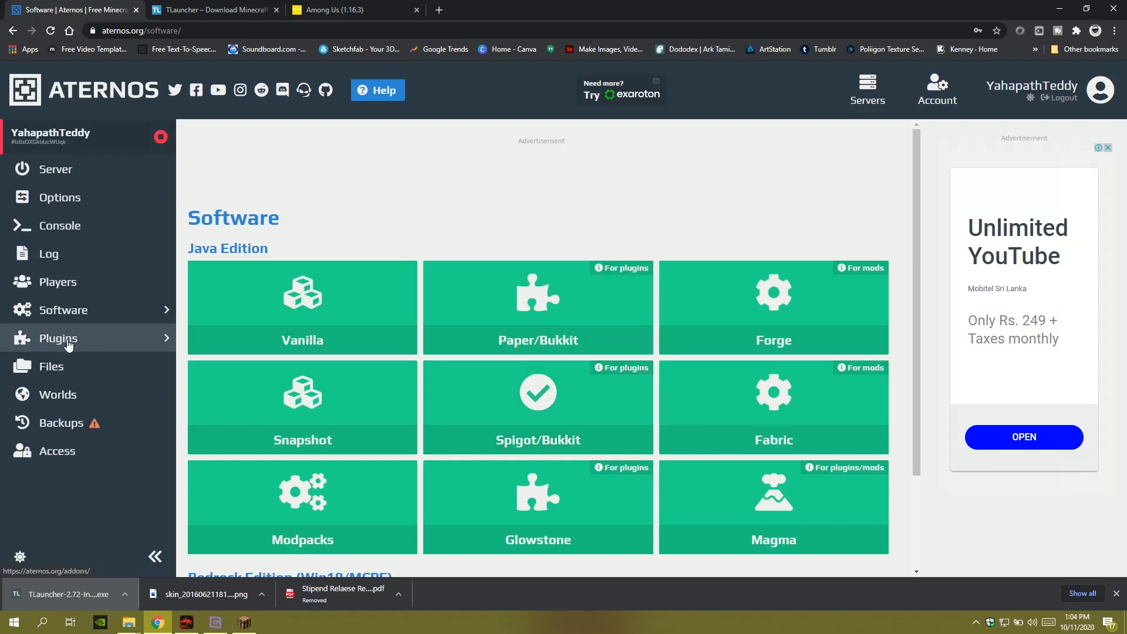
Browse the Plugins catalogue to the SkinsRestorer page listing its downloadable versions.
left_click(58, 338)
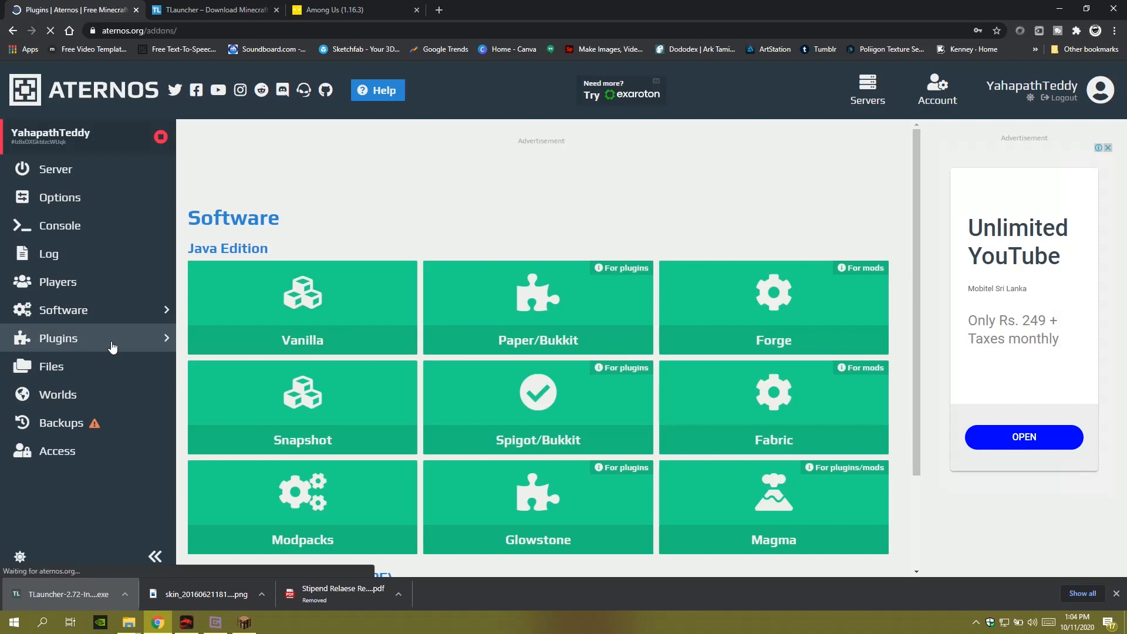
left_click(57, 338)
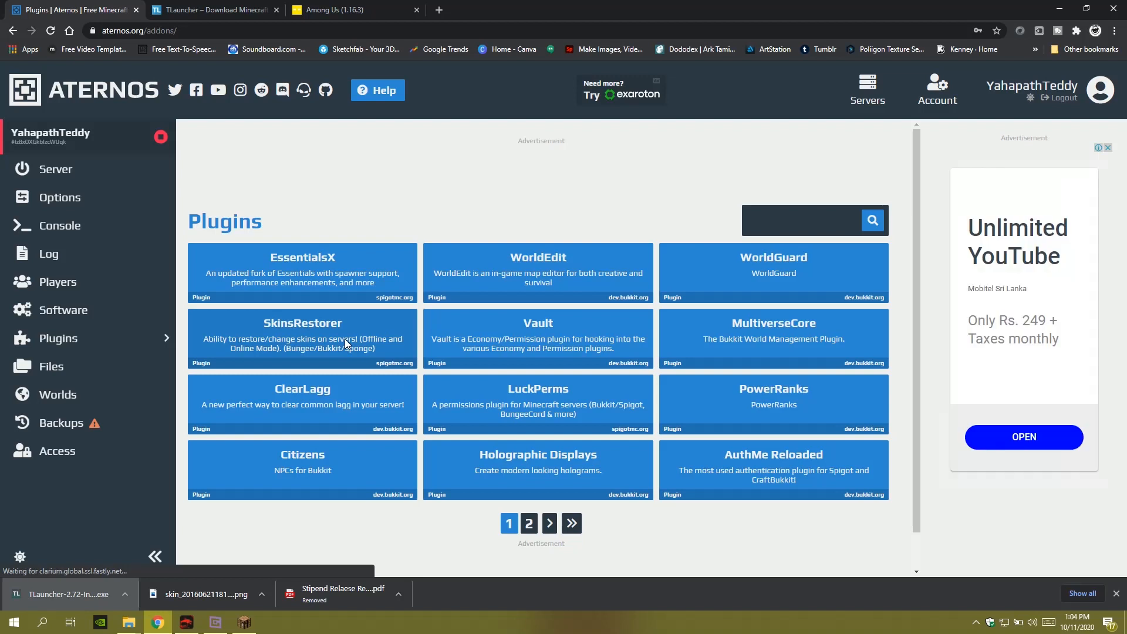
left_click(301, 339)
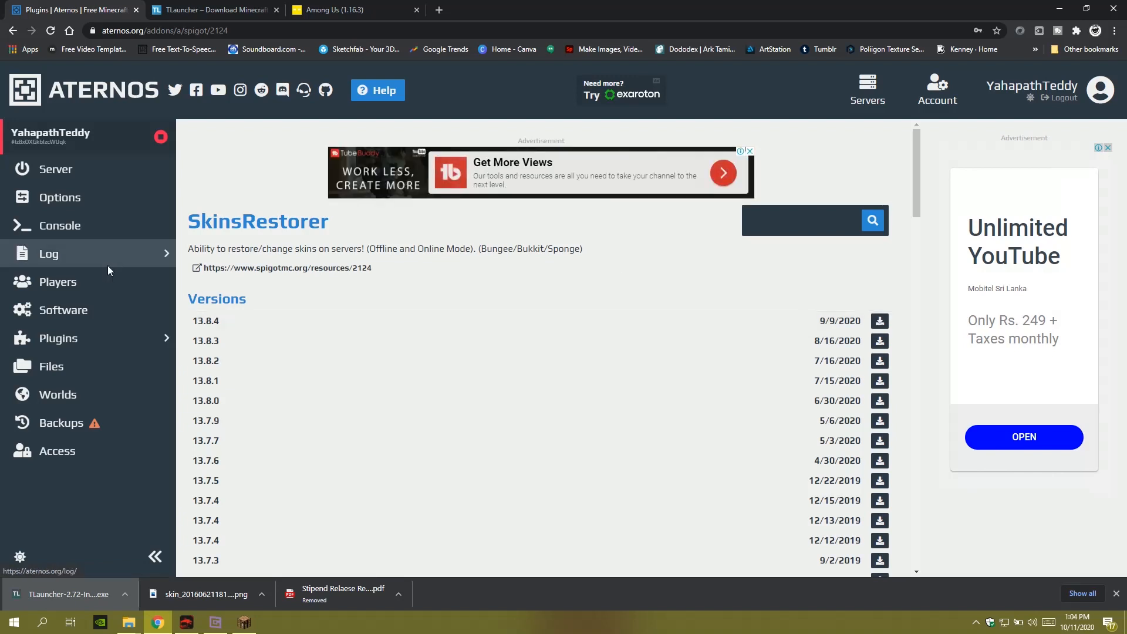
left_click(57, 394)
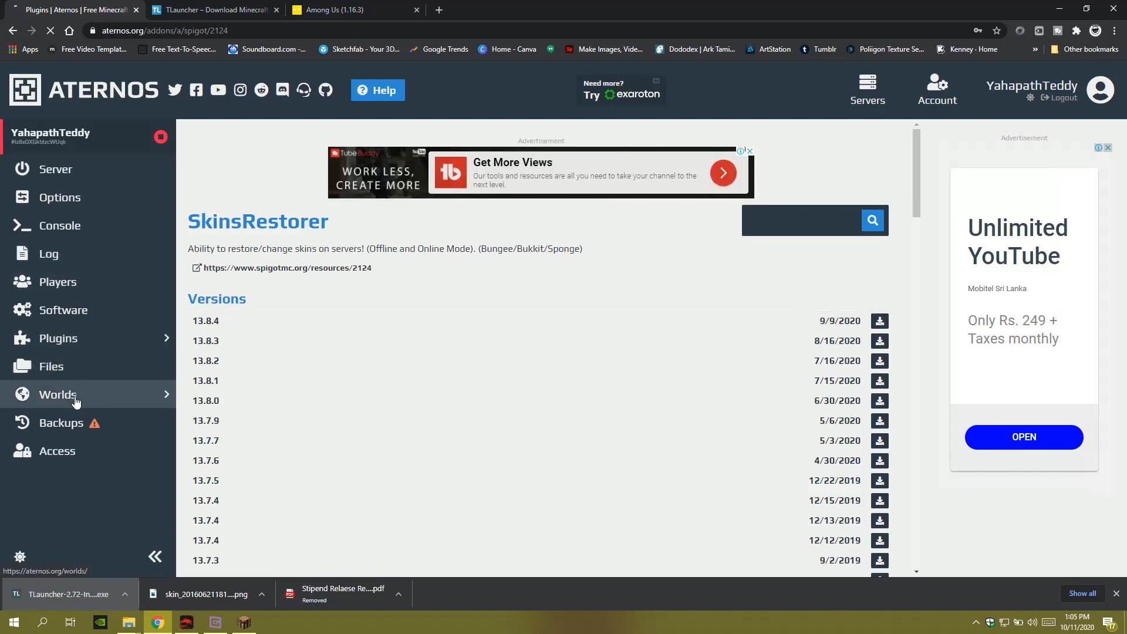
Upload the PhoenixSC Among Us world zip from Downloads to replace the main world.
left_click(56, 394)
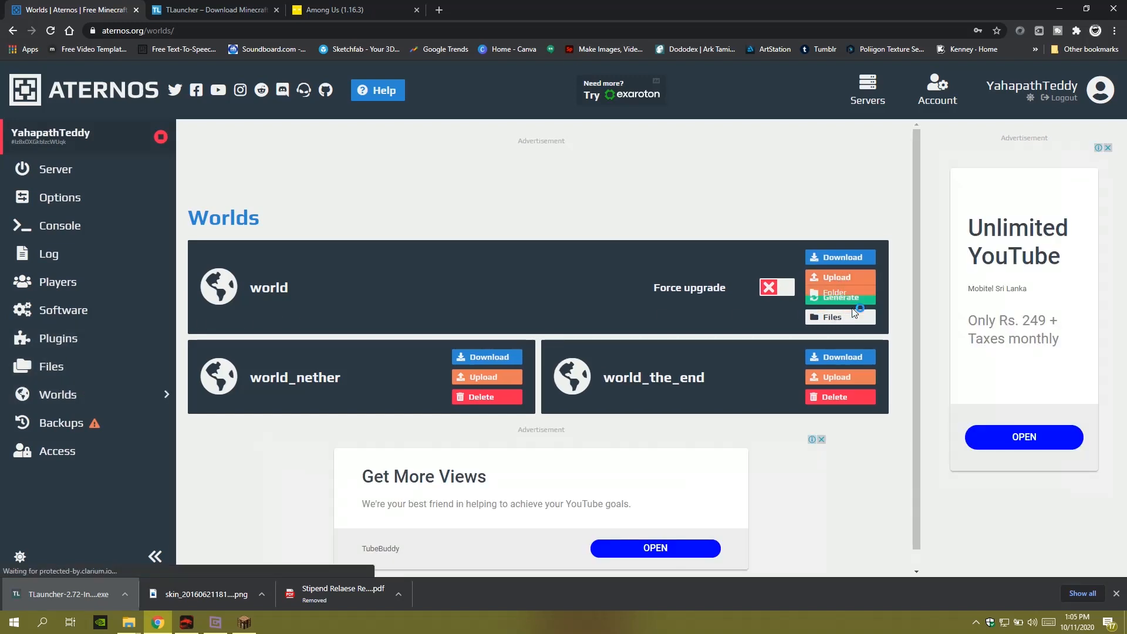
left_click(839, 277)
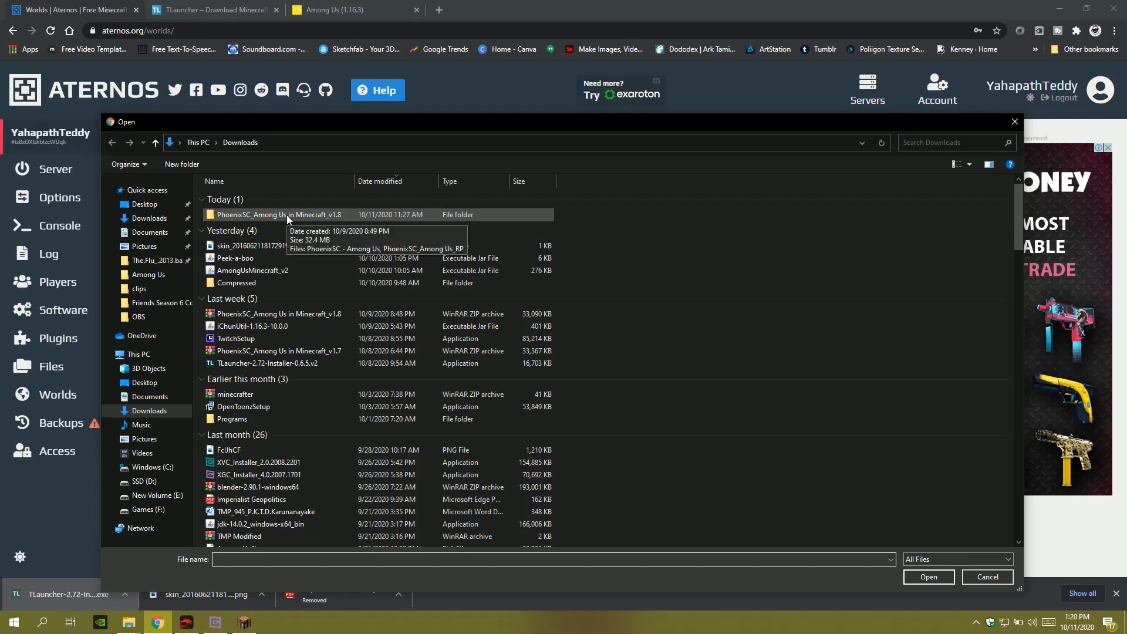
double_click(279, 215)
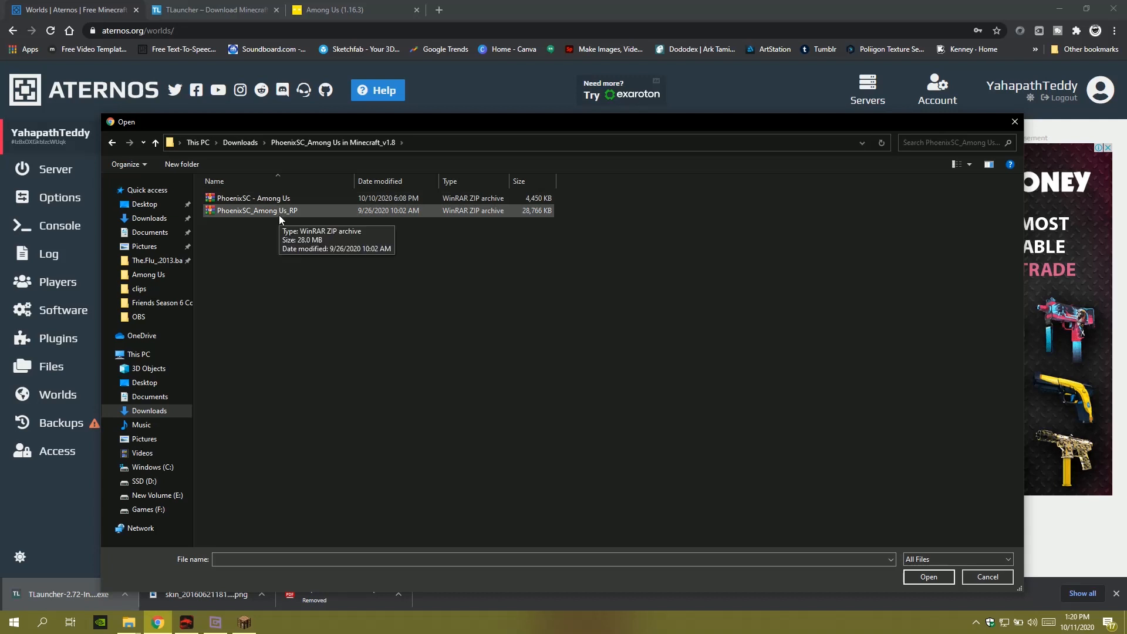
left_click(254, 198)
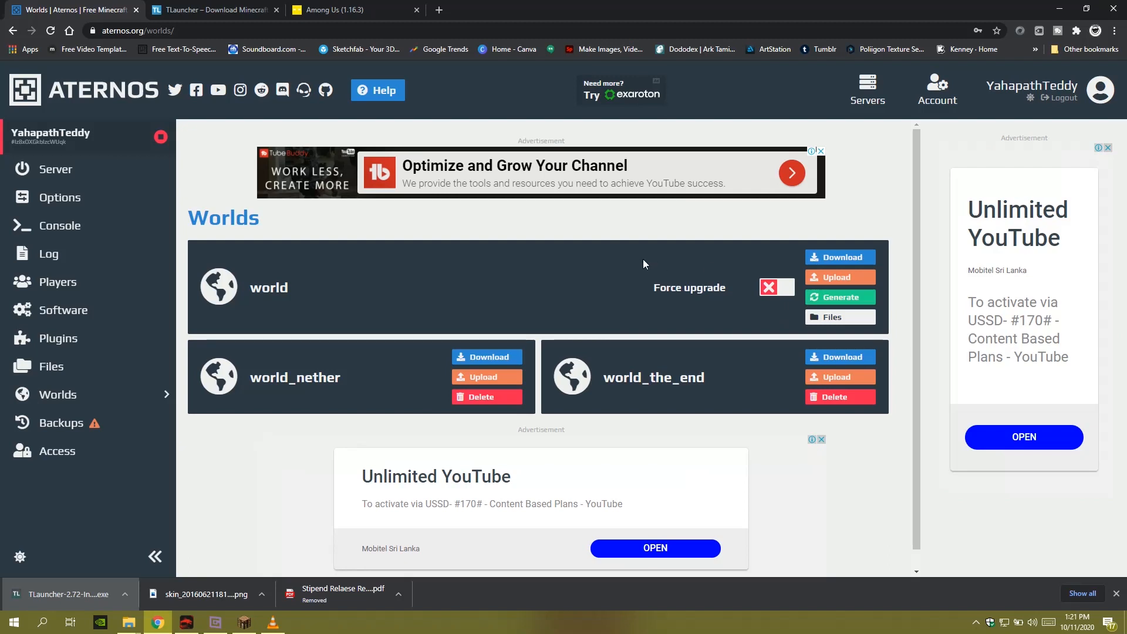
mouse_move(70, 169)
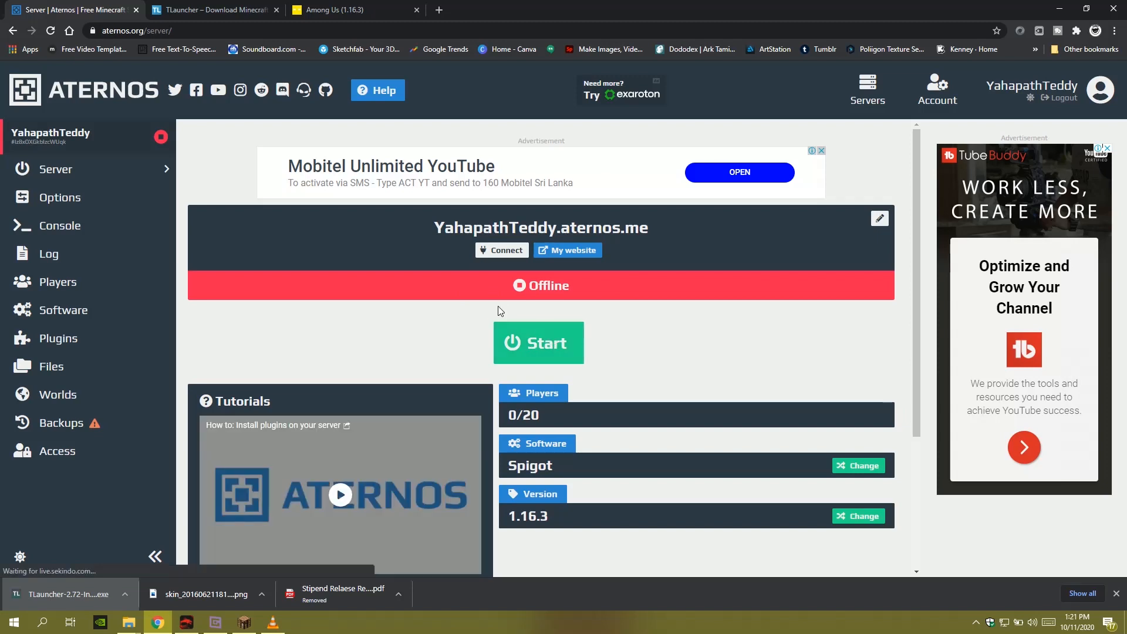
Start the YahapathTeddy server until it shows Online, then copy its address.
left_click(538, 343)
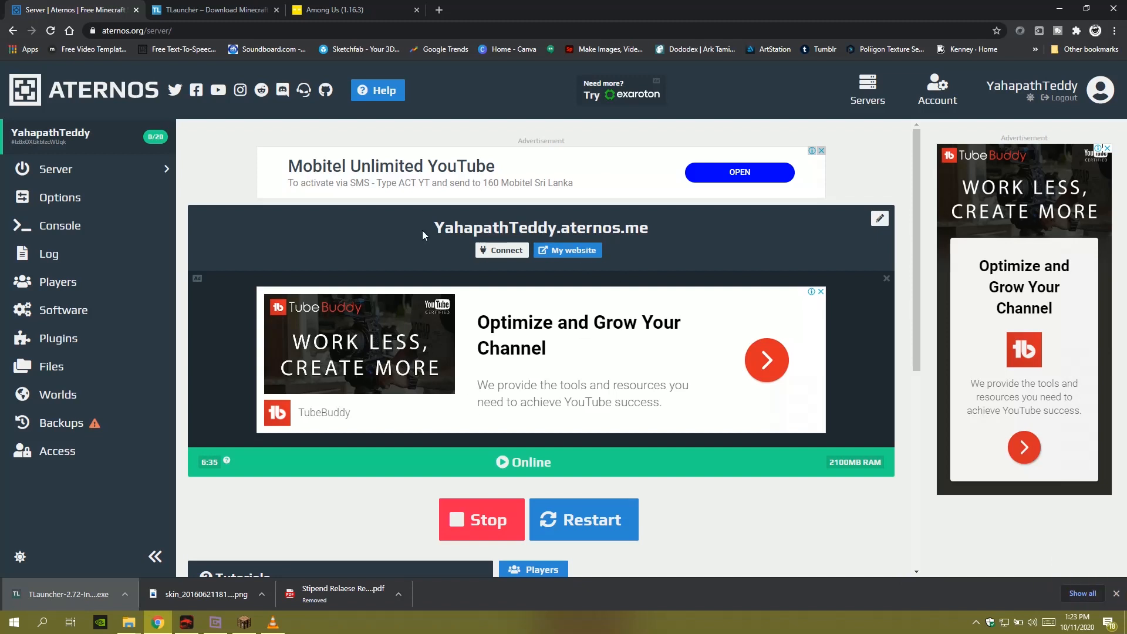
right_click(541, 227)
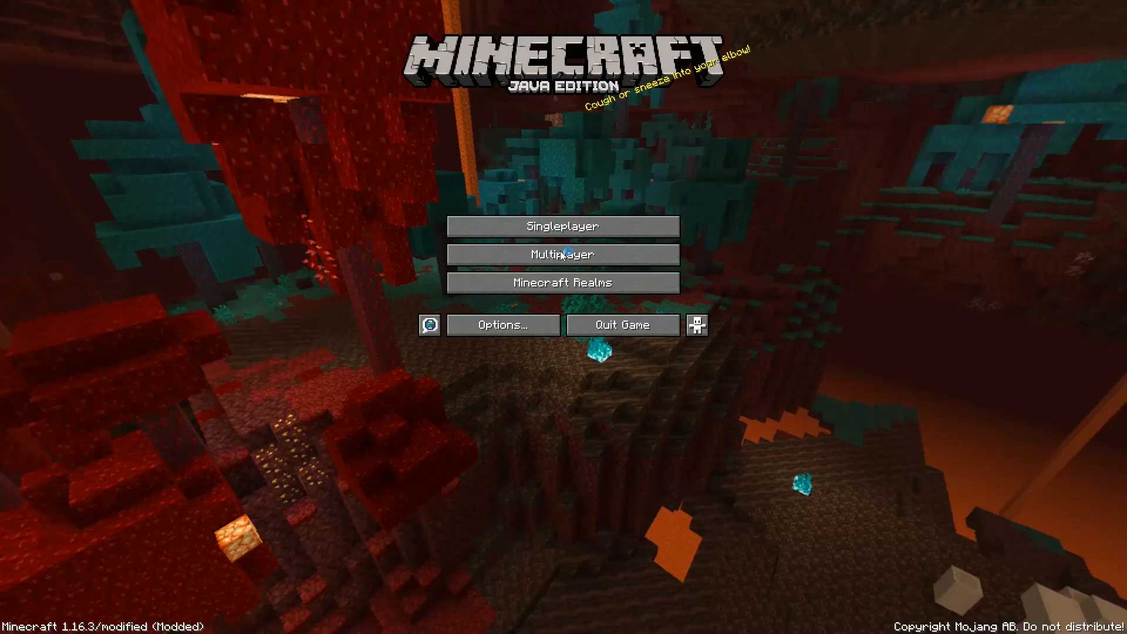
Join the YahapathTeddy server from Multiplayer and reach the Game Settings room.
left_click(563, 254)
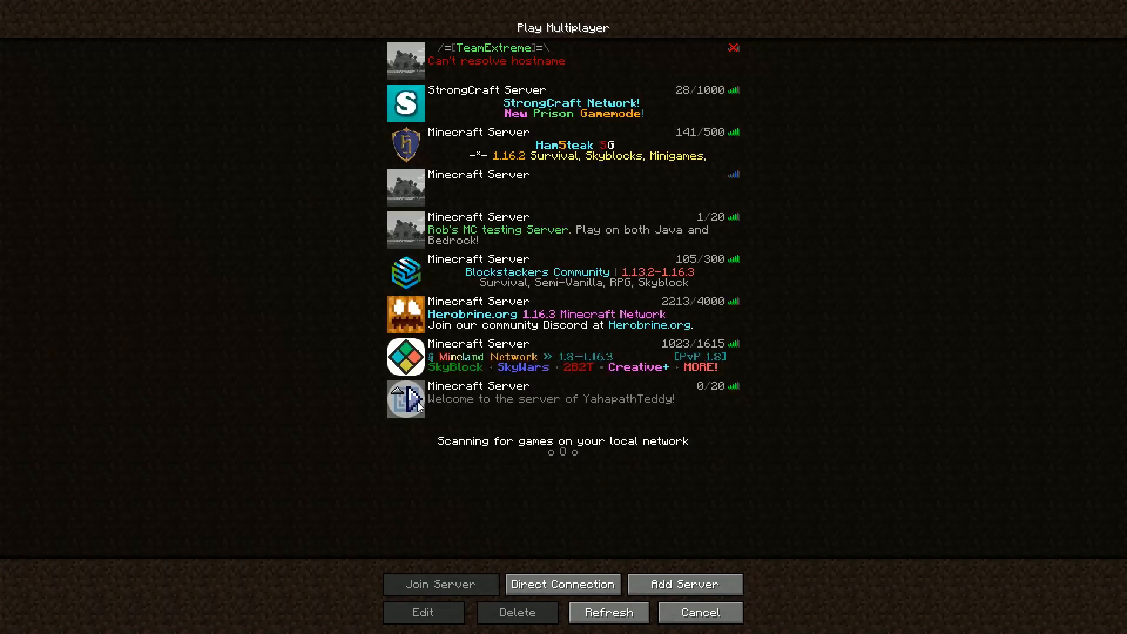
left_click(440, 584)
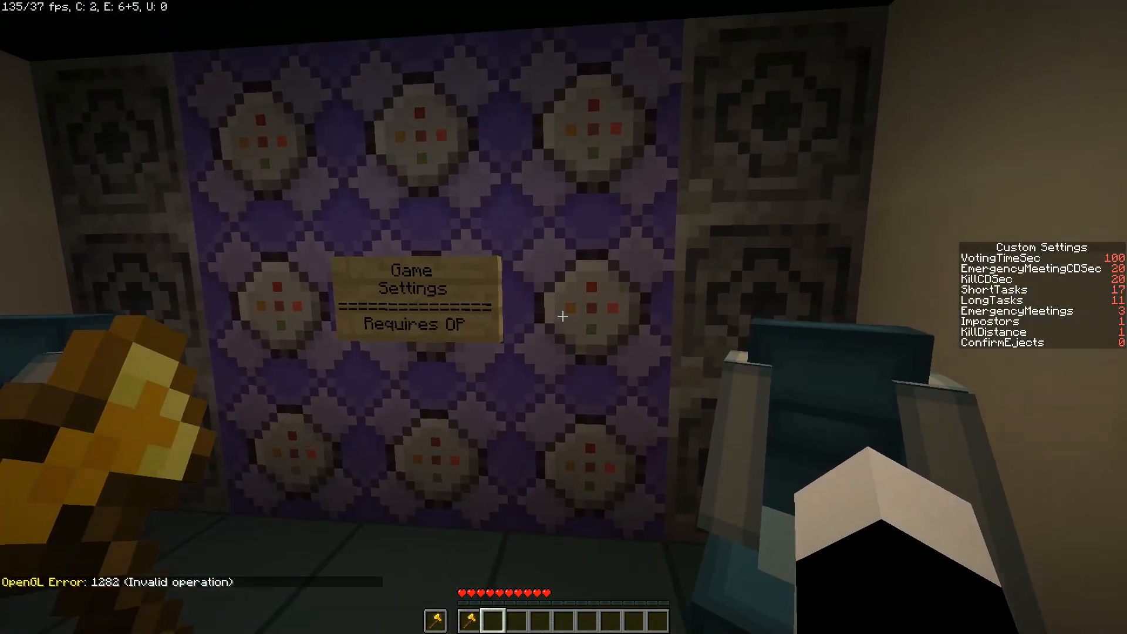
mouse_move(564, 317)
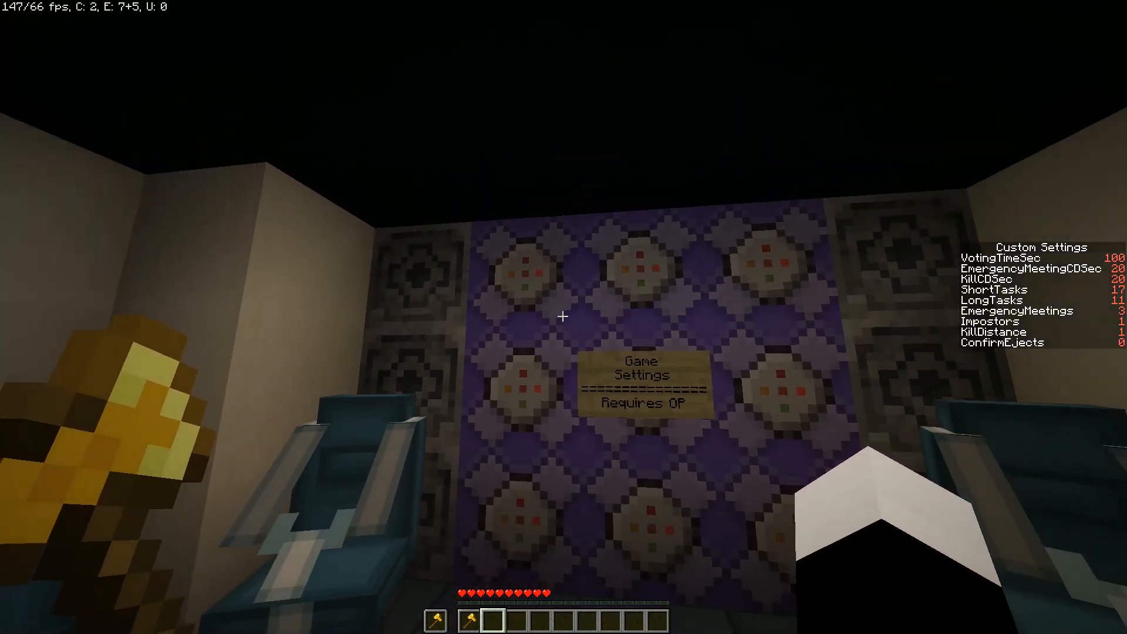
mouse_move(563, 315)
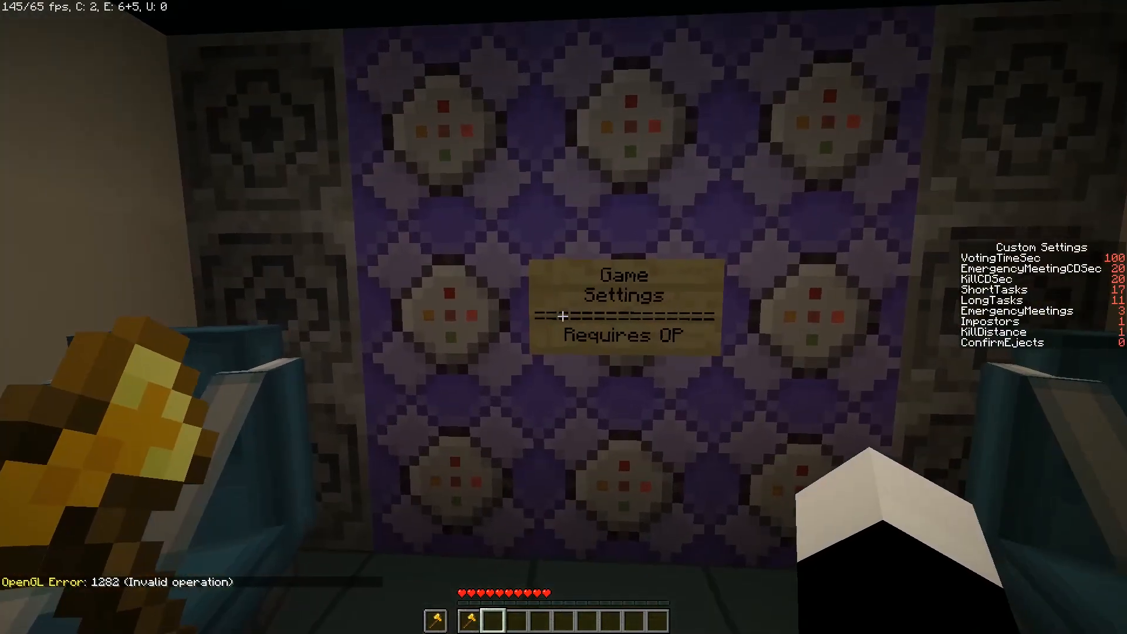
mouse_move(564, 317)
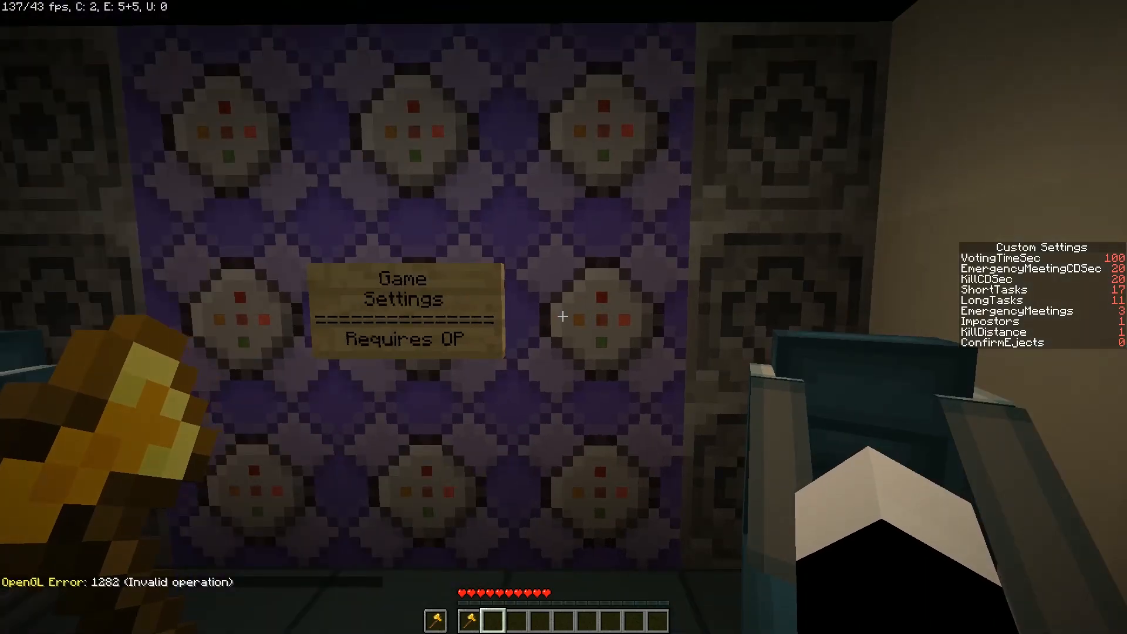
key("Escape")
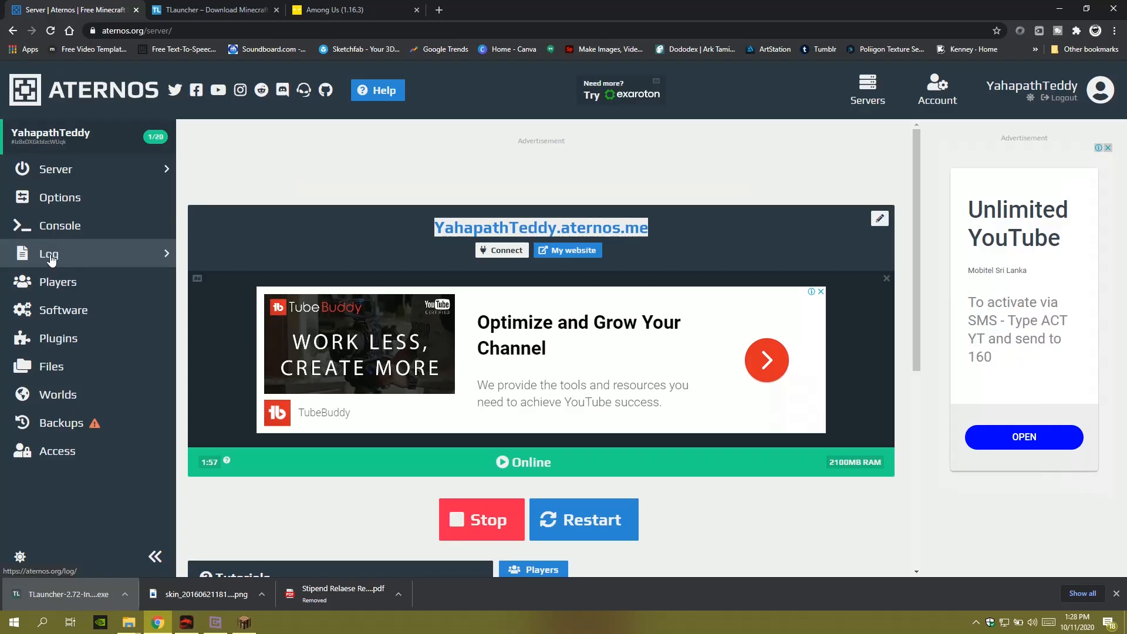
left_click(57, 282)
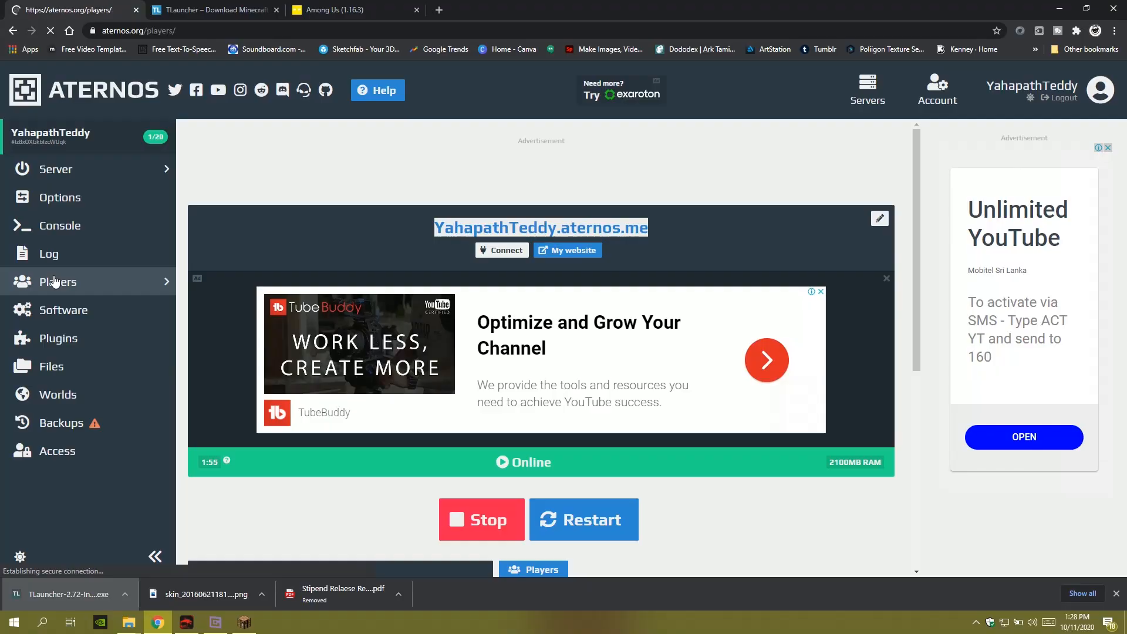
left_click(57, 281)
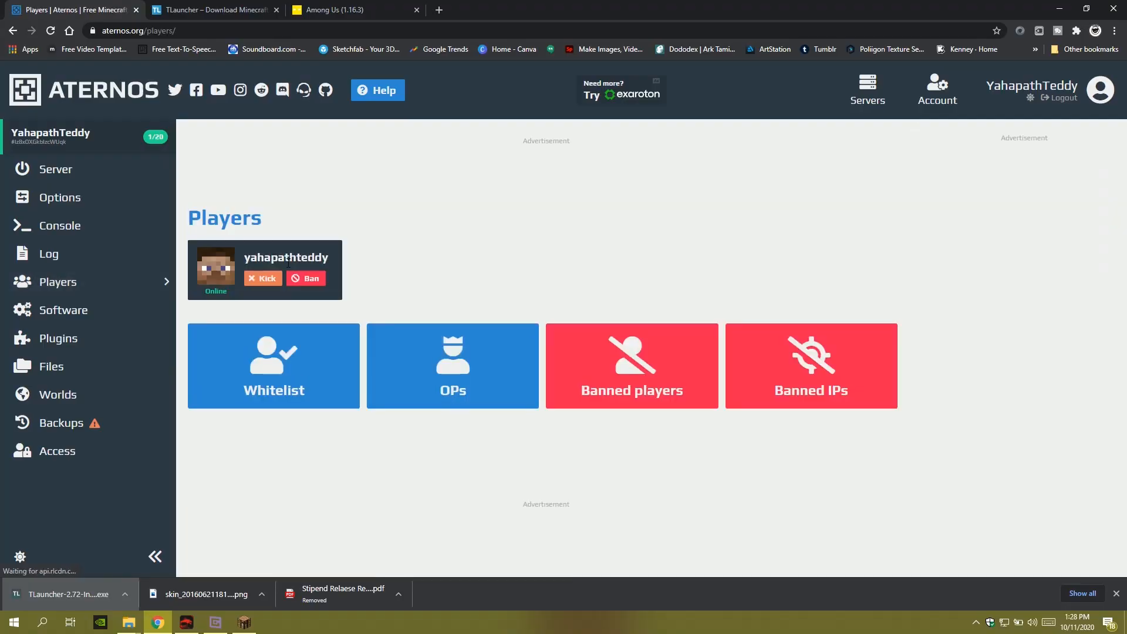
left_click(451, 366)
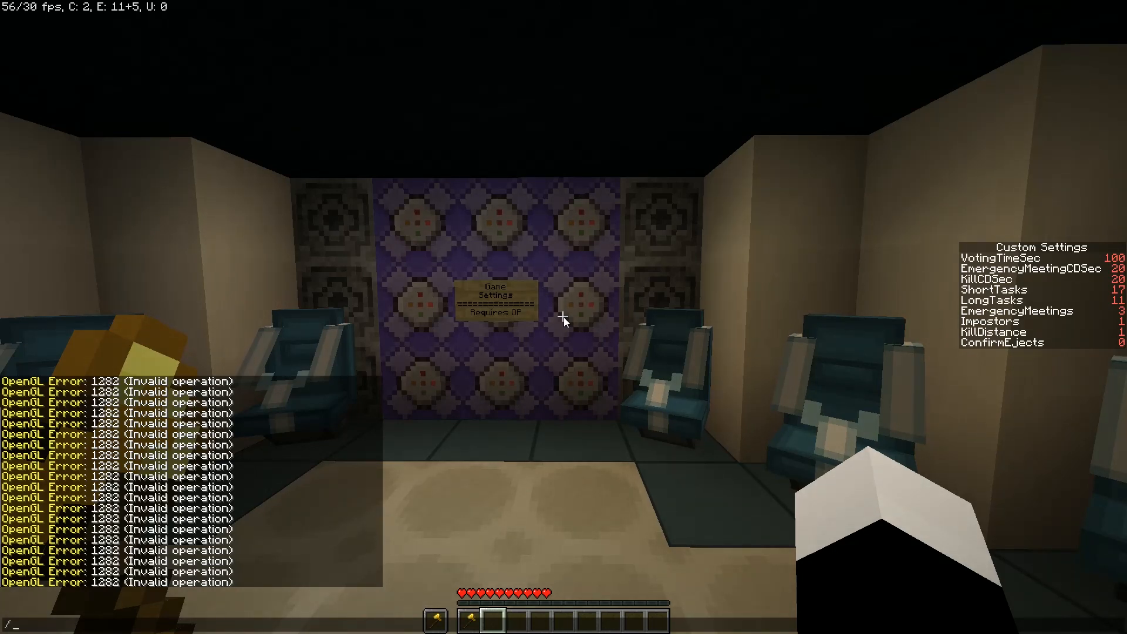
Run /gamemode creative and save the command block setting Impostors to 1.
type("/gamemode creative")
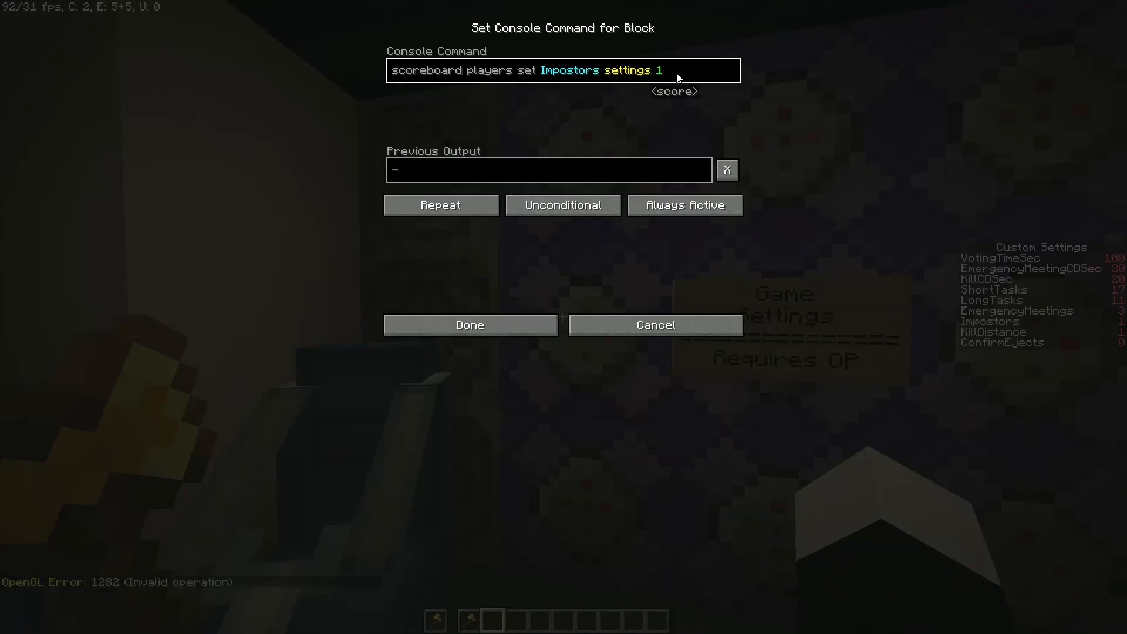
left_click(470, 324)
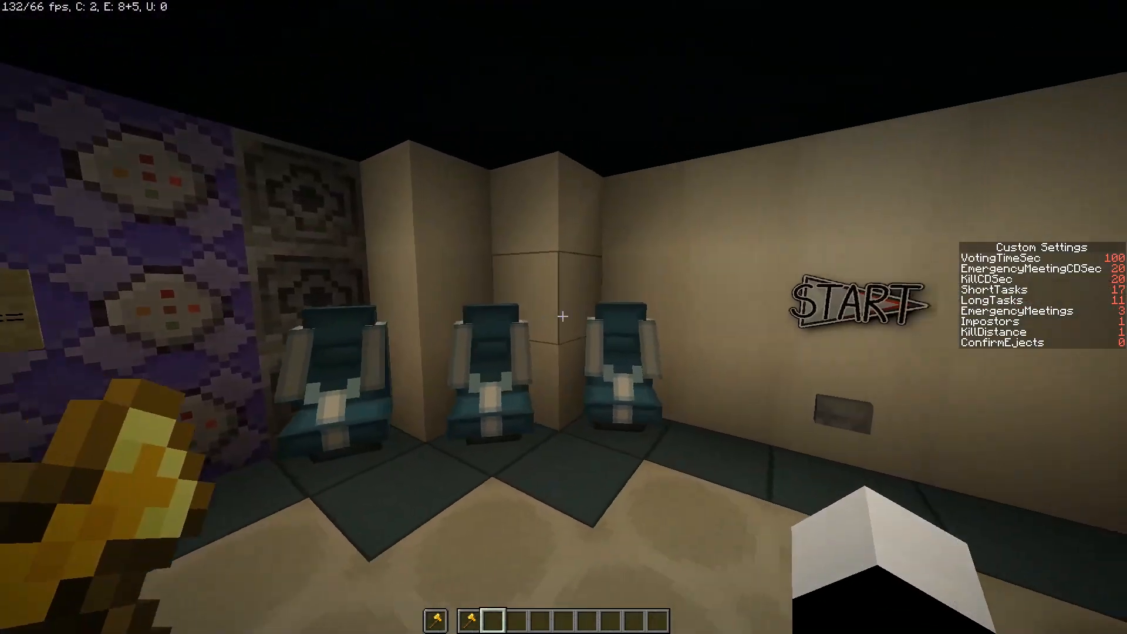